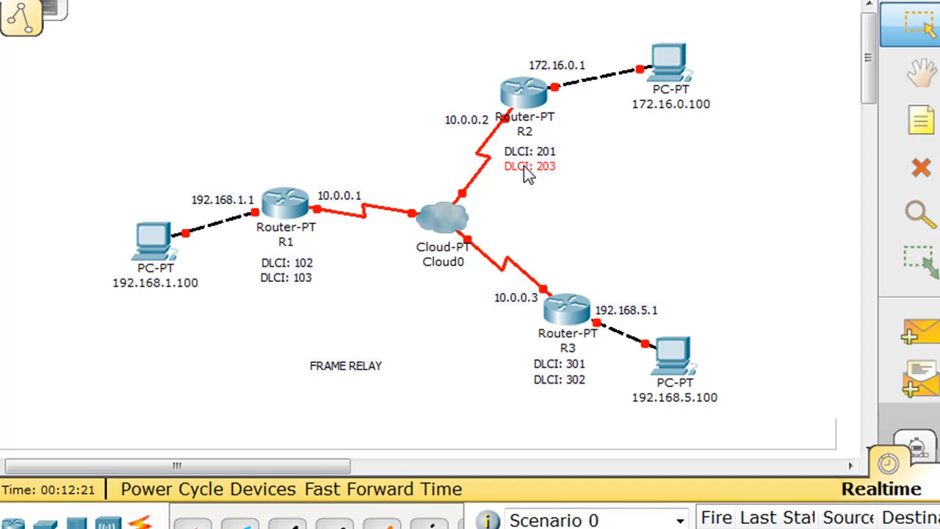
pyautogui.moveTo(661, 192)
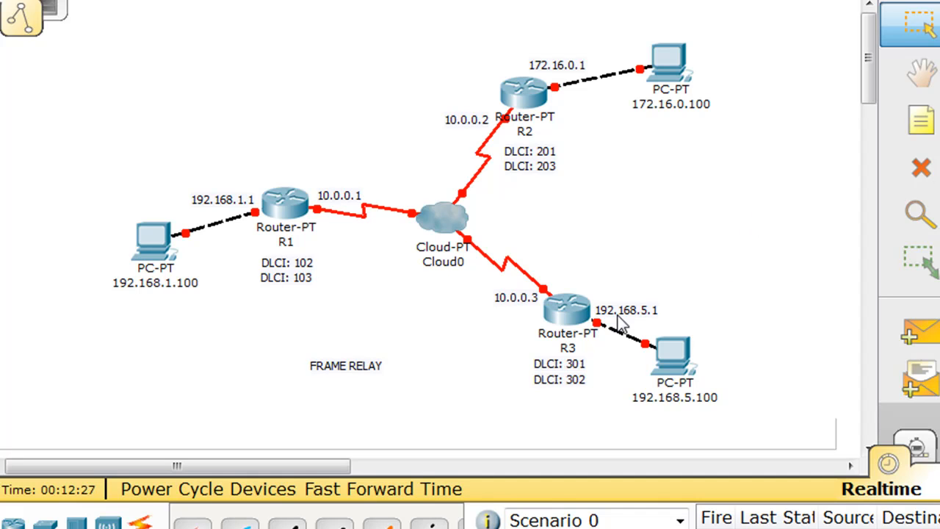
pyautogui.moveTo(405, 352)
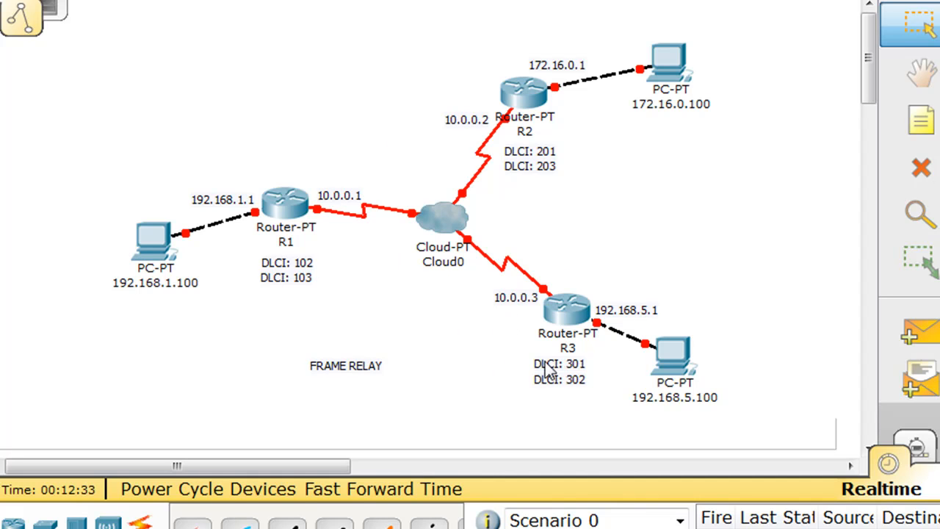
pyautogui.moveTo(465, 355)
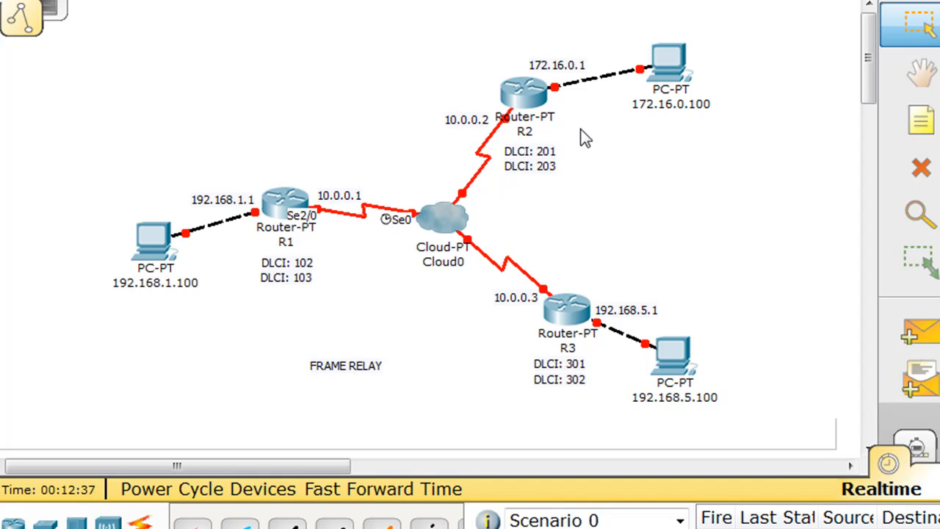
pyautogui.moveTo(643, 224)
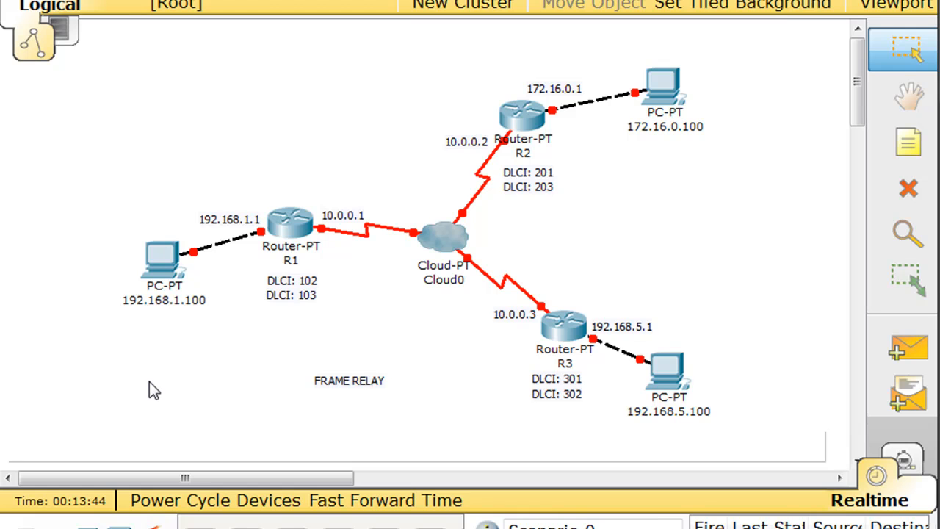
pyautogui.moveTo(139, 232)
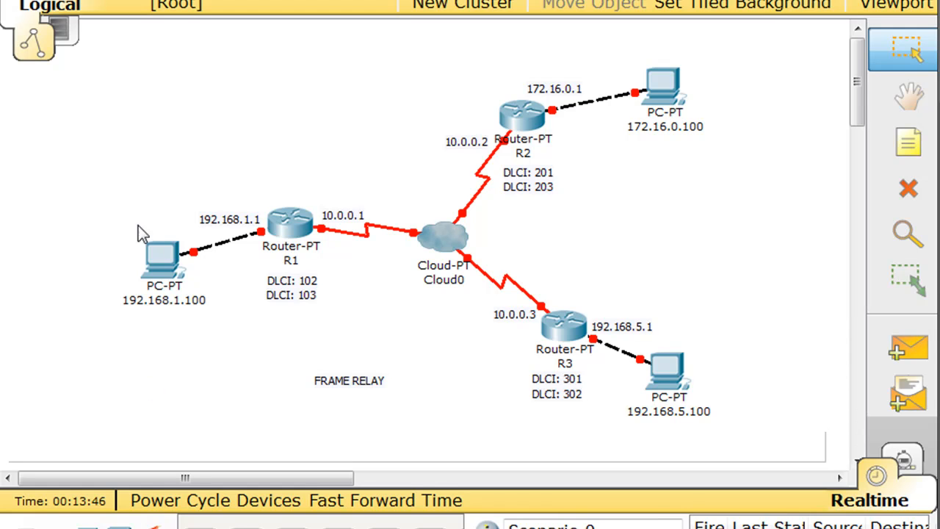
# Set the R1-side PC to static IP 192.168.1.100, mask 255.255.255.0, gateway 192.168.1.1.
pyautogui.doubleClick(163, 257)
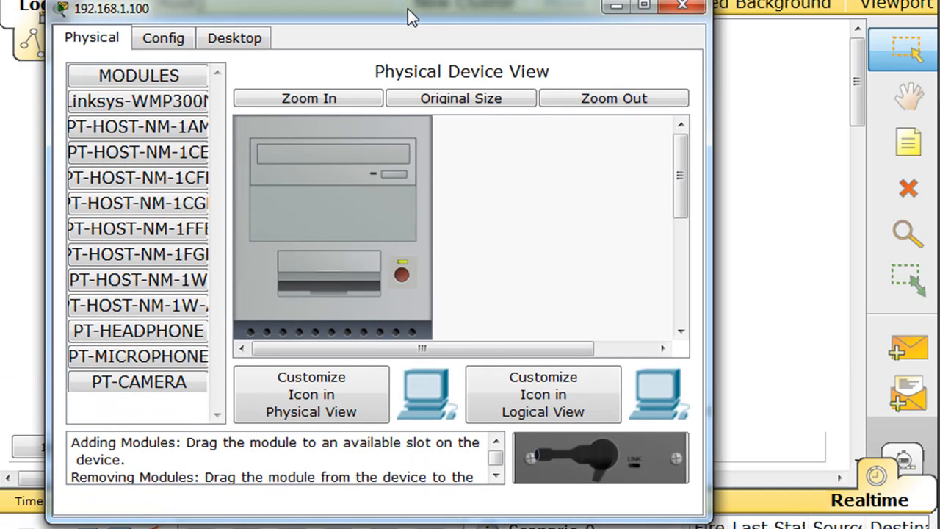
pyautogui.click(234, 37)
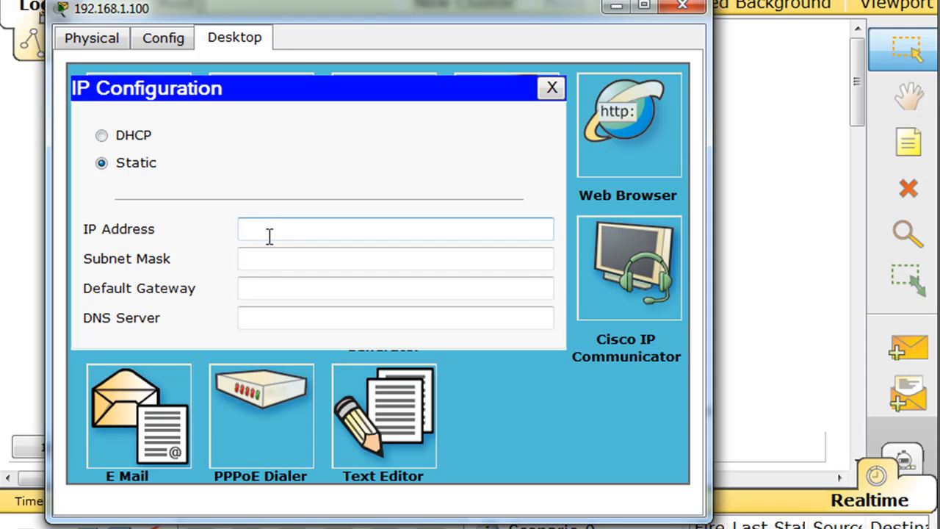
pyautogui.write('192.168.1.')
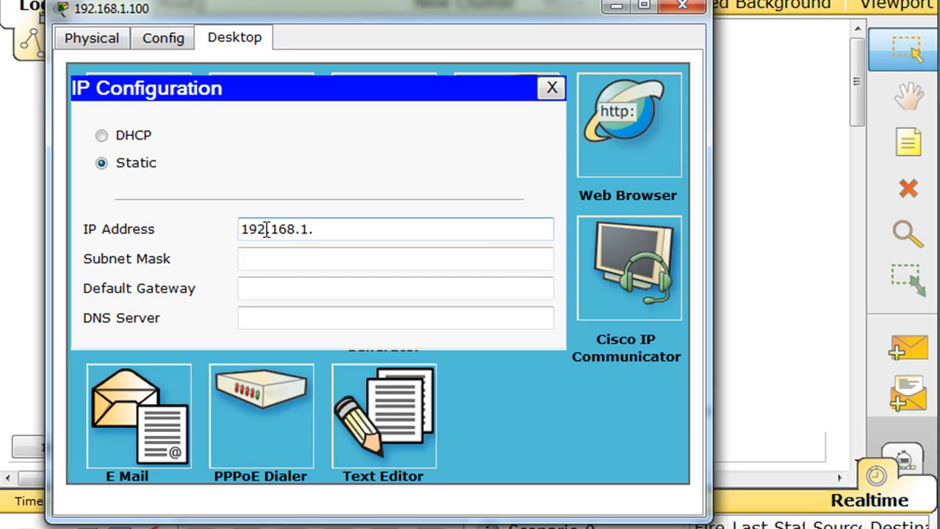
pyautogui.write('255.255.255.0')
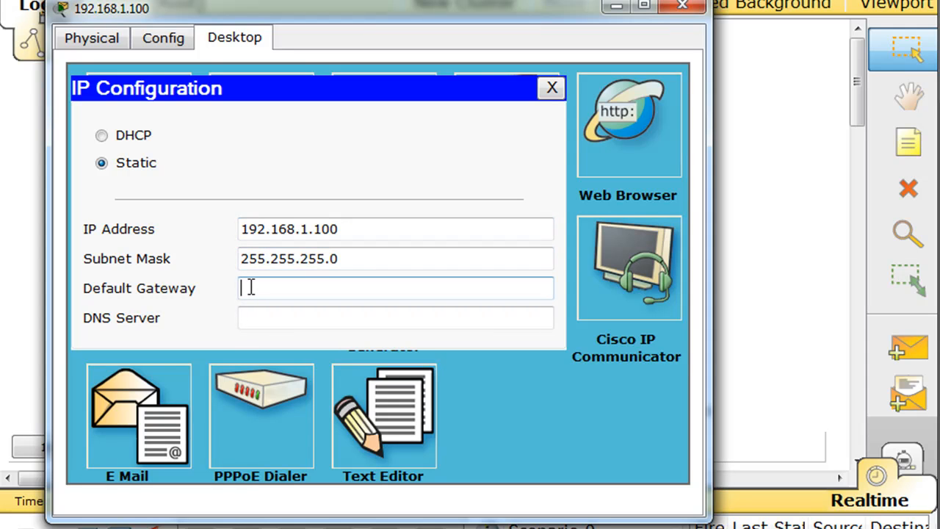
pyautogui.write('192.168.1.1')
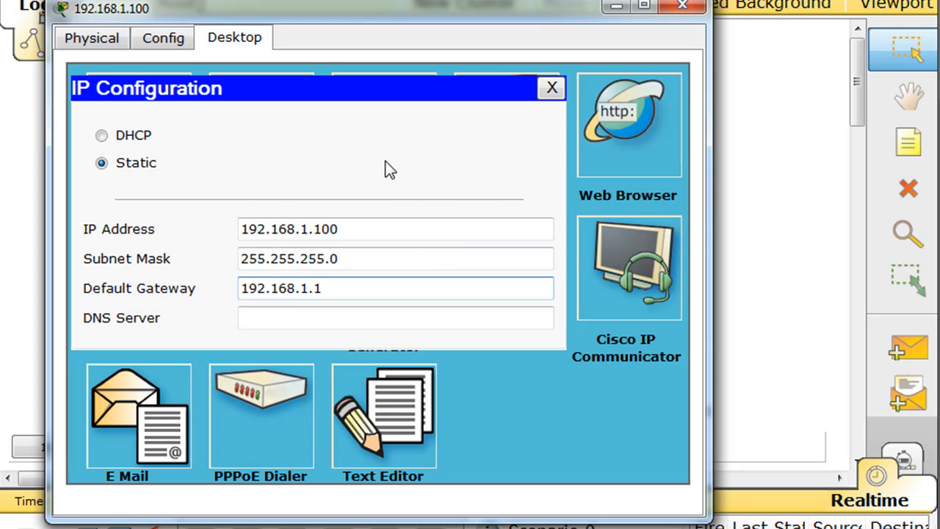
pyautogui.moveTo(548, 90)
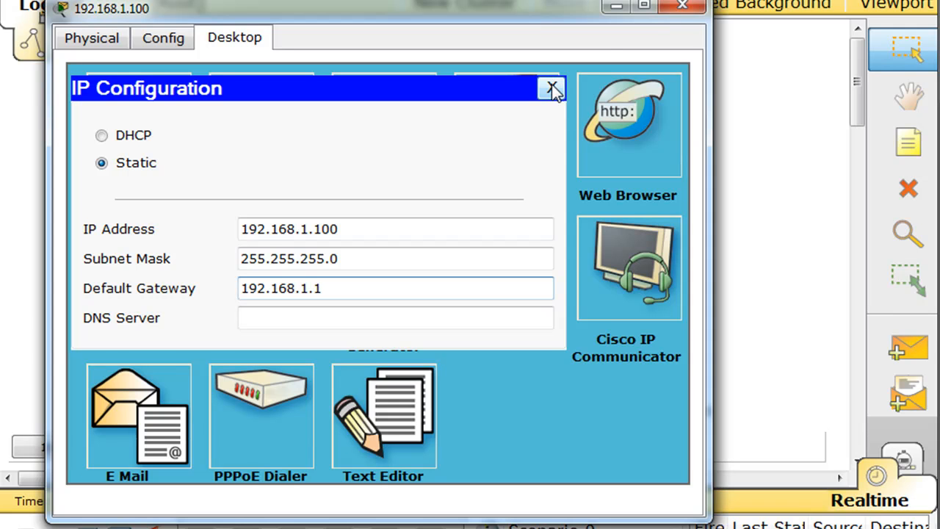
pyautogui.click(550, 86)
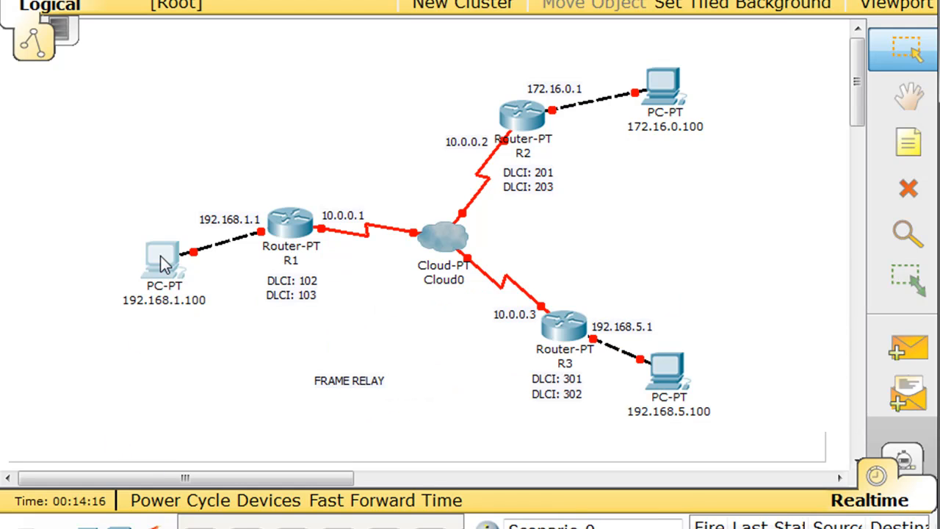
pyautogui.moveTo(276, 324)
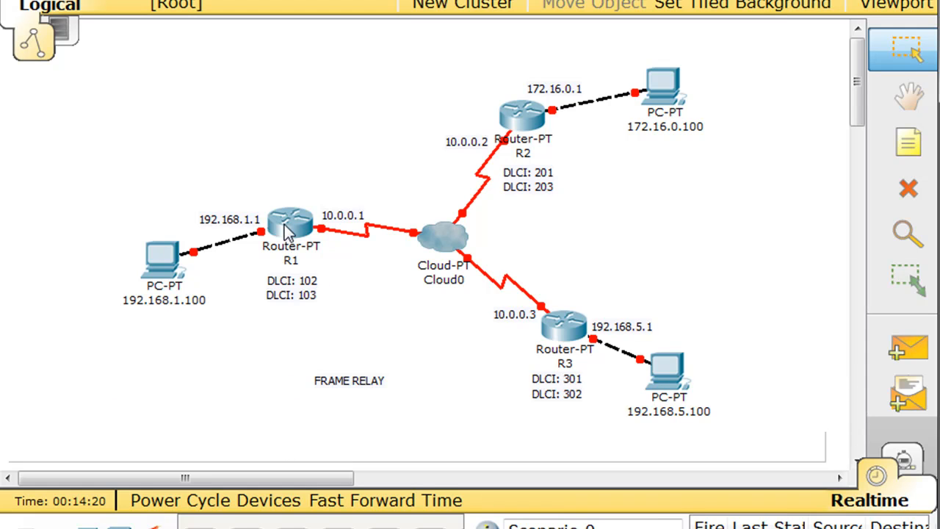
pyautogui.moveTo(275, 235)
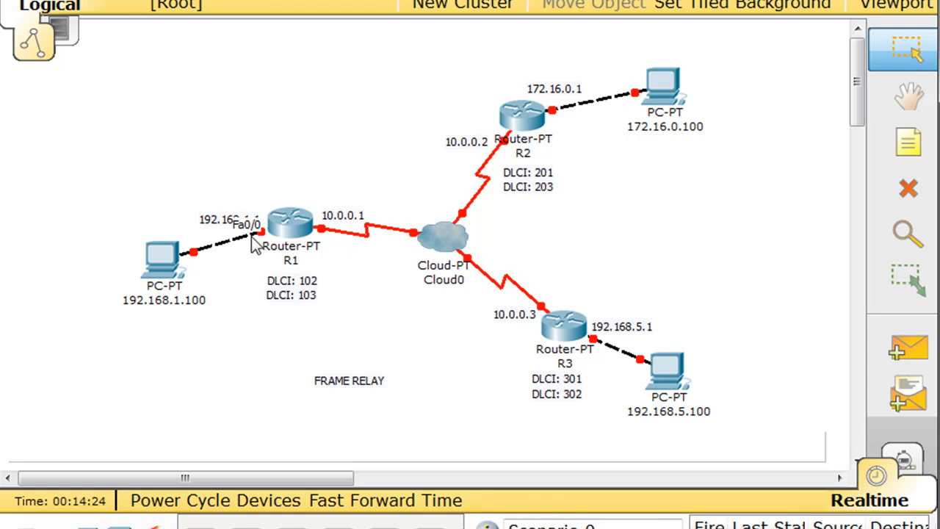
pyautogui.moveTo(286, 238)
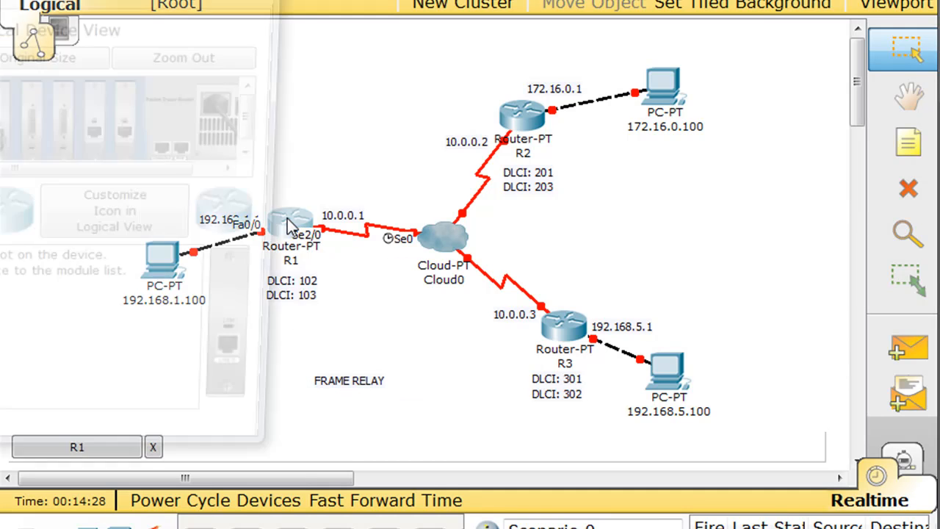
# Open R1's CLI, decline setup, and enter configuration for interface Serial2/0.
pyautogui.doubleClick(290, 232)
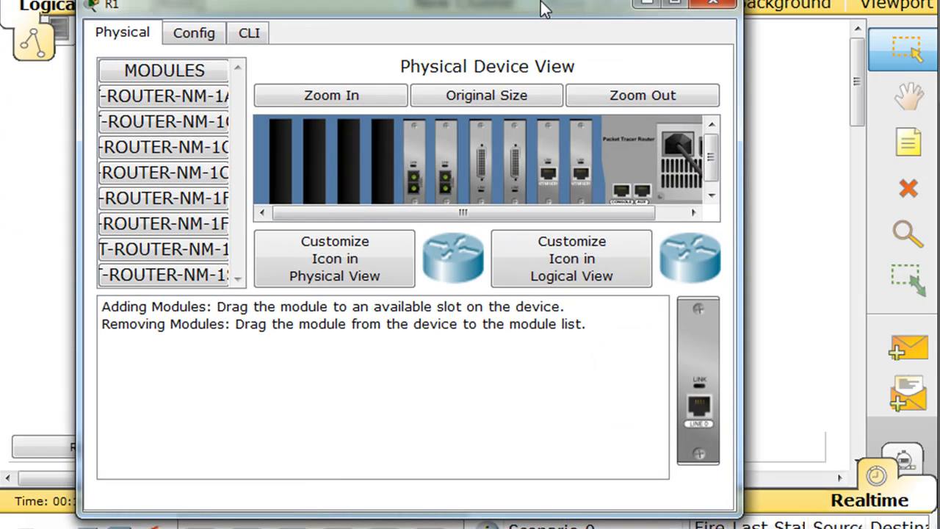
pyautogui.click(249, 32)
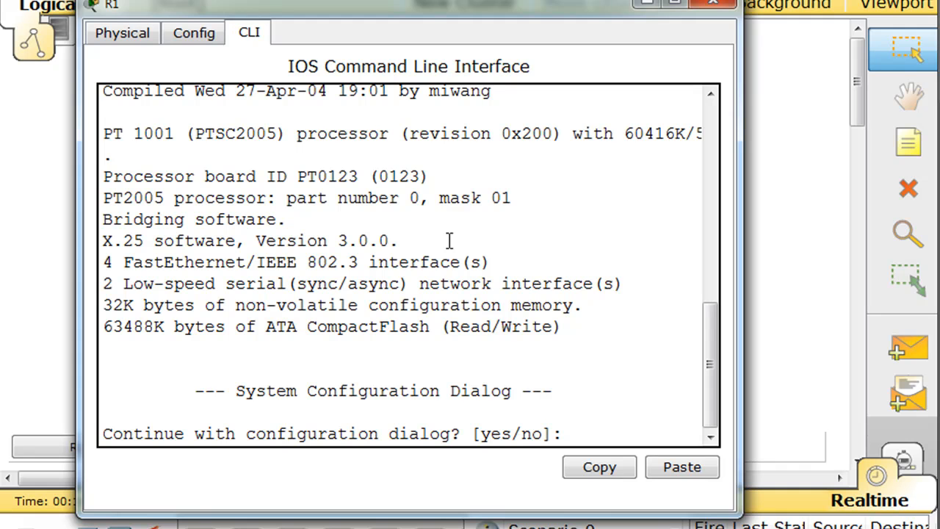
pyautogui.write('no')
pyautogui.write('en')
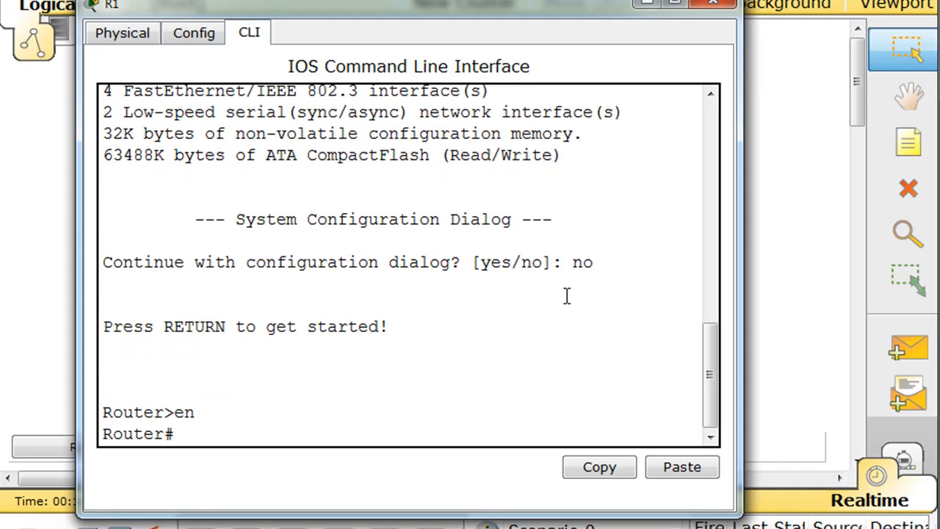
pyautogui.write('conf t')
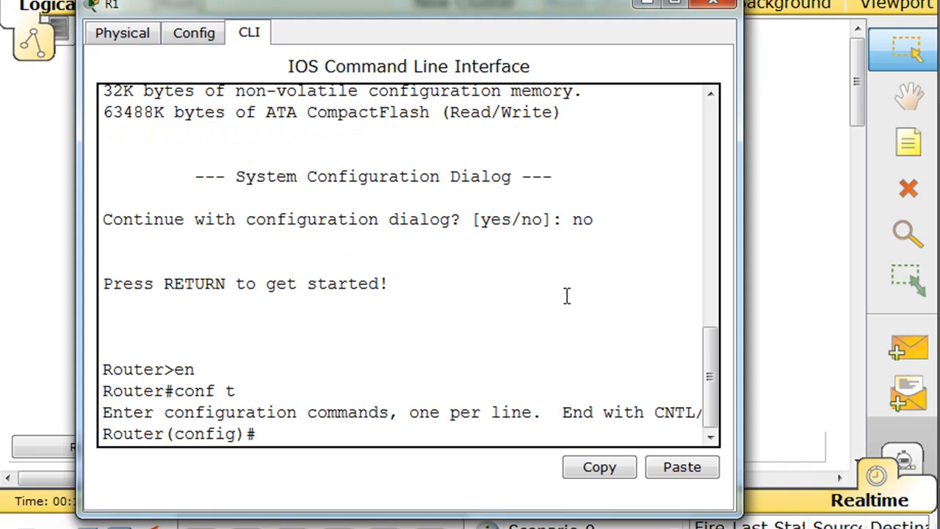
pyautogui.write('int')
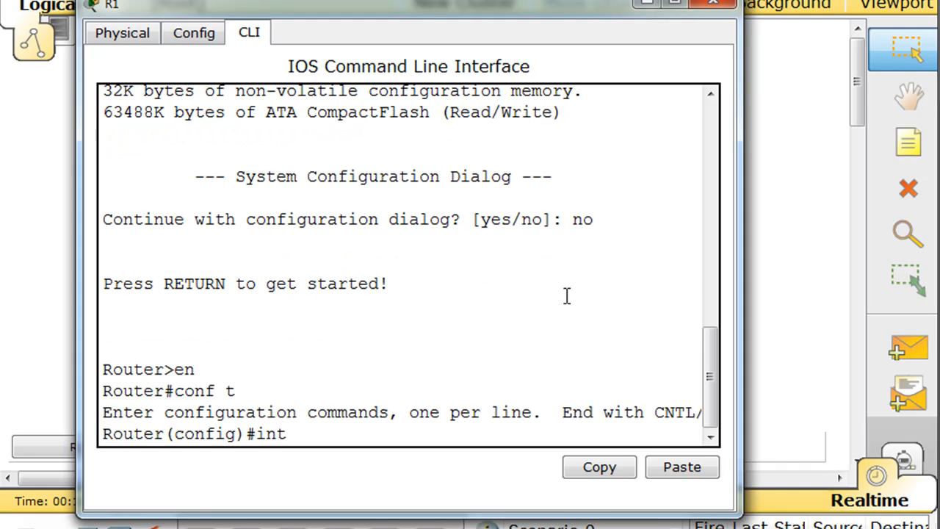
pyautogui.write('s')
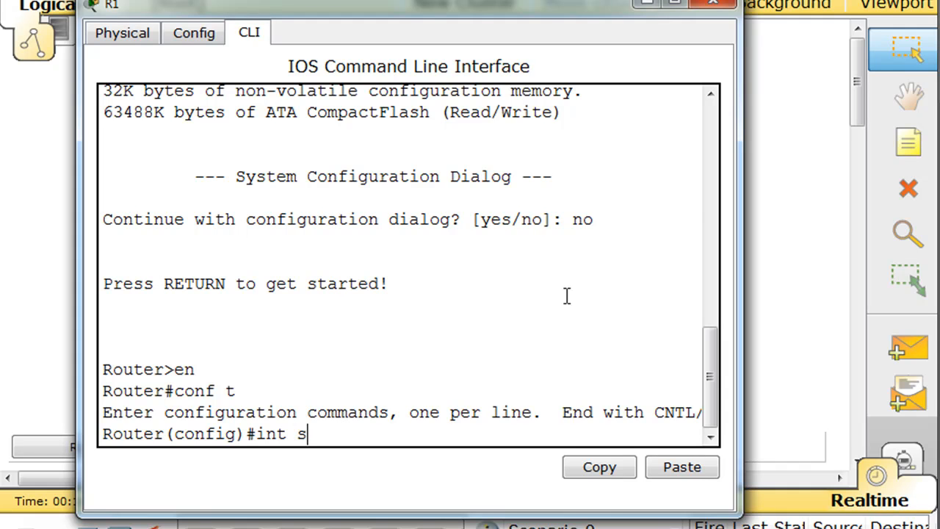
pyautogui.write('2/0')
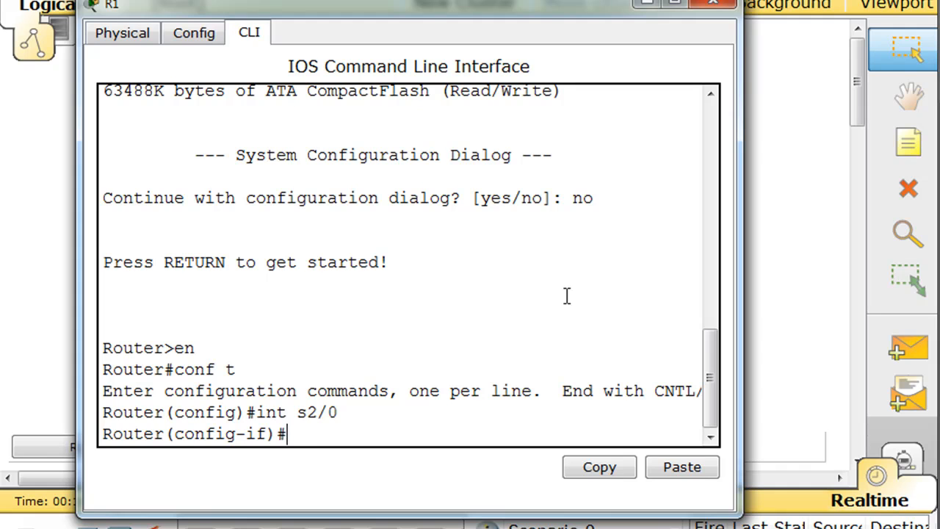
# Assign 10.0.0.1 255.0.0.0 to Serial2/0 and enable it with no shut.
pyautogui.write('ip add')
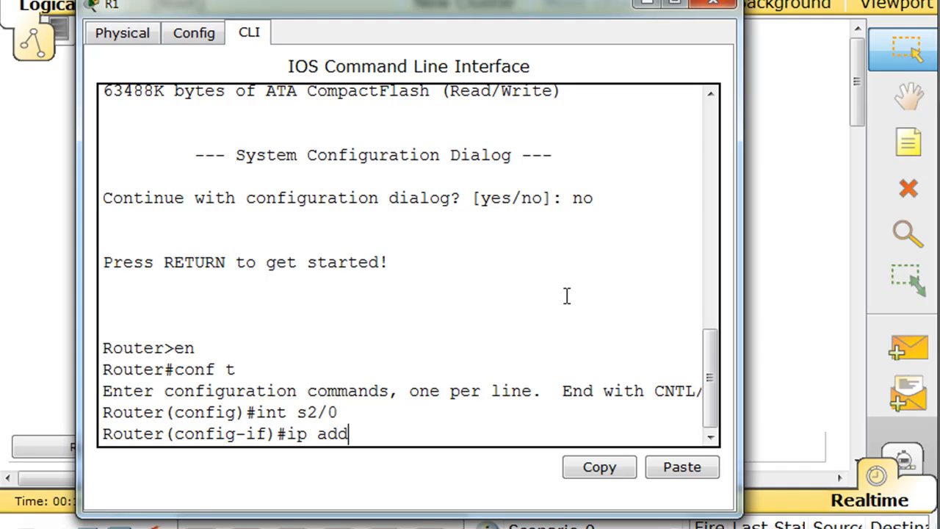
pyautogui.write('ress 1')
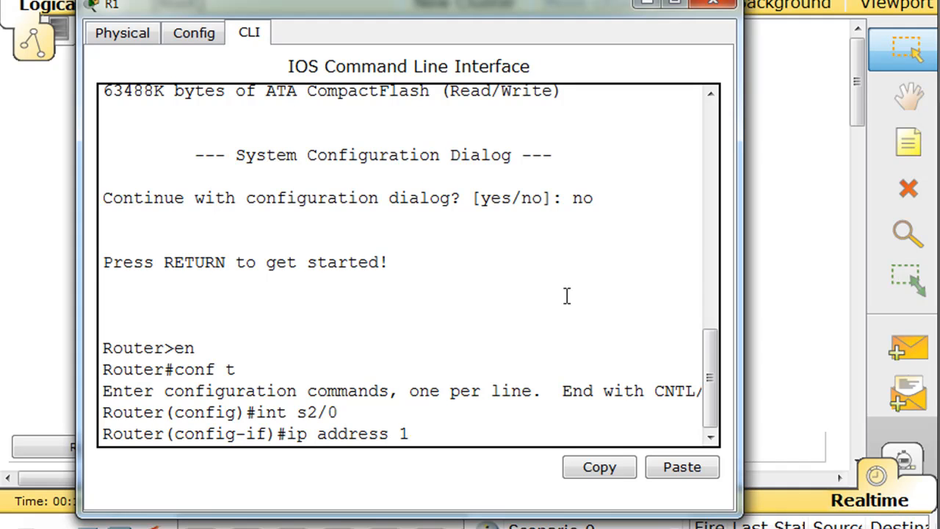
pyautogui.write('0.0.0')
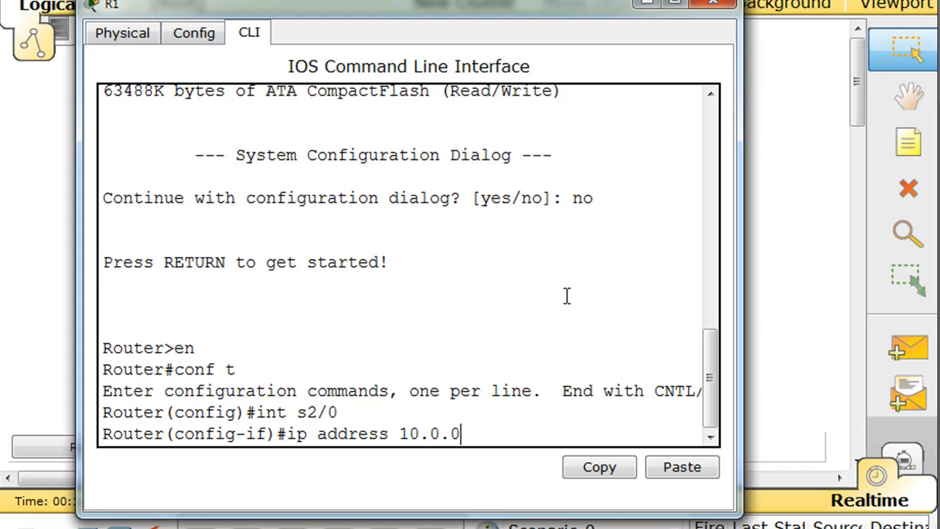
pyautogui.write('.1')
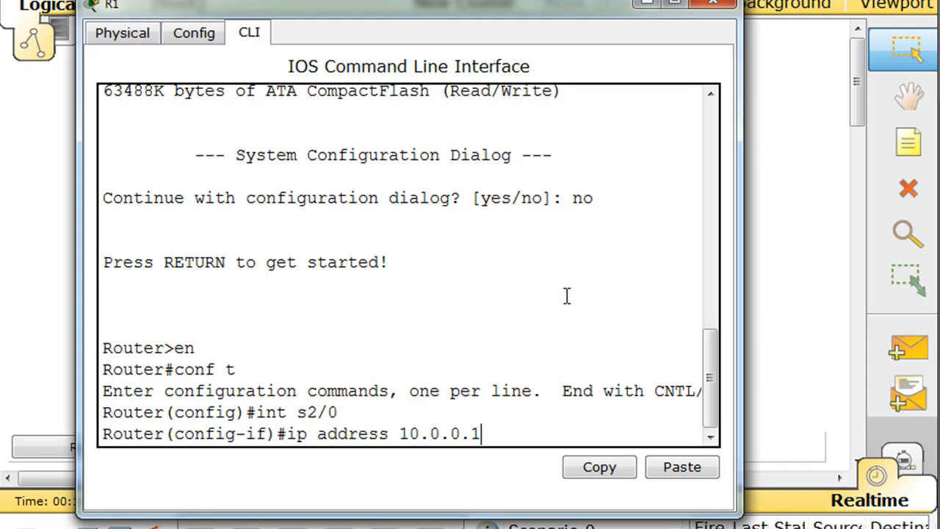
pyautogui.write('" "')
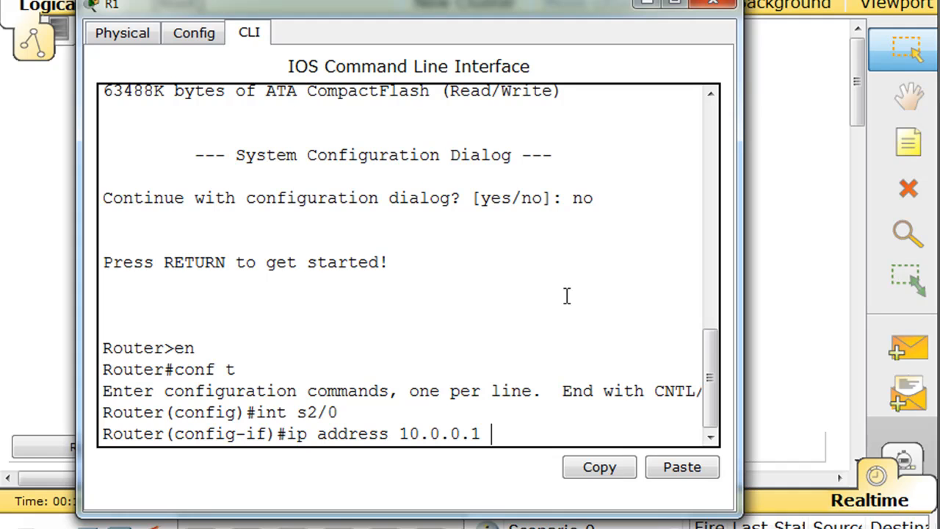
pyautogui.write('255.0.')
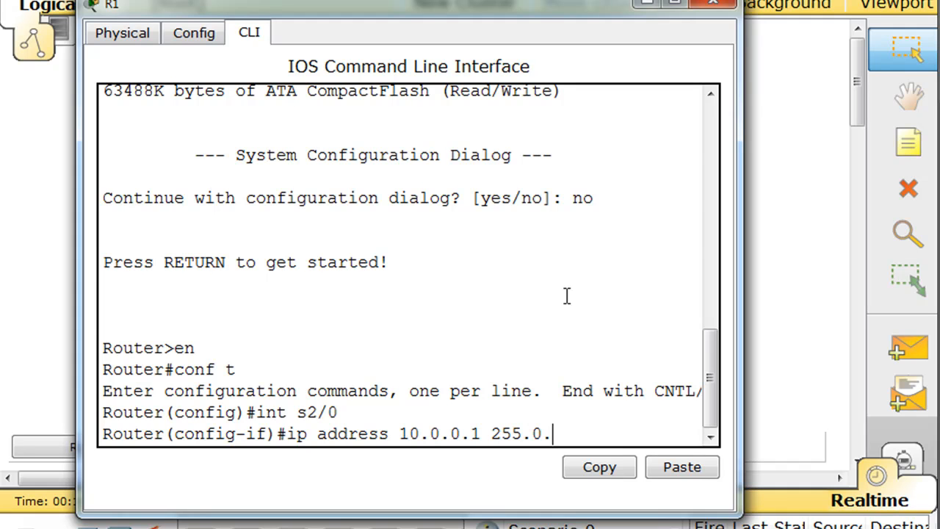
pyautogui.write('0.0')
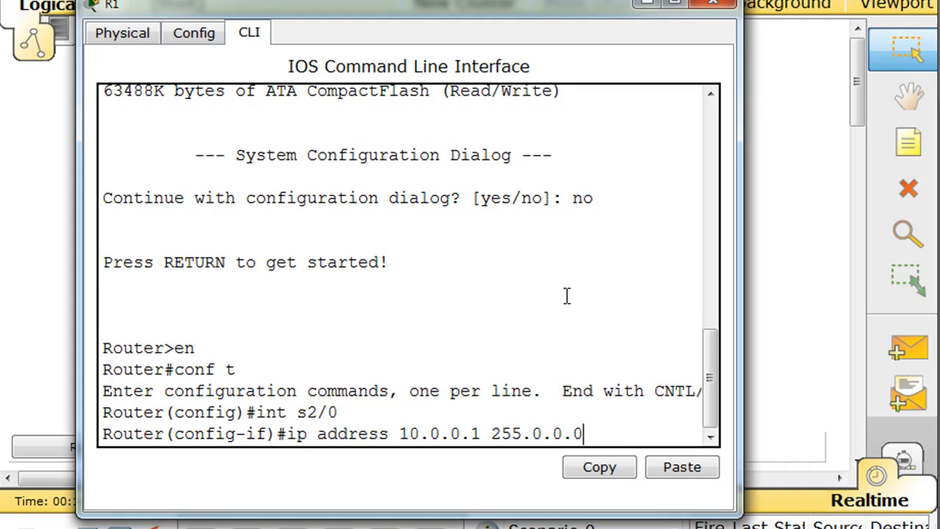
pyautogui.write('no')
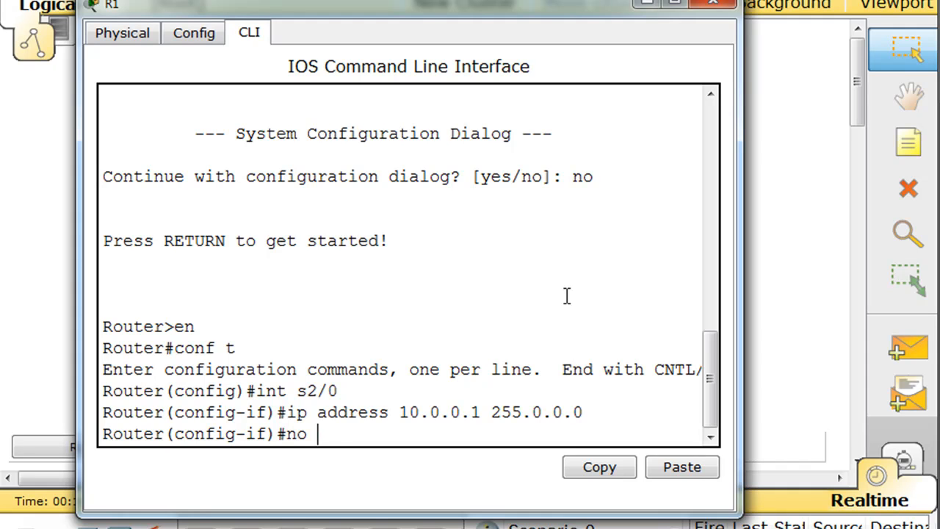
pyautogui.write('shut')
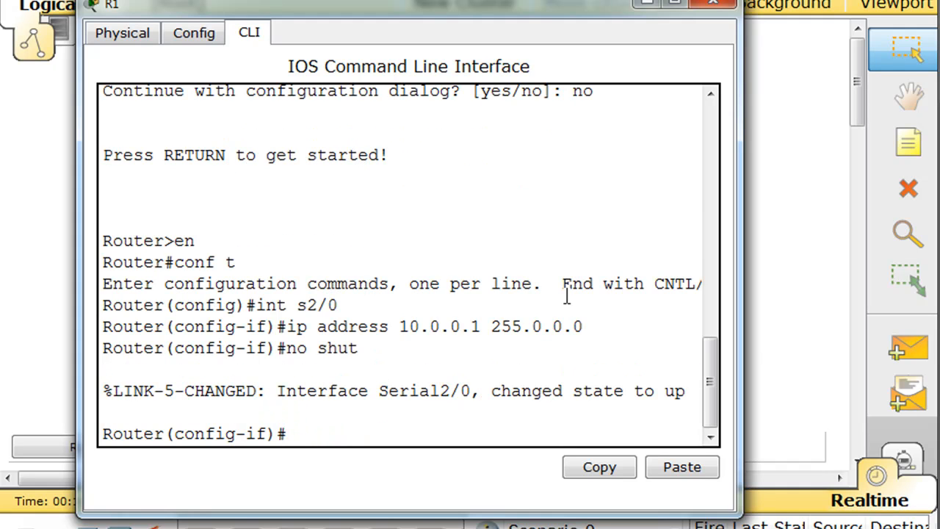
# Assign 192.168.1.1 255.255.255.0 to R1's FastEthernet0/0 and enable it with no shut.
pyautogui.write('int f')
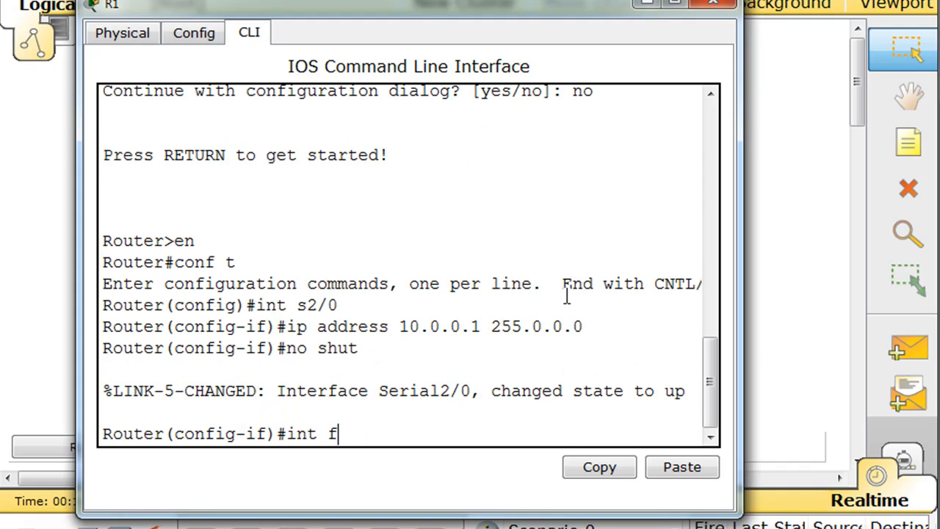
pyautogui.write('a0/0')
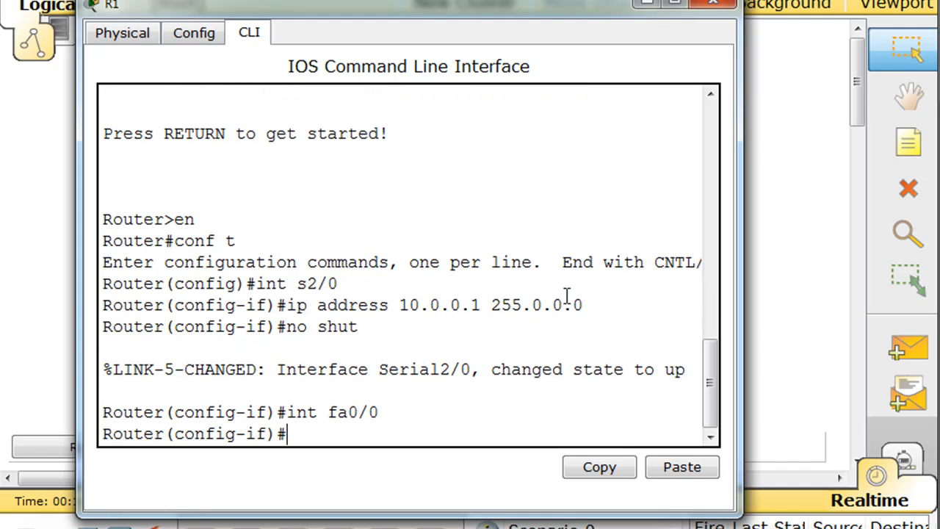
pyautogui.write('ip ad')
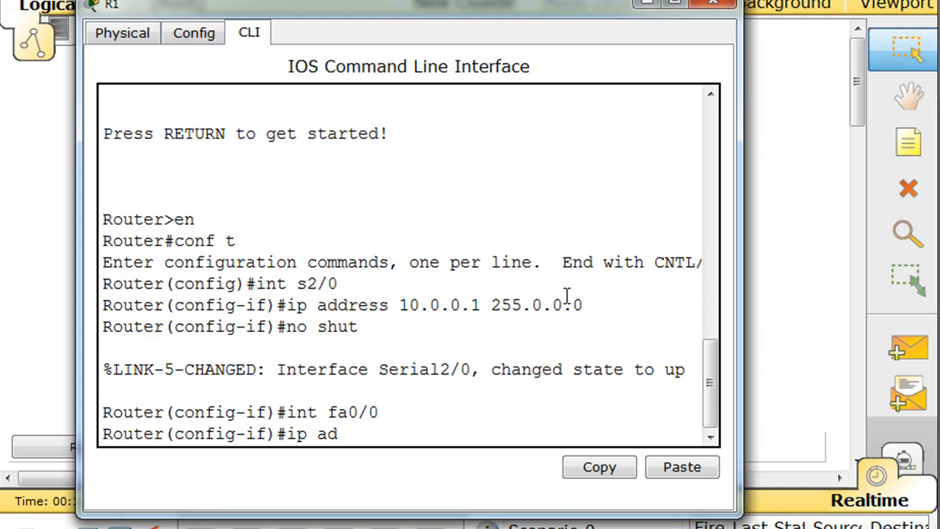
pyautogui.write('ress')
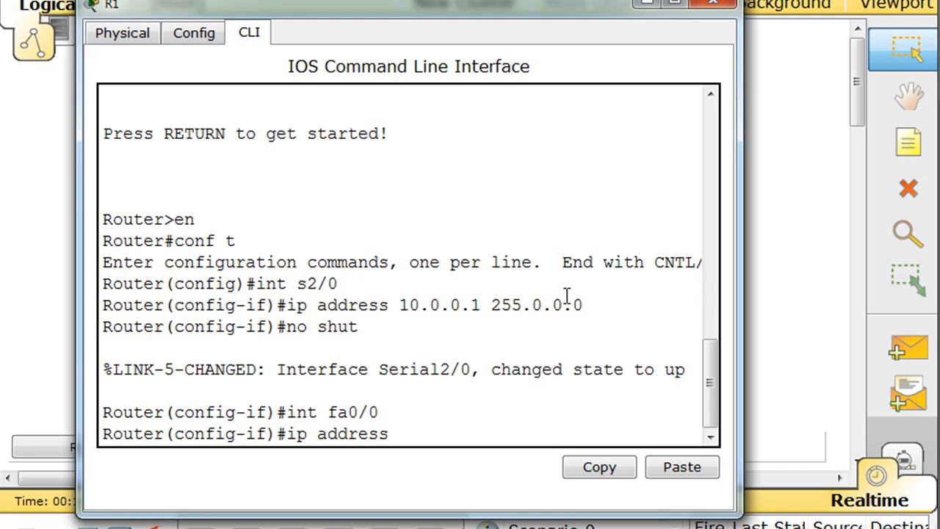
pyautogui.write('192.168.1.1')
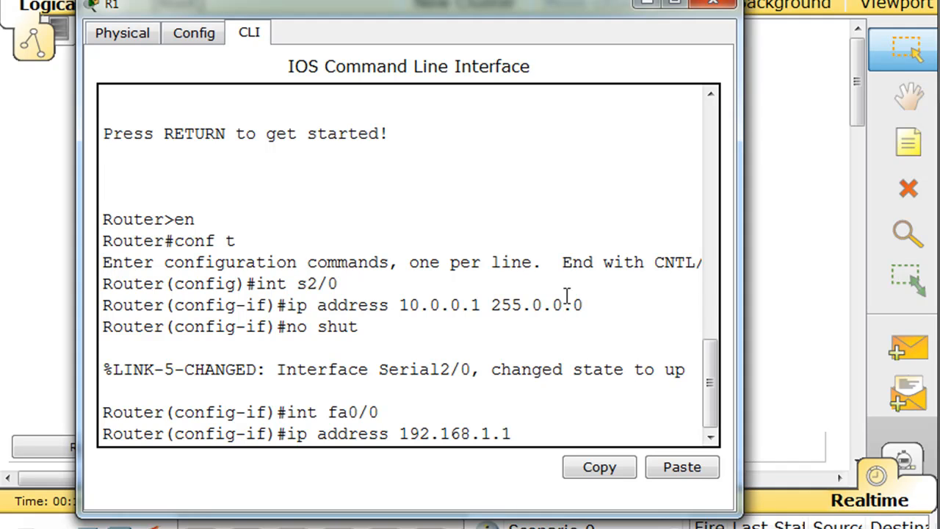
pyautogui.write('255.255')
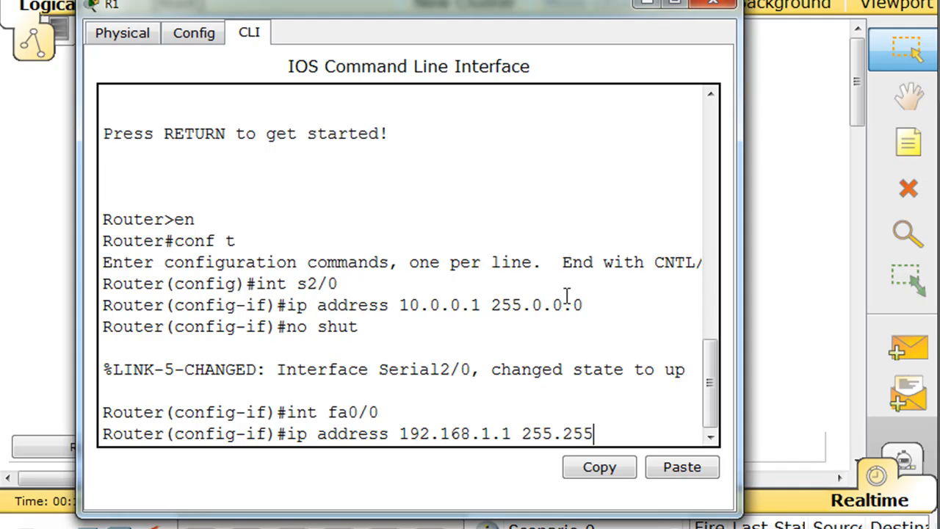
pyautogui.write('.255.')
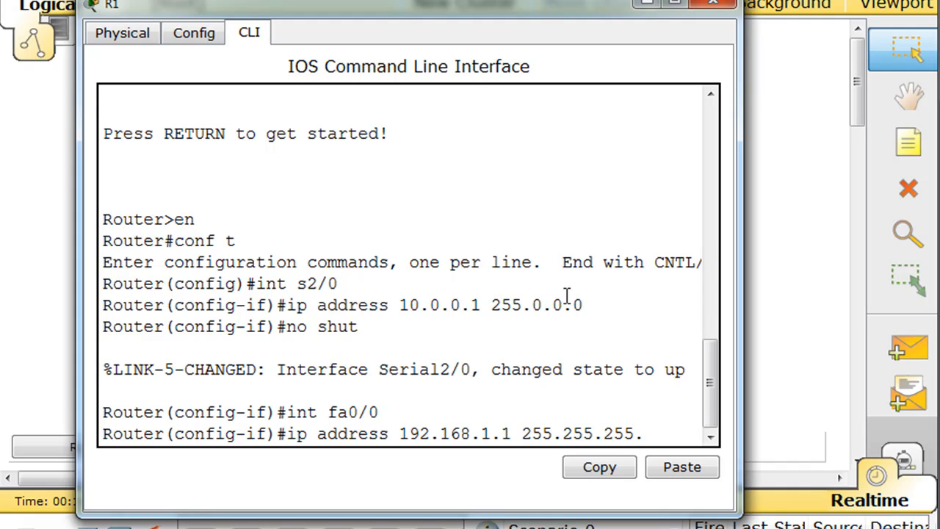
pyautogui.press('Enter')
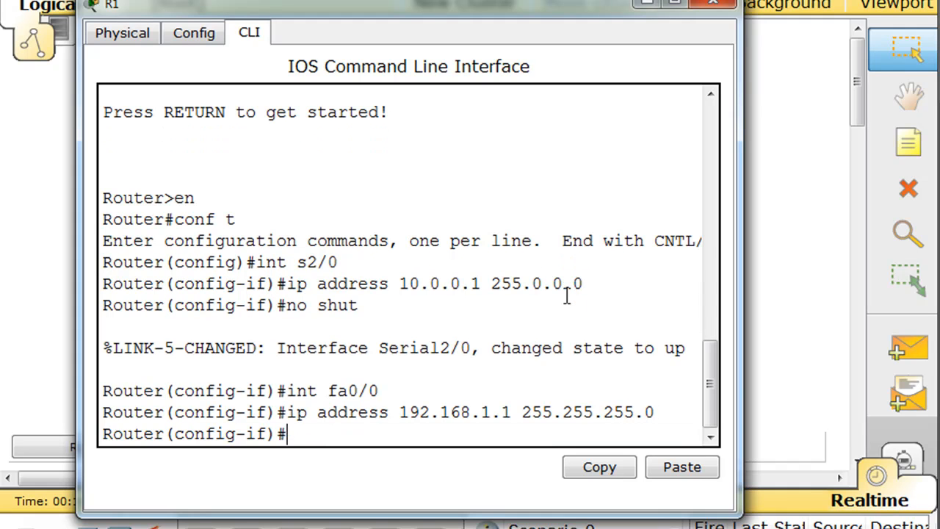
pyautogui.write('no shut')
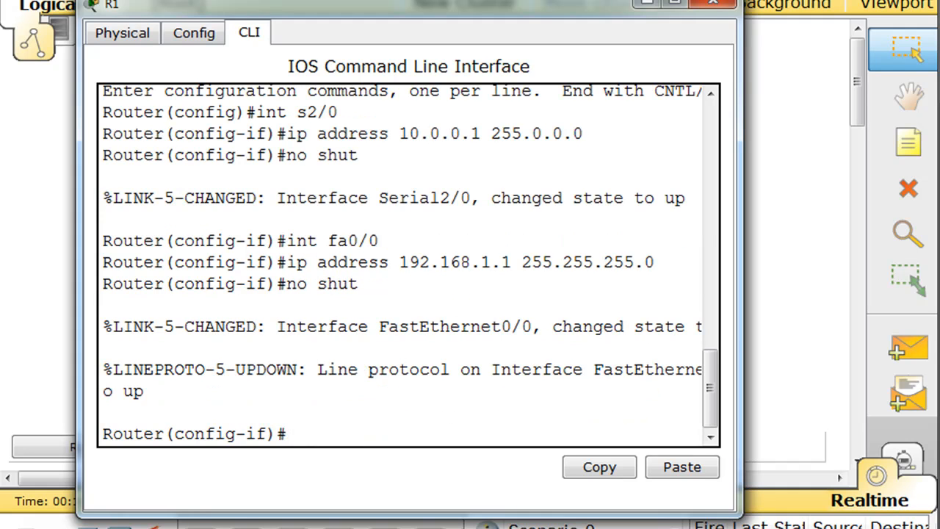
pyautogui.moveTo(453, 370)
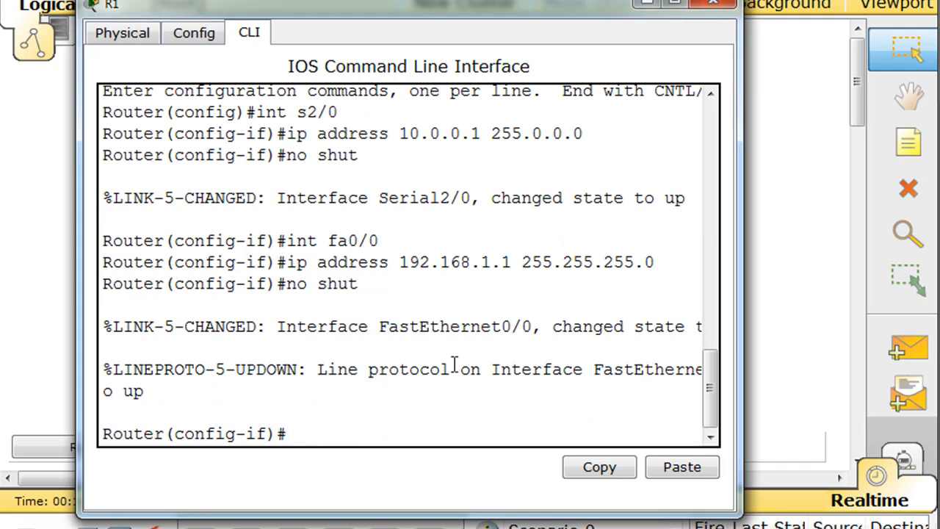
pyautogui.moveTo(416, 418)
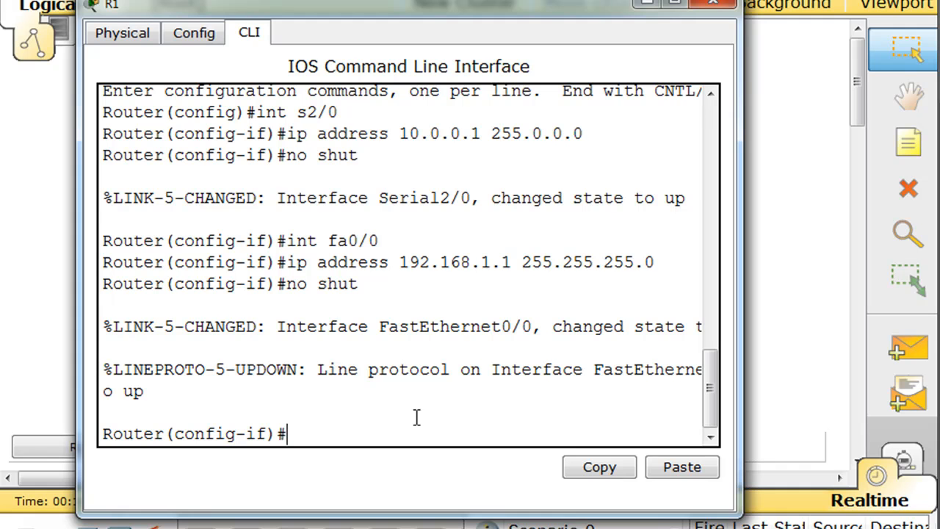
pyautogui.moveTo(410, 11); pyautogui.dragTo(355, 307)
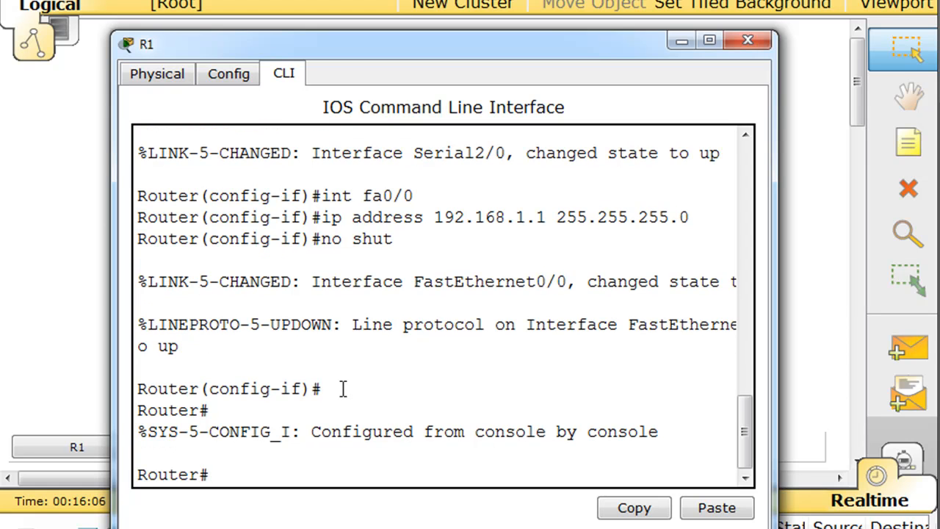
# Configure router rip on R1 with networks 10.0.0.0 and 192.168.1.0, then close R1's window.
pyautogui.write('conf t')
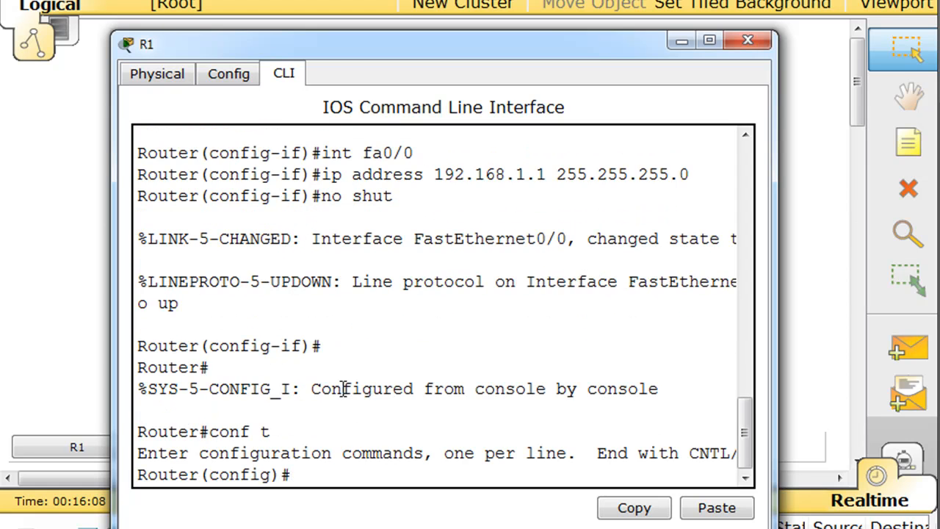
pyautogui.write('rou')
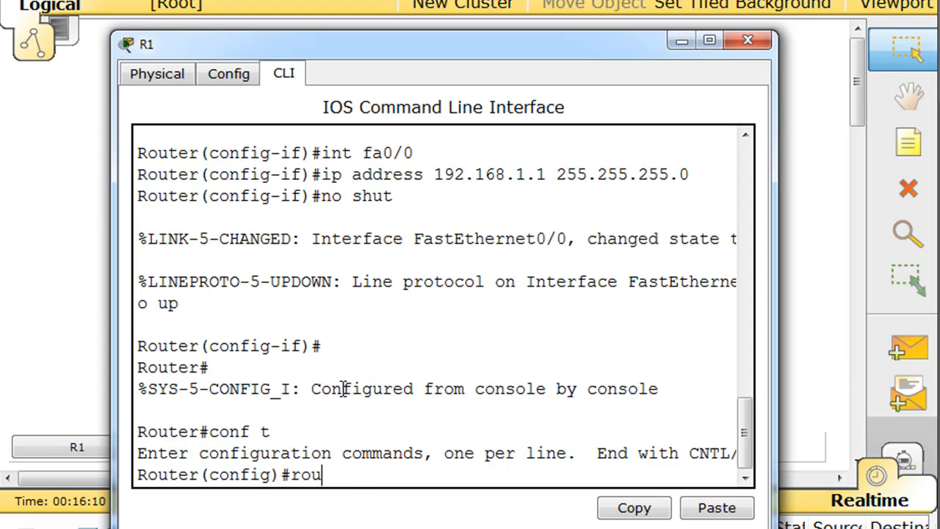
pyautogui.write('ter rip')
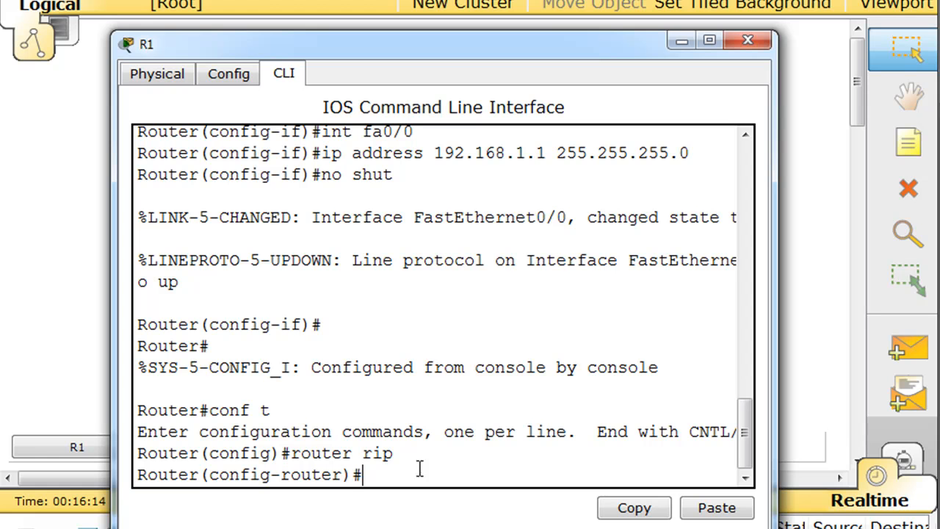
pyautogui.moveTo(358, 368)
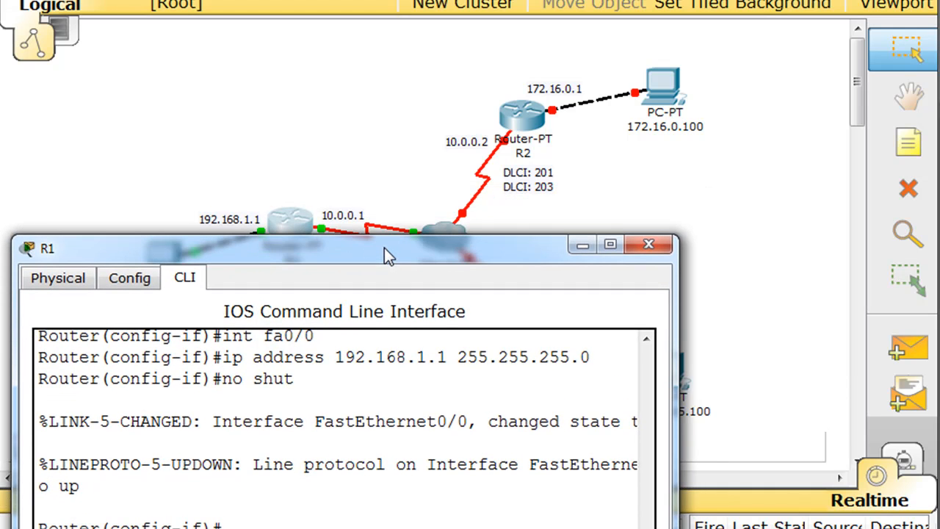
pyautogui.moveTo(389, 248); pyautogui.dragTo(408, 240)
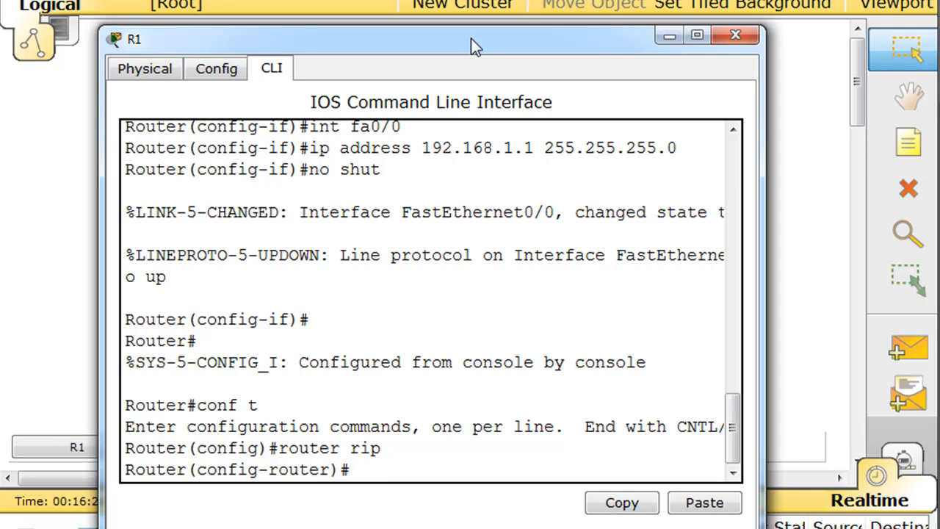
pyautogui.write('network')
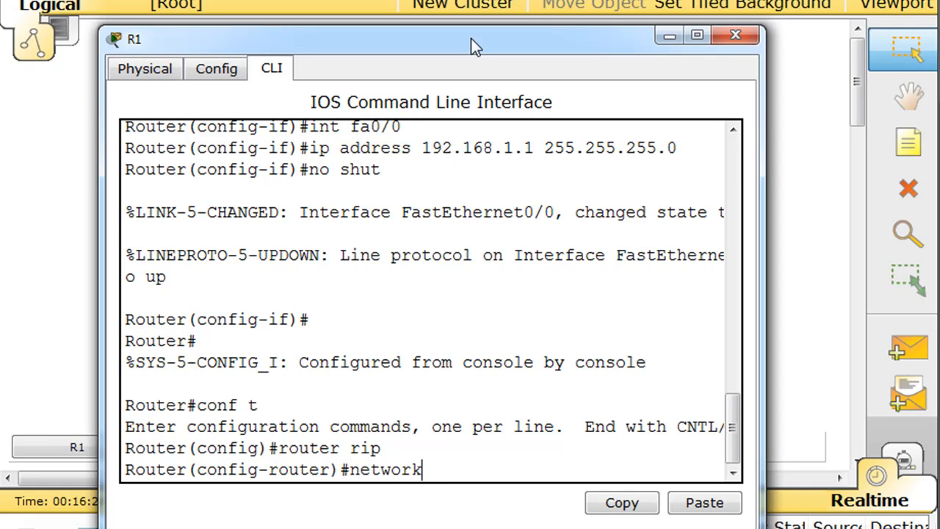
pyautogui.write('10.0.0.0')
pyautogui.write('netw')
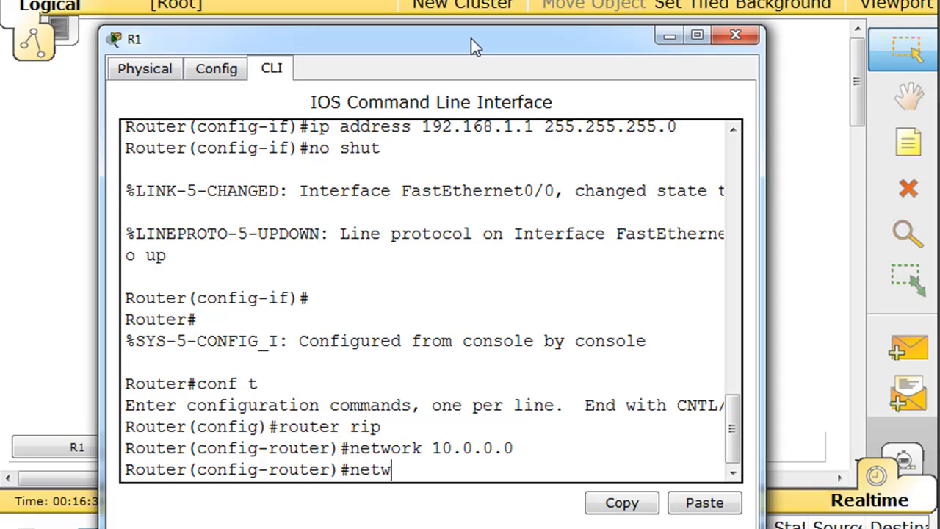
pyautogui.write('ork 1')
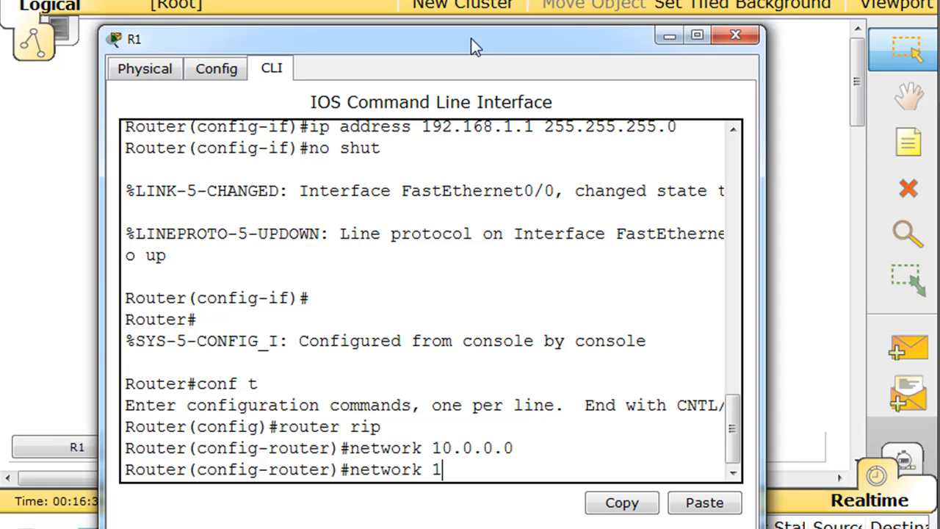
pyautogui.write('92.168')
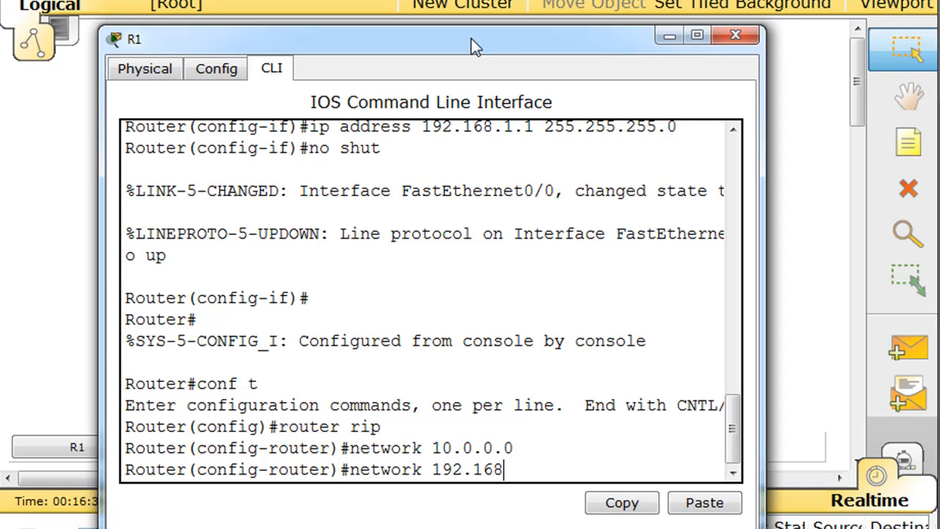
pyautogui.write('.1.0')
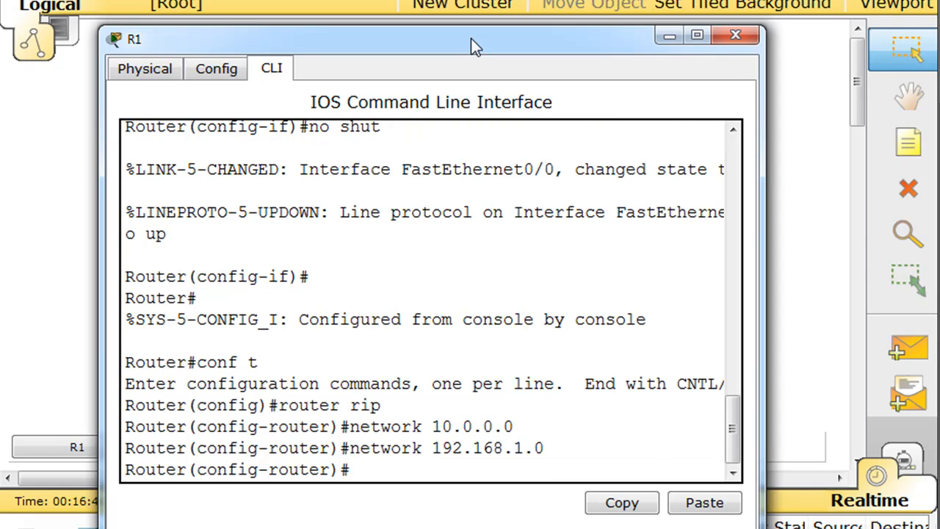
pyautogui.click(732, 34)
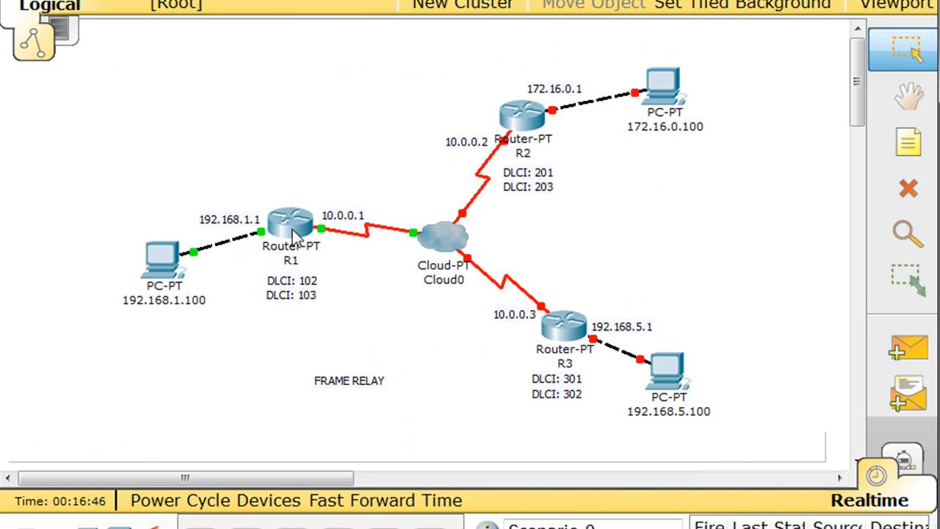
pyautogui.moveTo(614, 116)
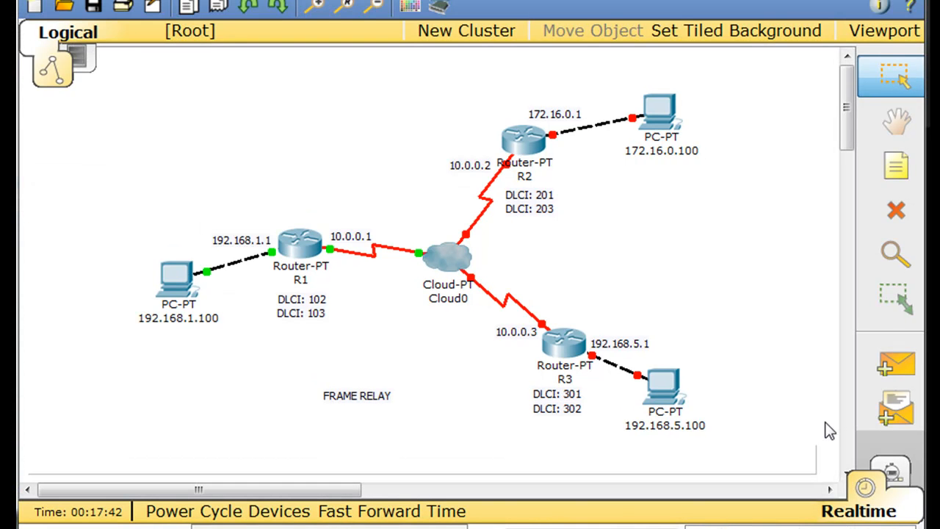
pyautogui.moveTo(665, 110)
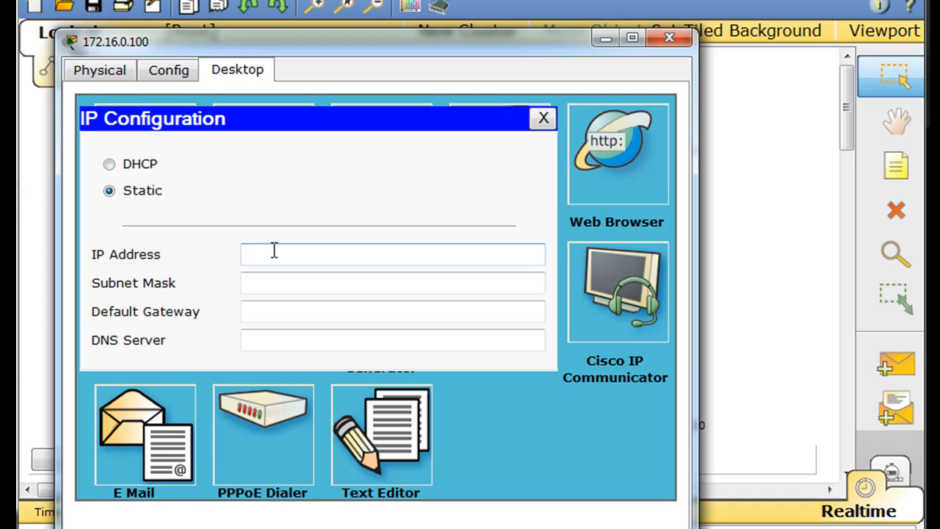
# Enter static IP 172.16.0.100, mask 255.255.0.0 and gateway 172.16.0.1 on the PC.
pyautogui.write('172.16.0.100')
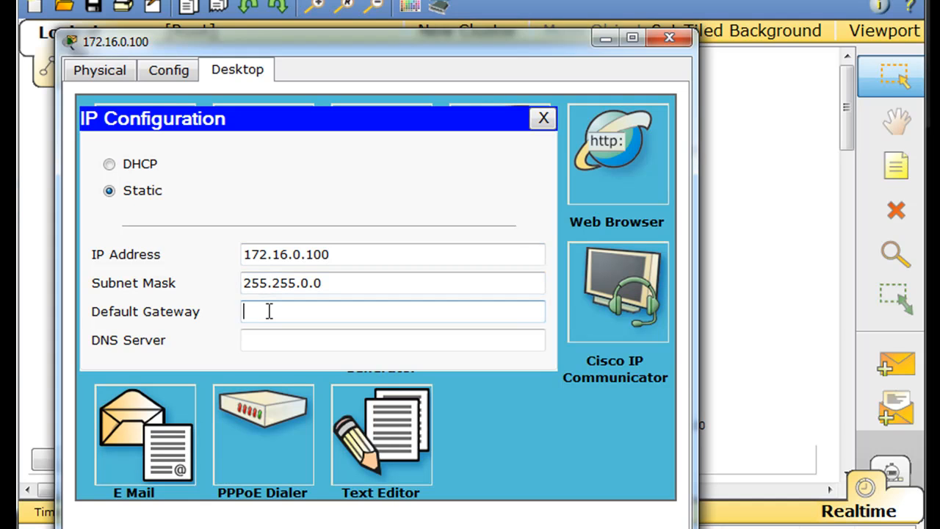
pyautogui.write('172.16.0.1')
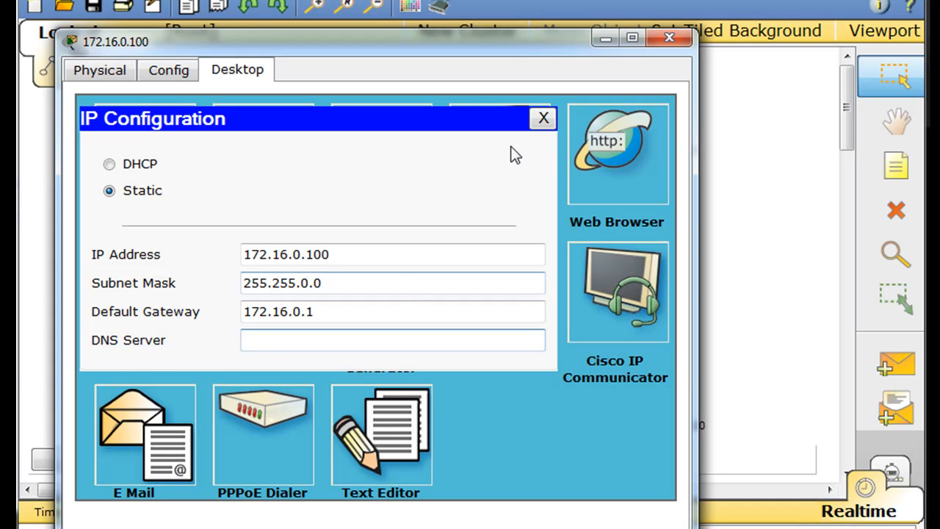
pyautogui.click(543, 118)
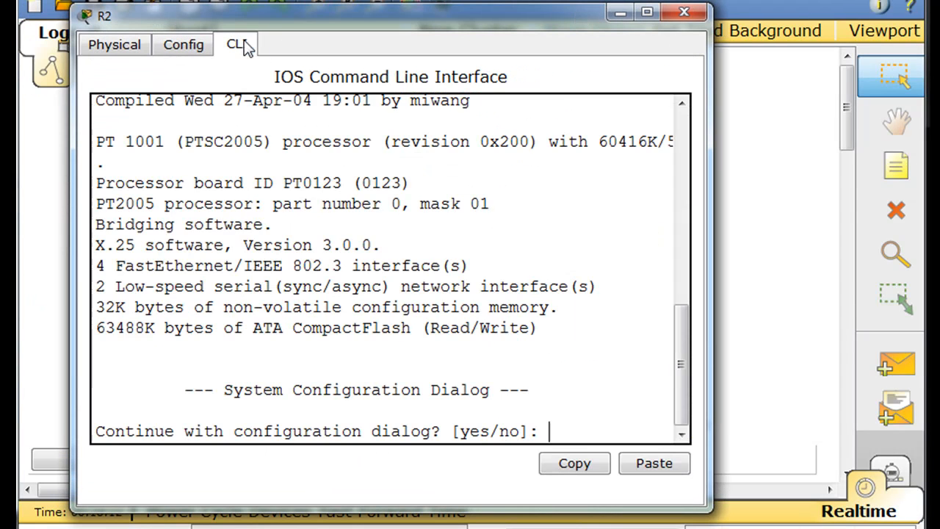
# Decline setup on R2 and assign 10.0.0.2 255.0.0.0 to Serial2/0, enabling it.
pyautogui.press('enter')
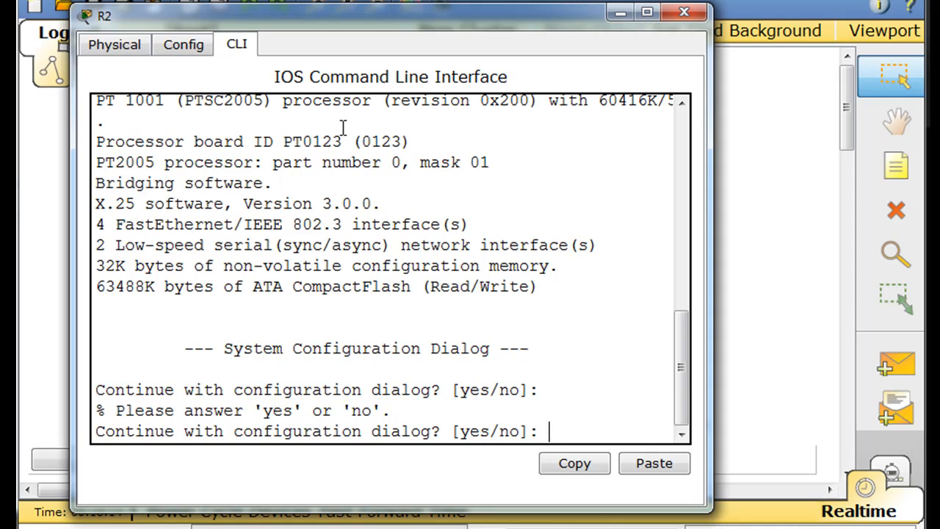
pyautogui.write('no')
pyautogui.write('en')
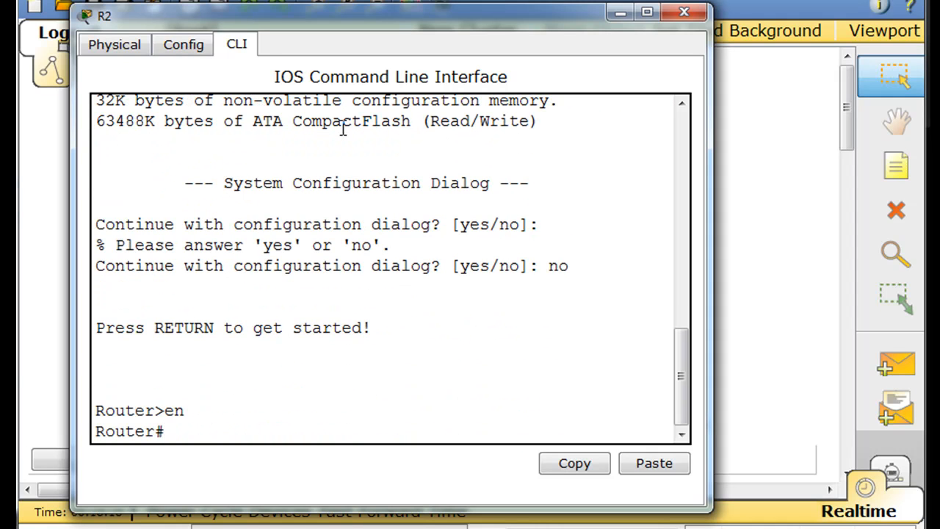
pyautogui.write('conf t')
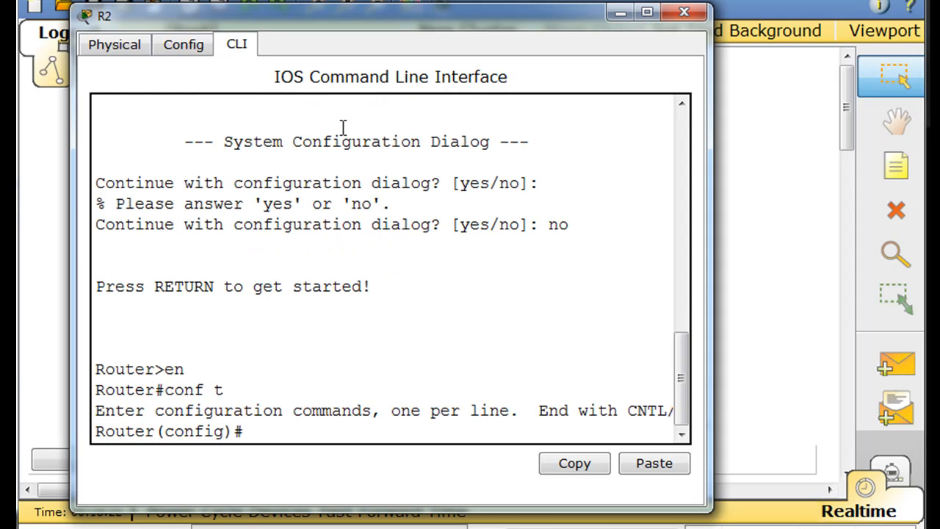
pyautogui.write('int')
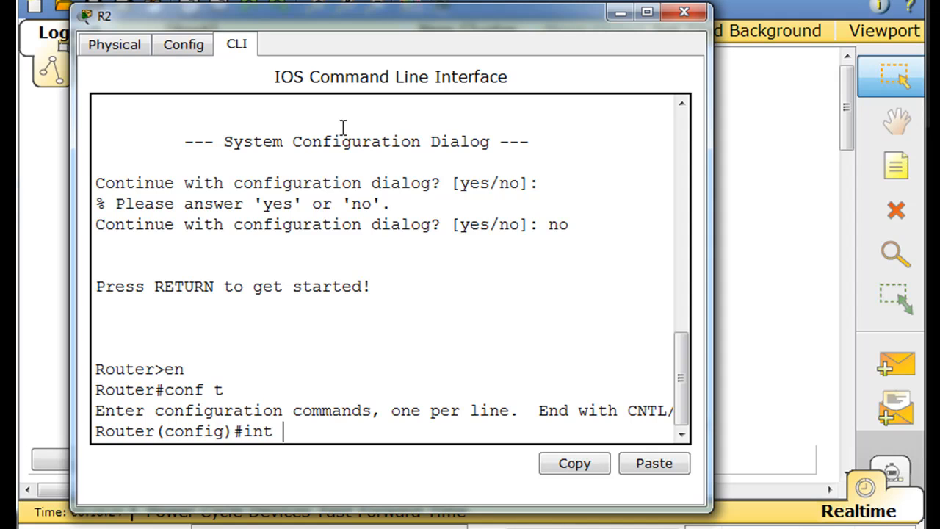
pyautogui.write('s2/0')
pyautogui.write('ip')
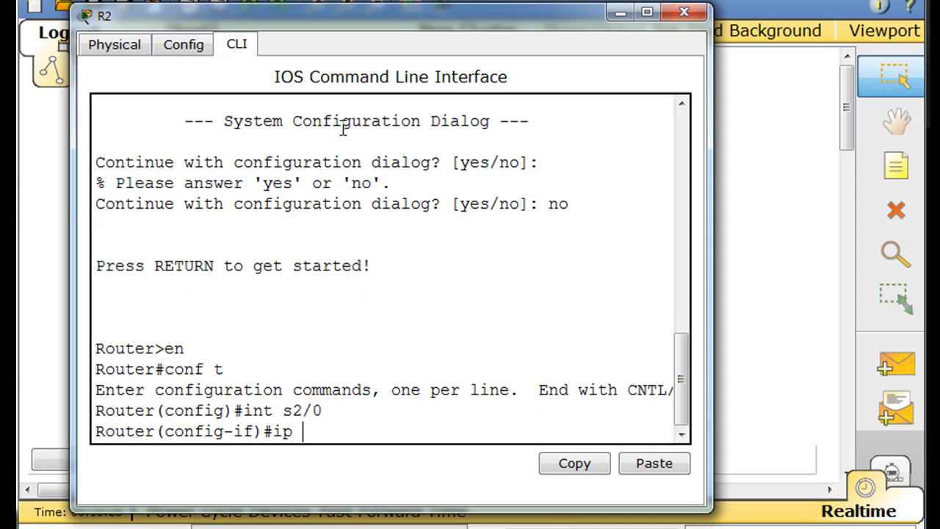
pyautogui.write('address')
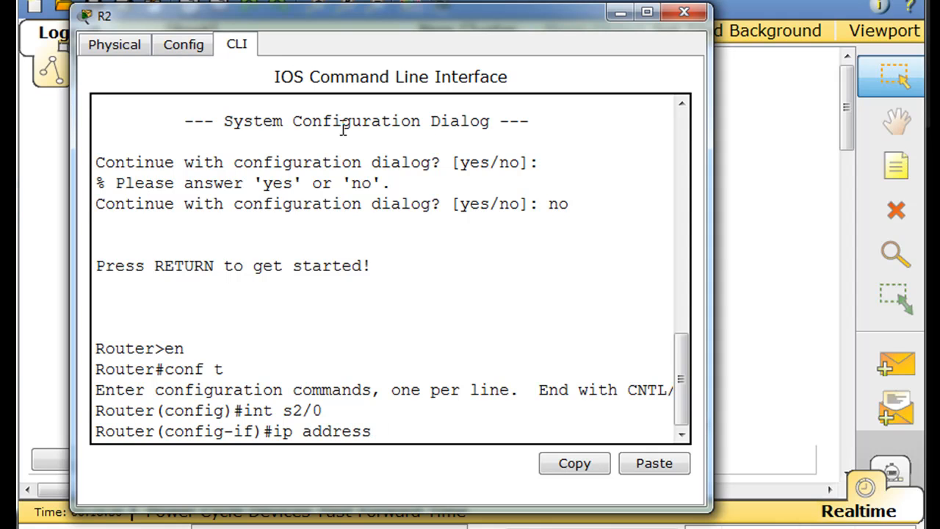
pyautogui.write('10.0')
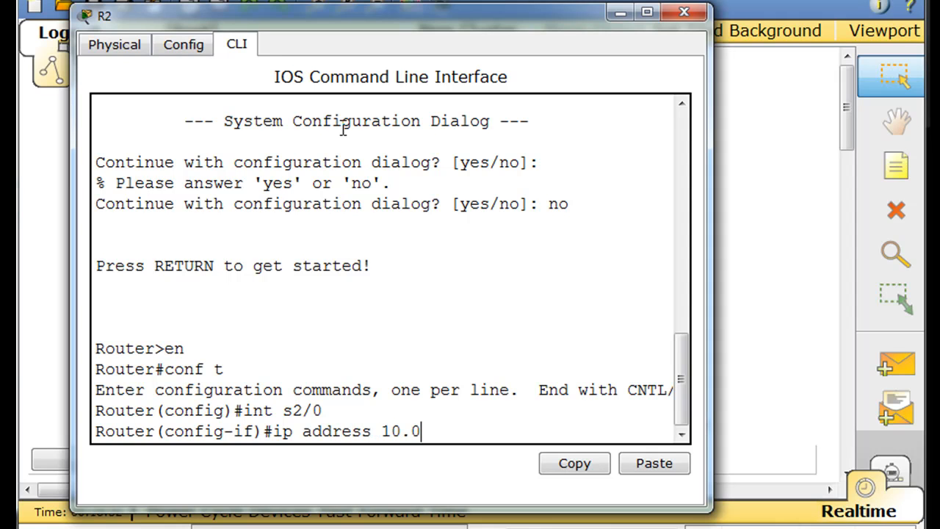
pyautogui.write('.0.2')
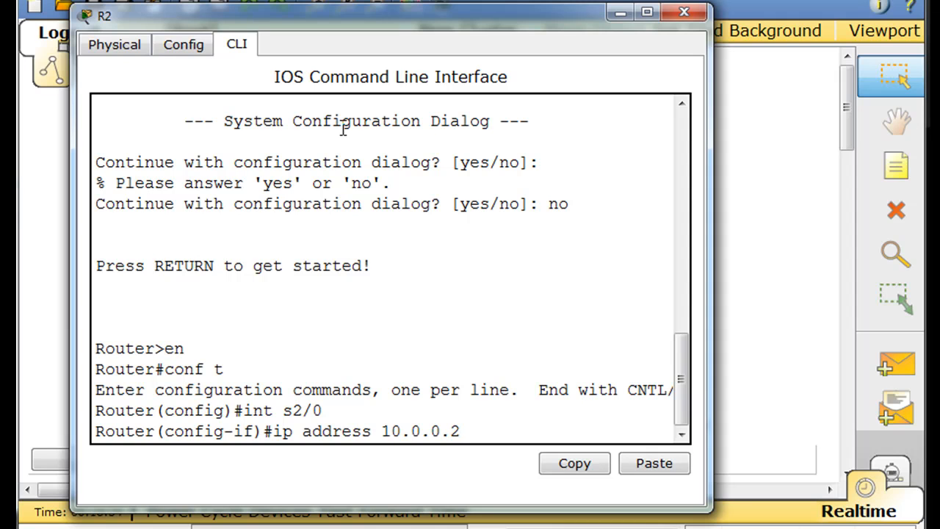
pyautogui.write('2')
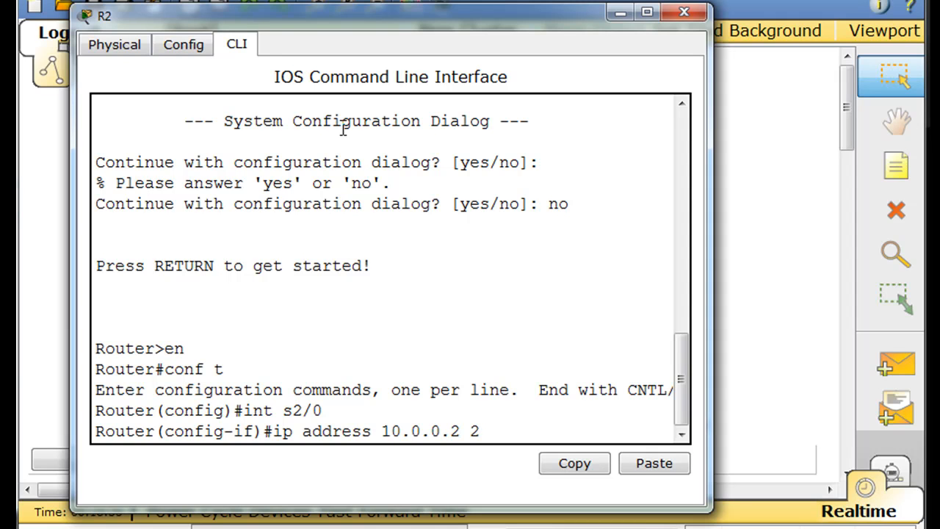
pyautogui.write('55.255.')
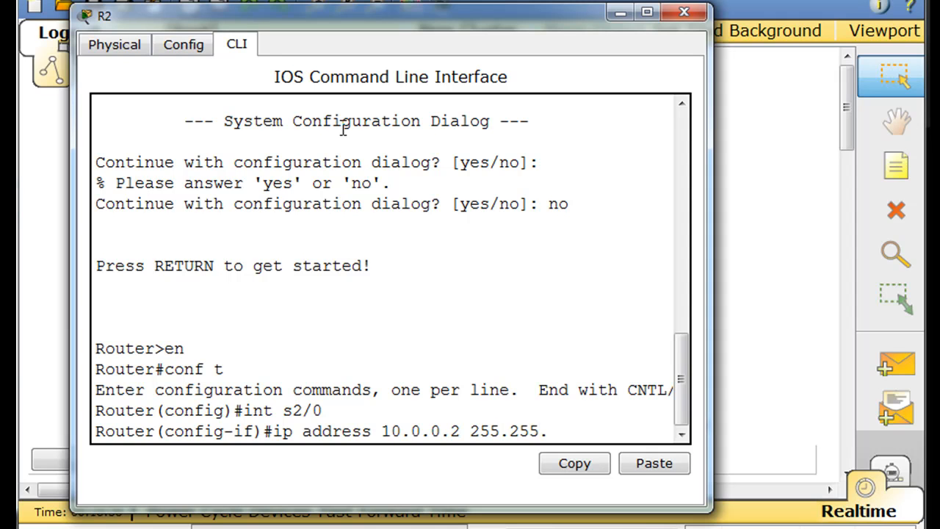
pyautogui.write('255')
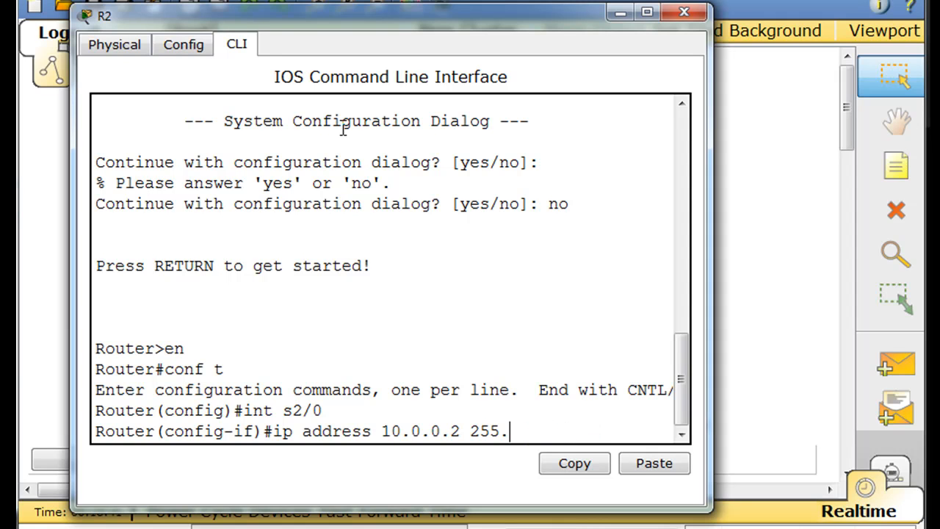
pyautogui.write('0.0.')
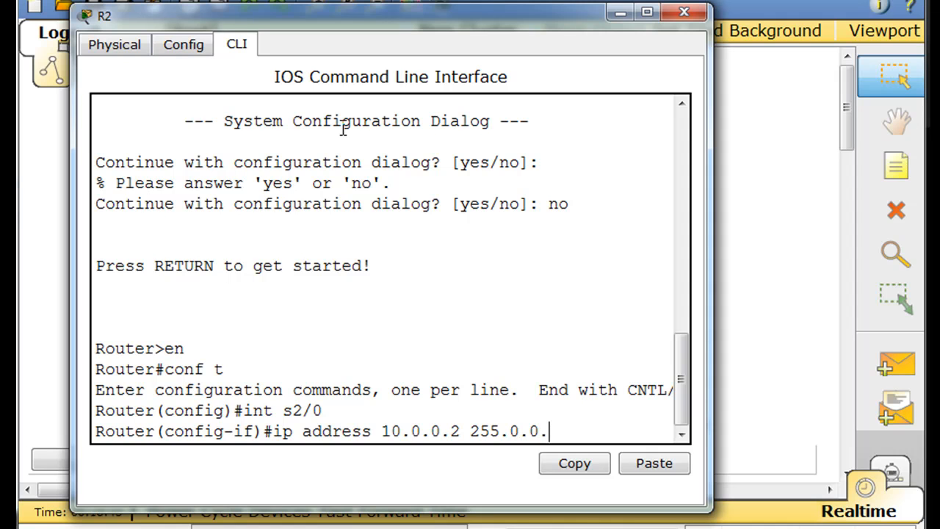
pyautogui.write('0')
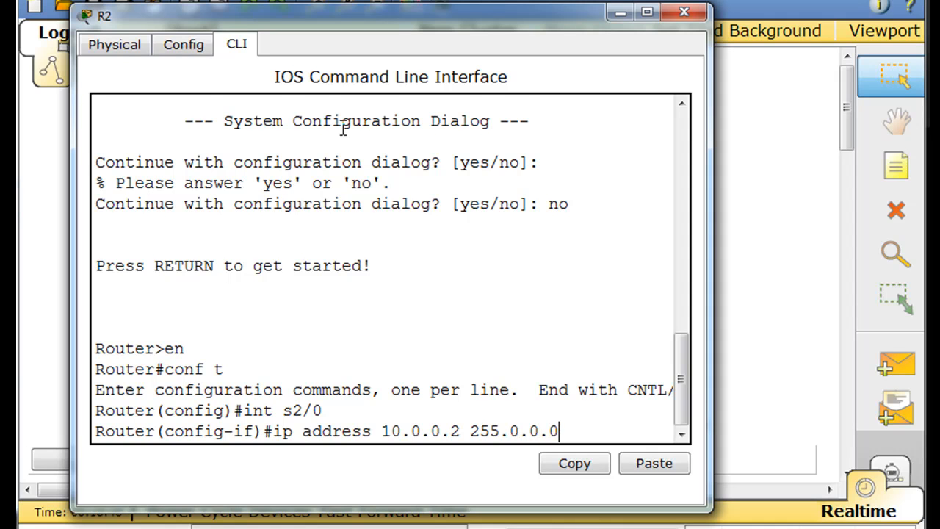
pyautogui.write('no shut')
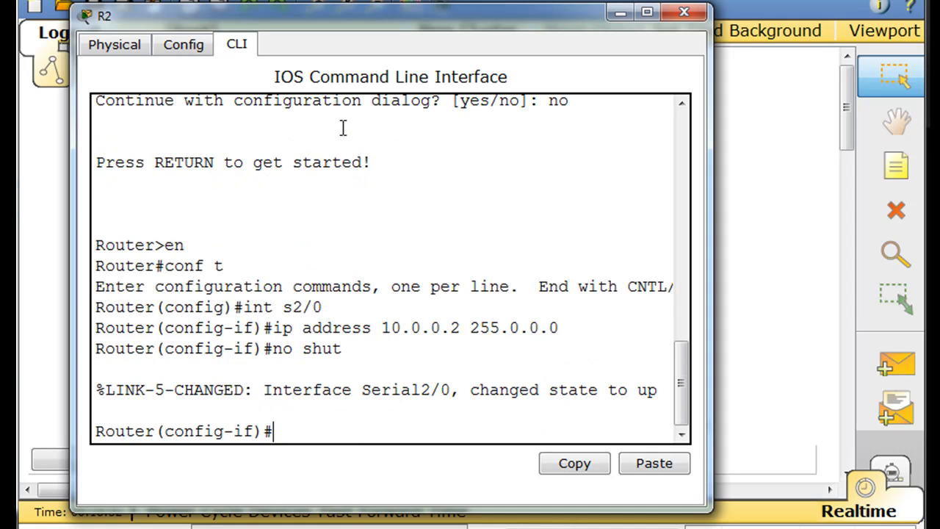
# Assign 172.16.0.1 255.255.0.0 to R2's FastEthernet0/0, enable it, and re-enter global configuration.
pyautogui.write('int fa0/0')
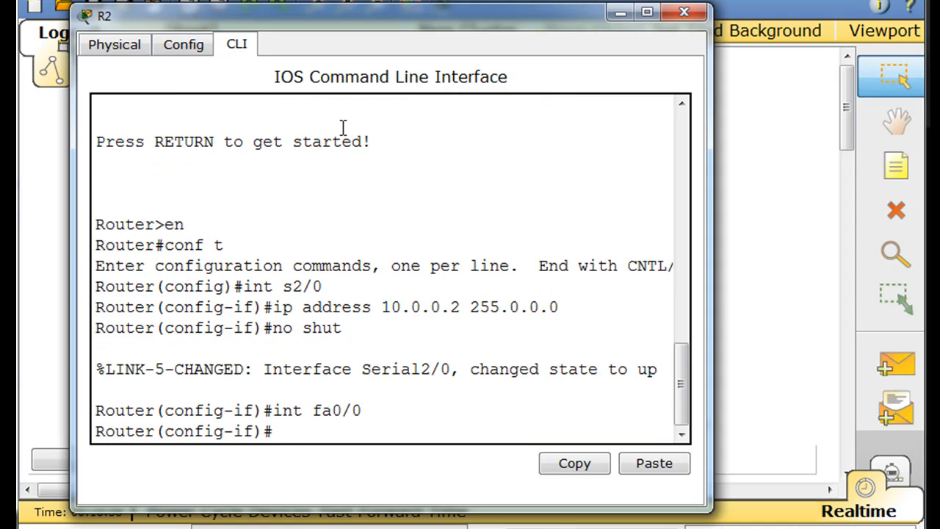
pyautogui.write('ip address')
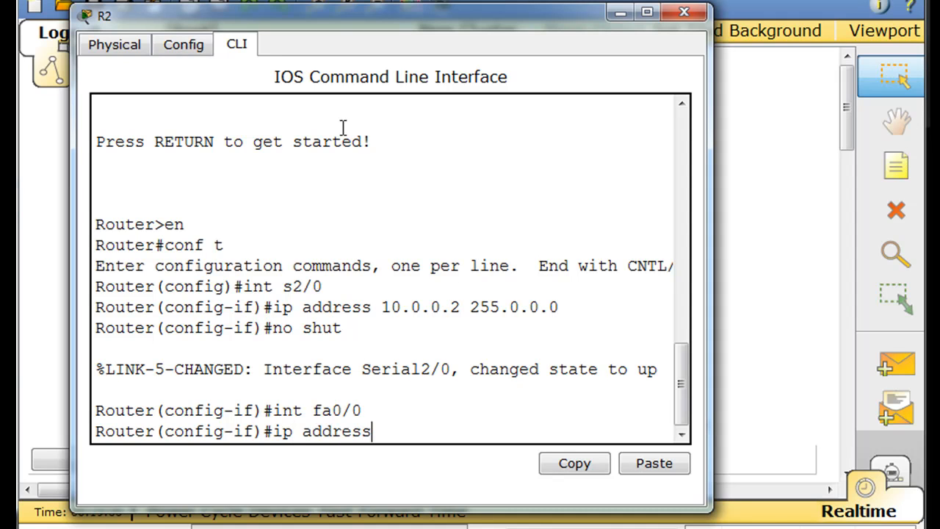
pyautogui.write('1')
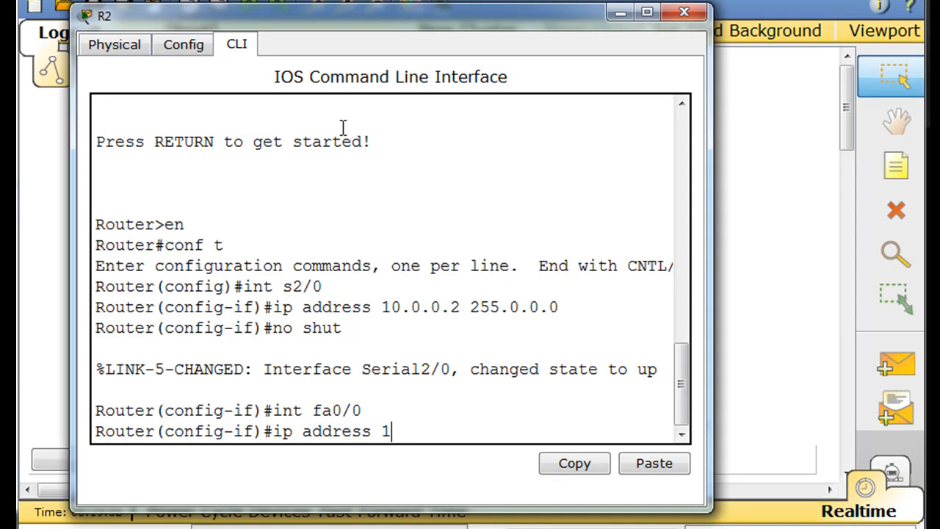
pyautogui.write('72.16')
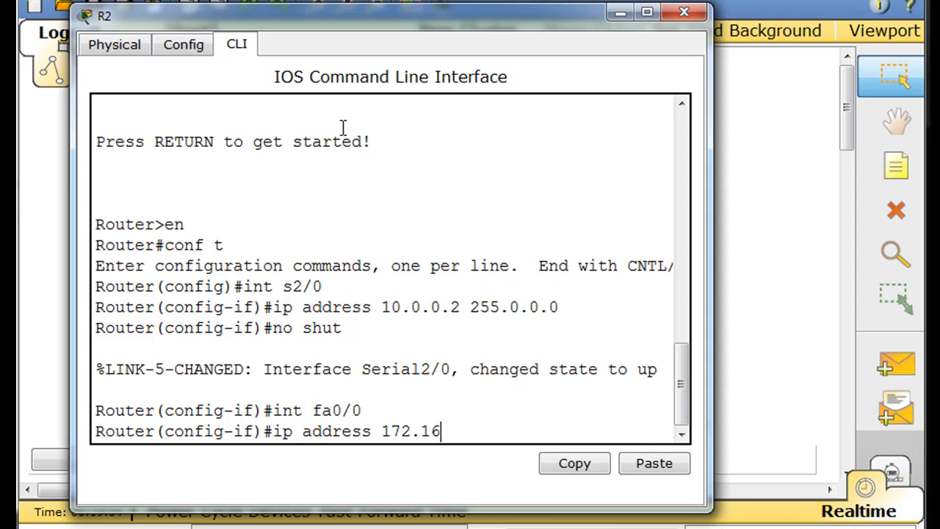
pyautogui.write('.')
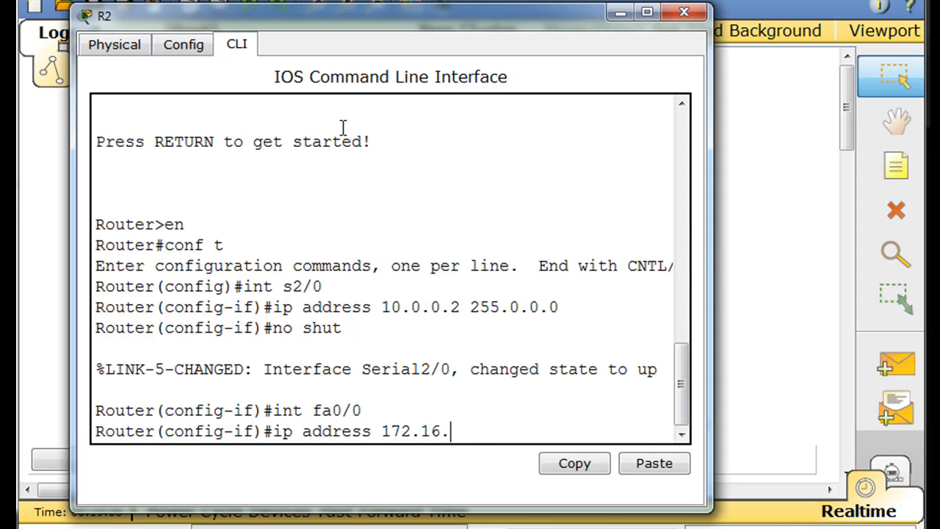
pyautogui.write('0.1')
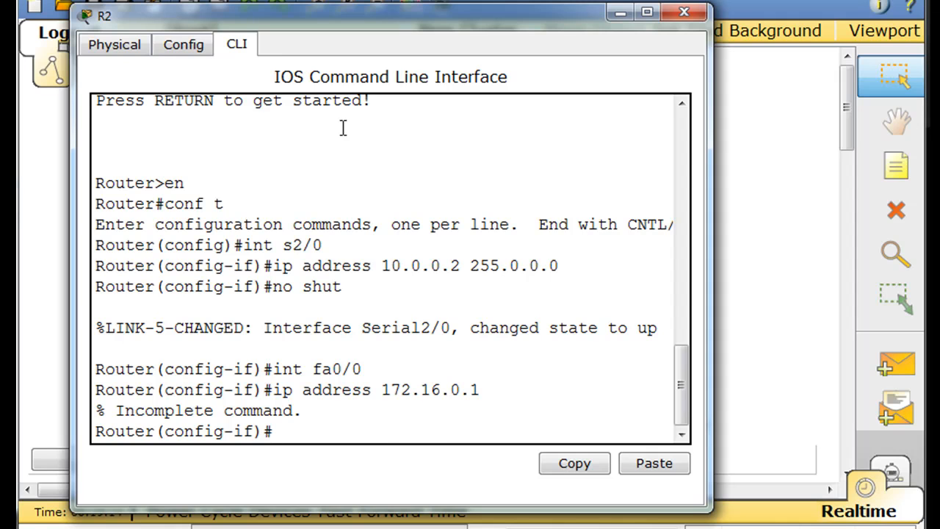
pyautogui.write('ip address 172.16.0.1')
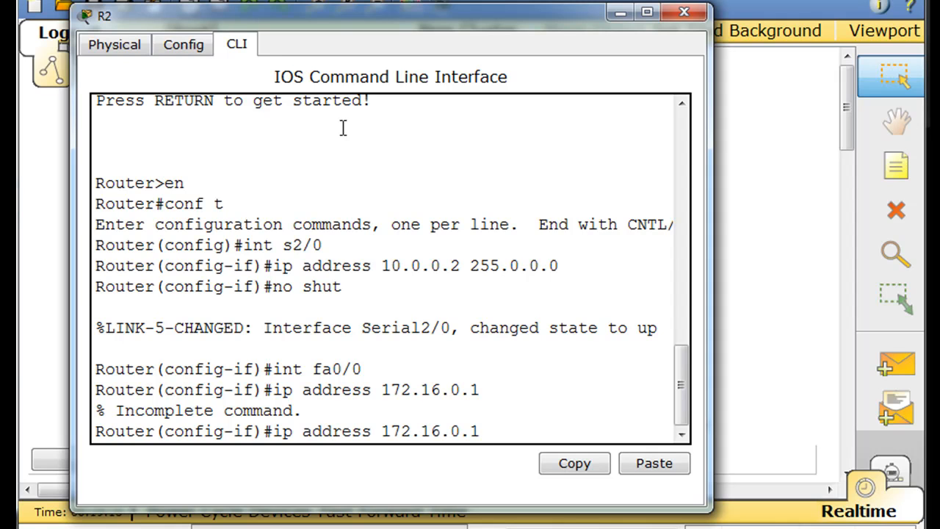
pyautogui.write('2')
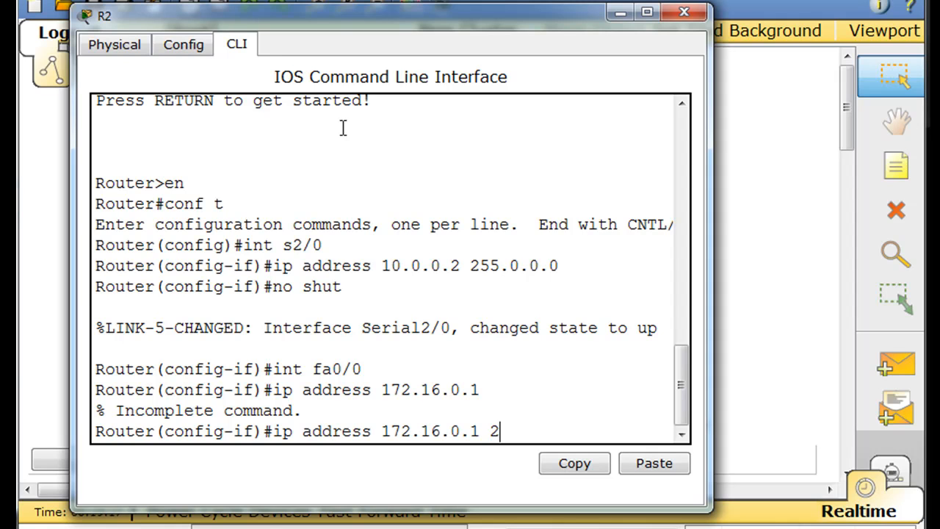
pyautogui.write('55.255.')
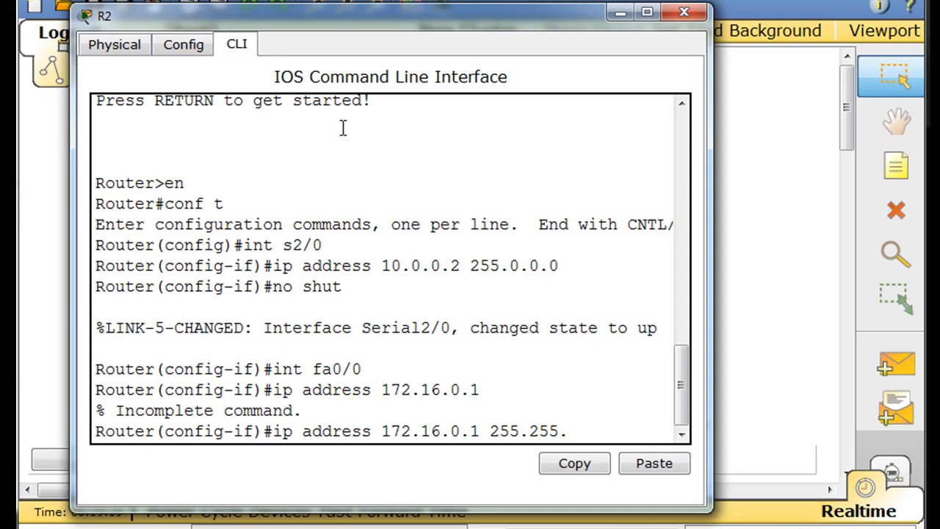
pyautogui.write('0.0')
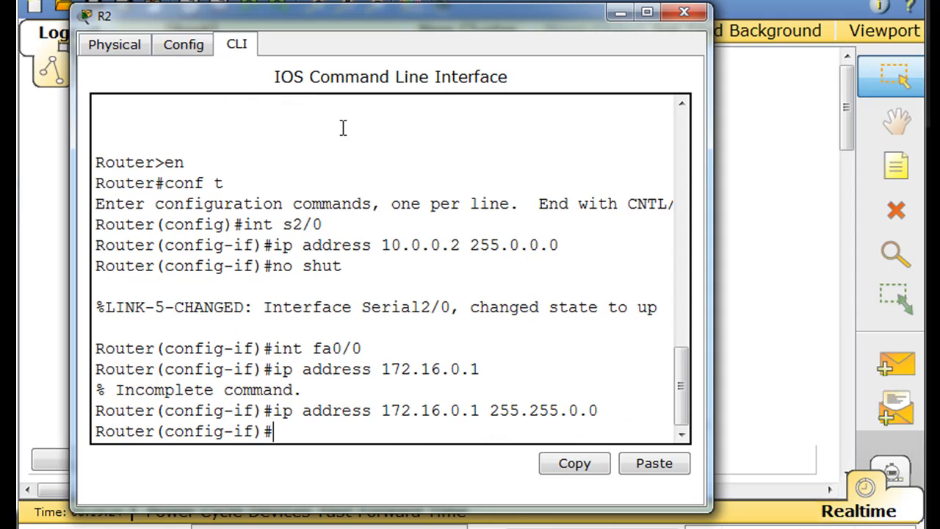
pyautogui.write('no shut')
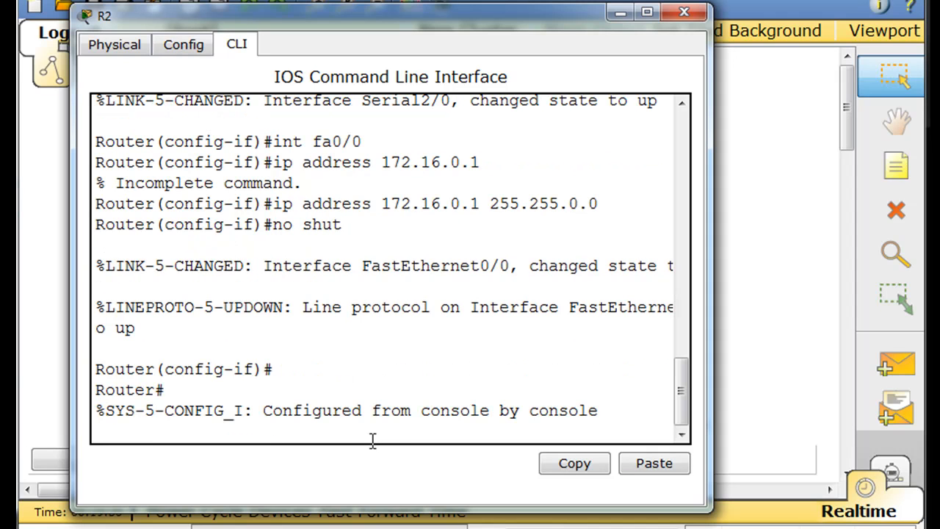
pyautogui.write('conf t')
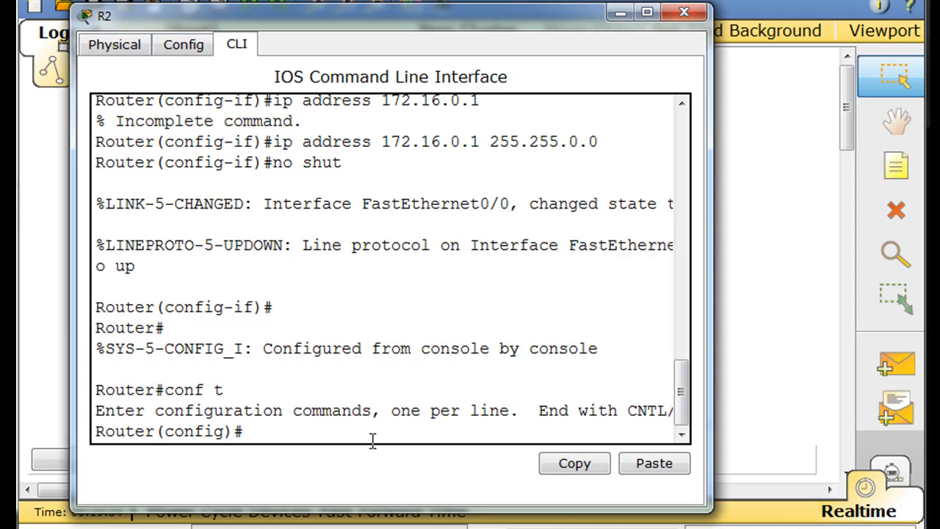
pyautogui.moveTo(268, 426)
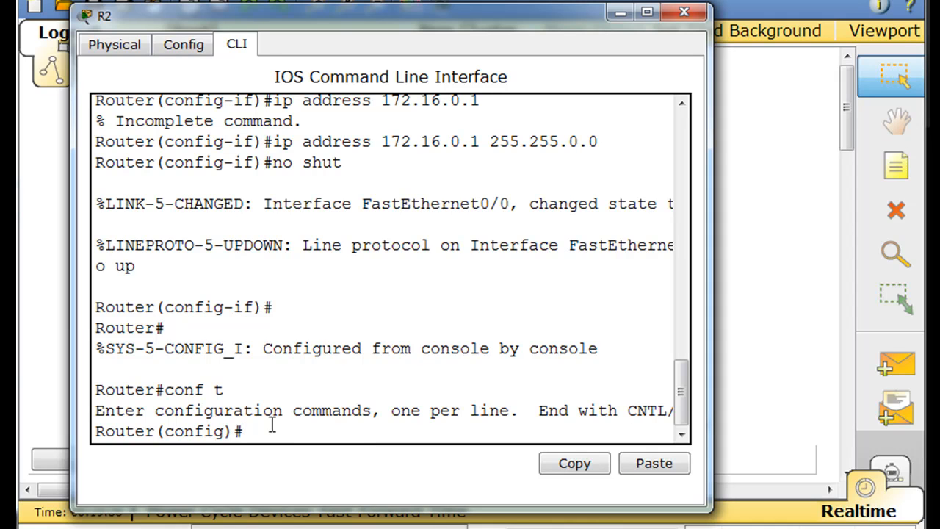
# Under router rip on R2, add networks 10.0.0.0 and 172.16.0.0.
pyautogui.write('router rip')
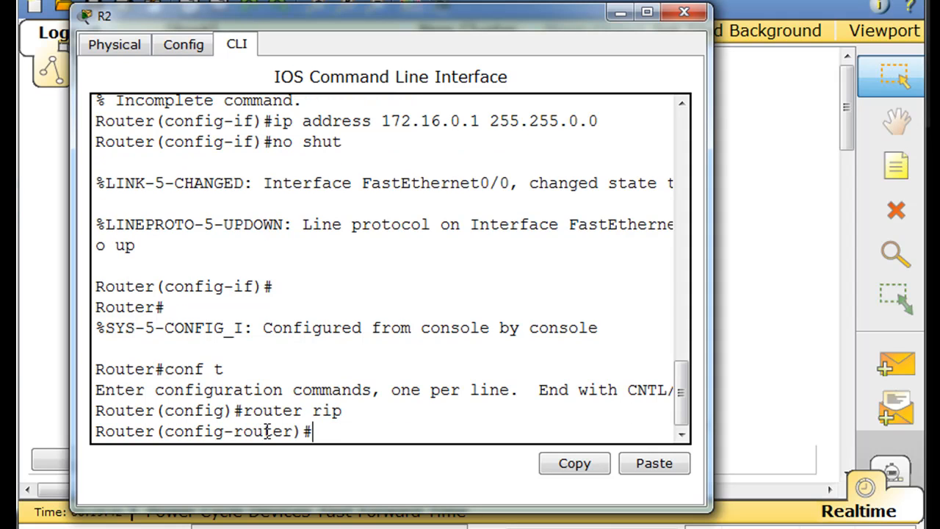
pyautogui.write('netw')
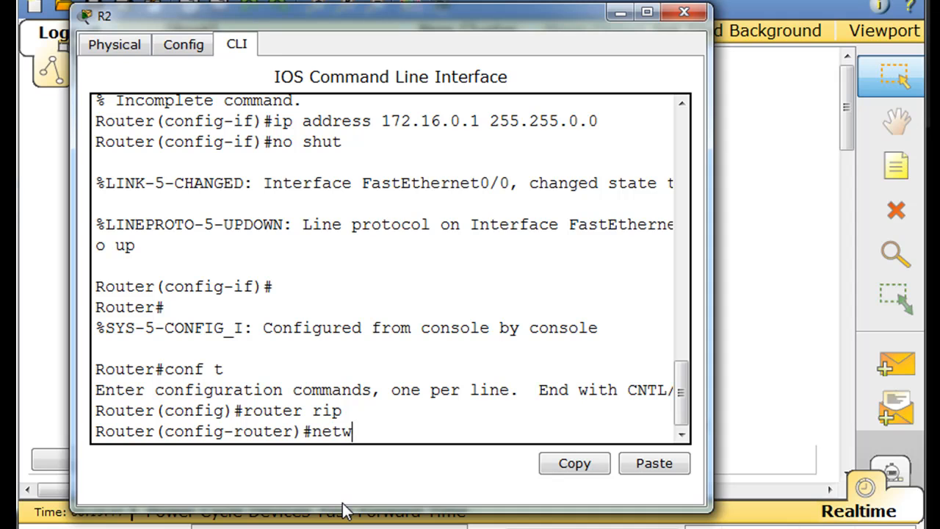
pyautogui.write('ork')
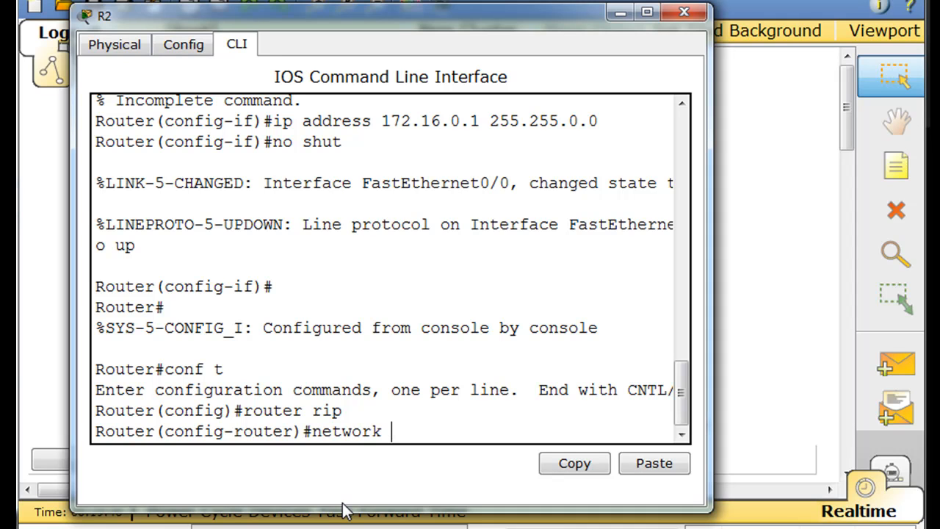
pyautogui.write('10.0.0.0')
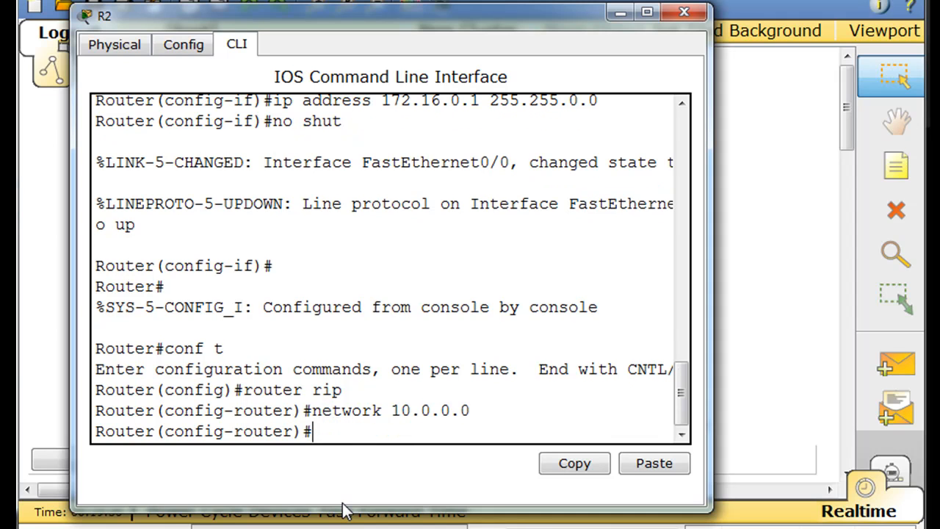
pyautogui.write('network 10.0.0.0')
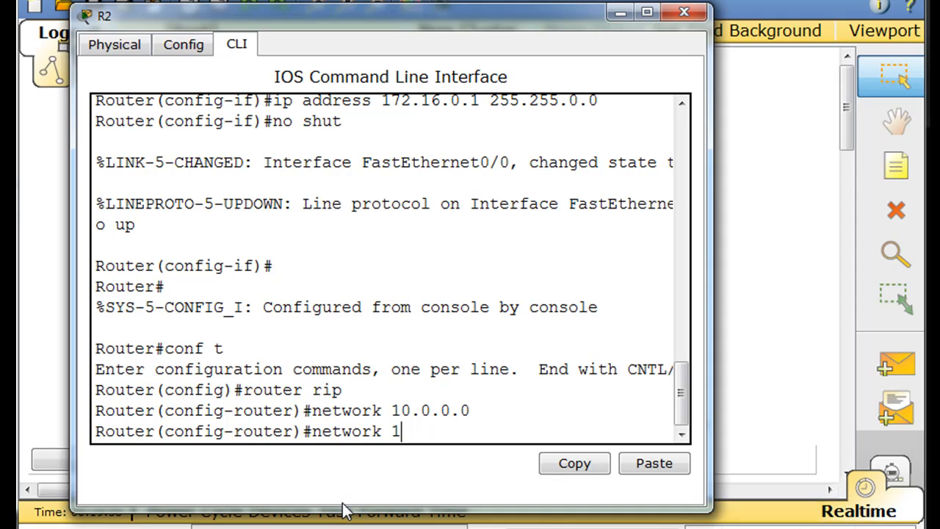
pyautogui.write('72')
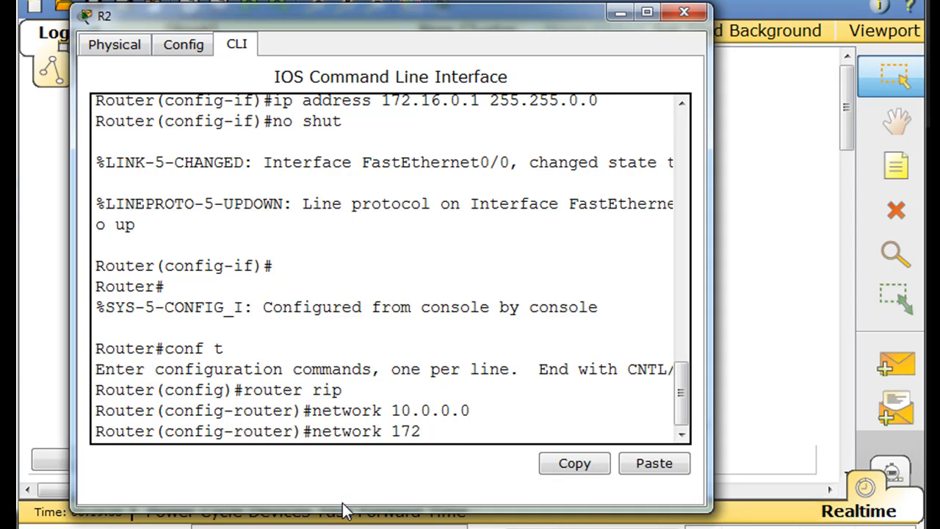
pyautogui.write('.16.0')
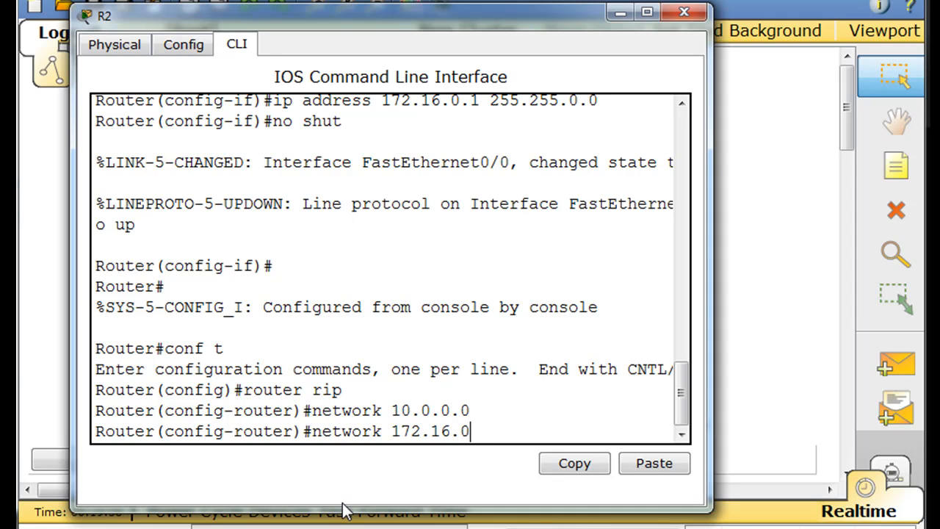
pyautogui.press('Return')
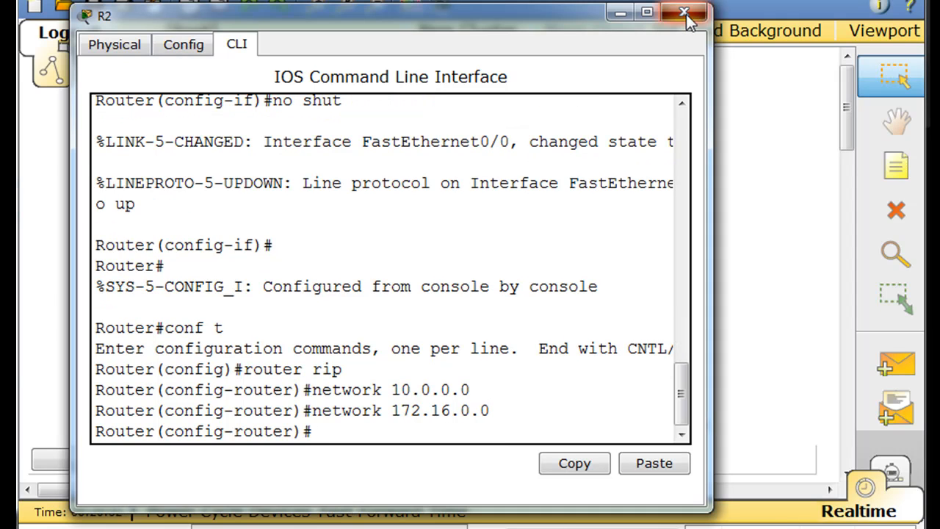
# Close R2's configuration window.
pyautogui.click(680, 11)
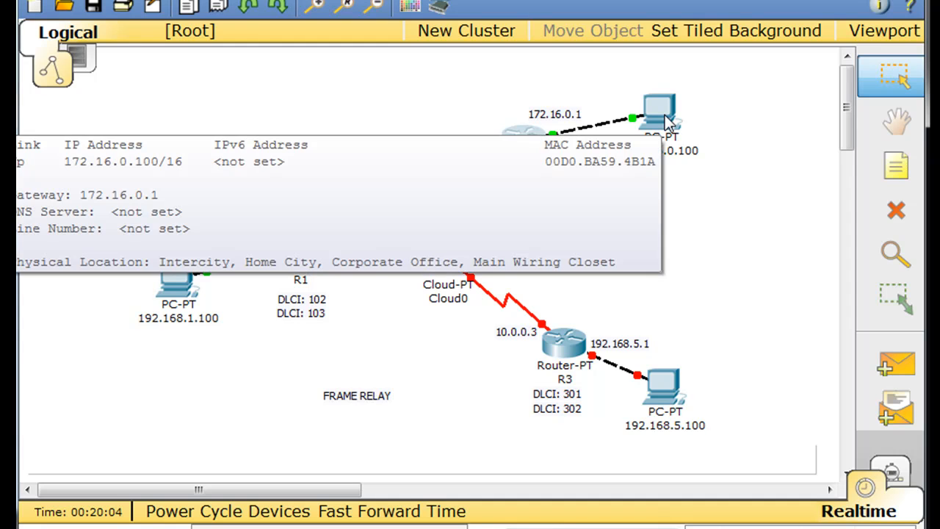
pyautogui.moveTo(288, 189)
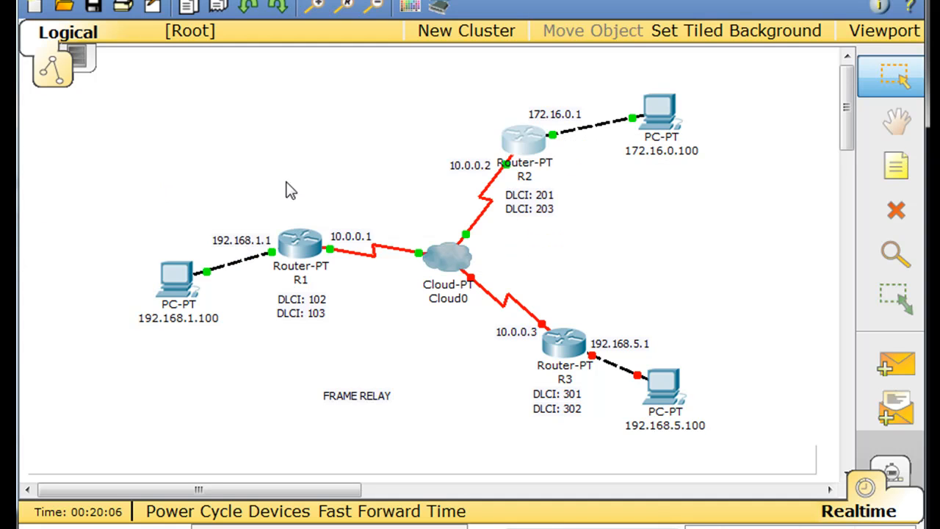
pyautogui.moveTo(689, 398)
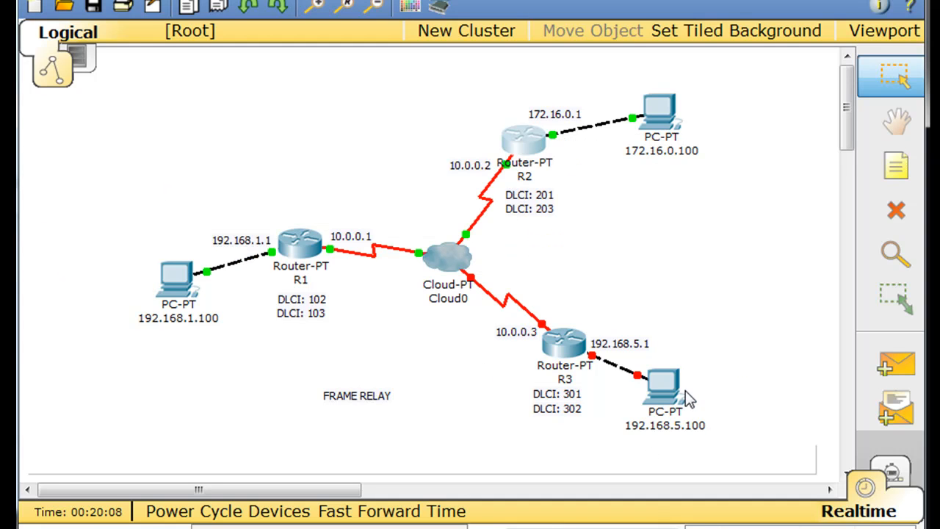
pyautogui.moveTo(562, 376)
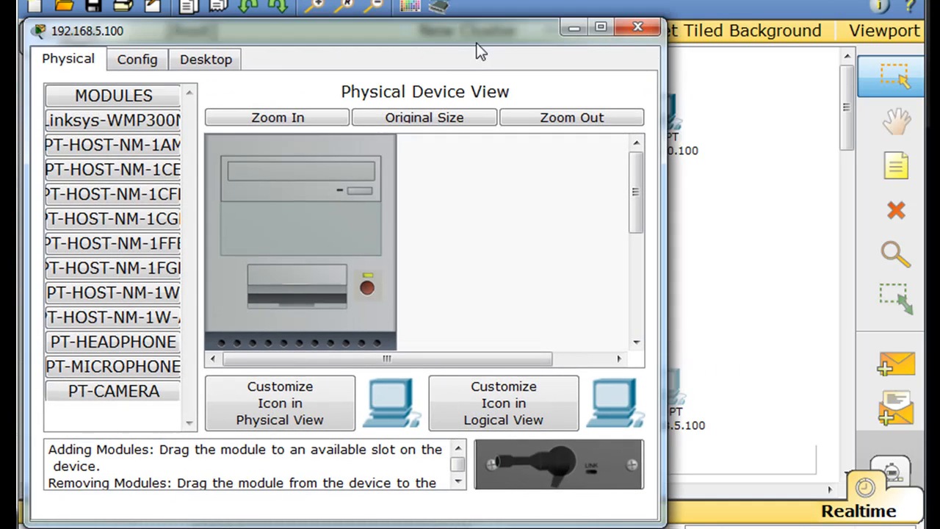
# Set the PC to static IP 192.168.5.100, mask 255.255.255.0, gateway 192.168.5.1, and close it.
pyautogui.click(204, 59)
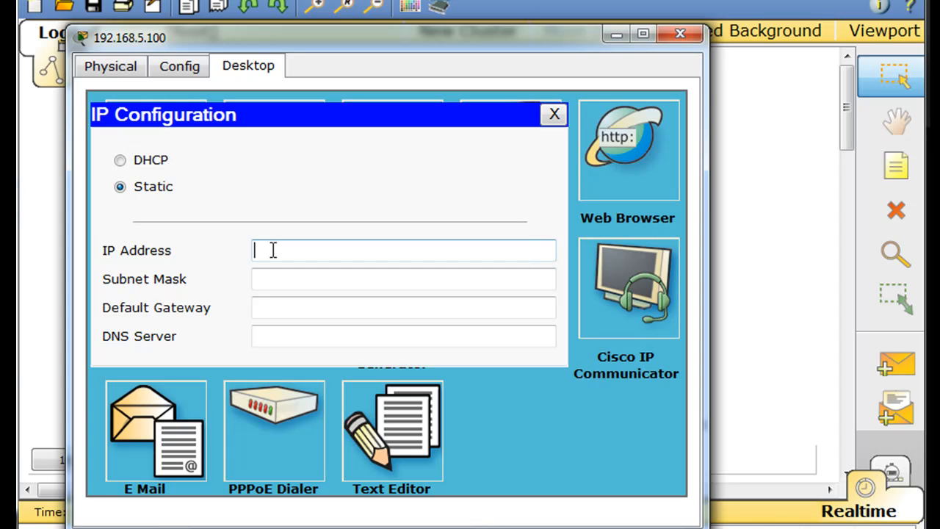
pyautogui.write('192.168.5.')
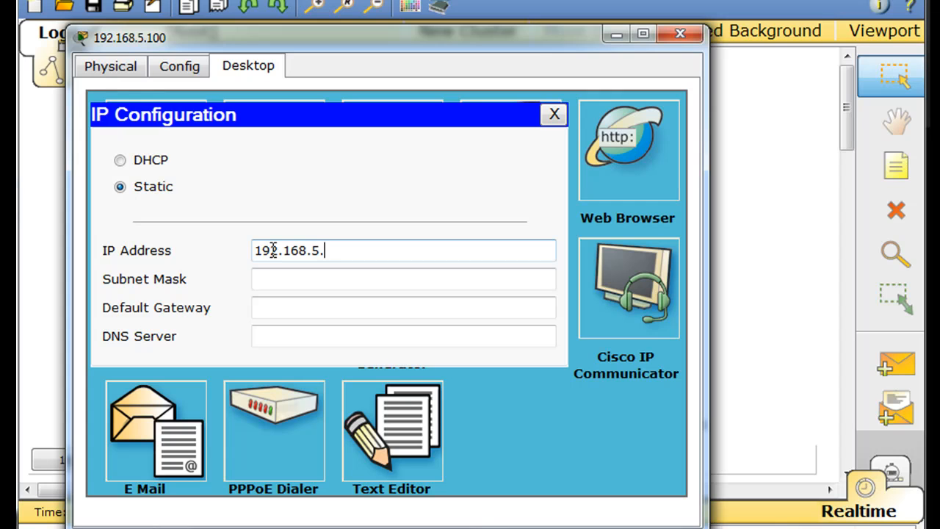
pyautogui.write('100')
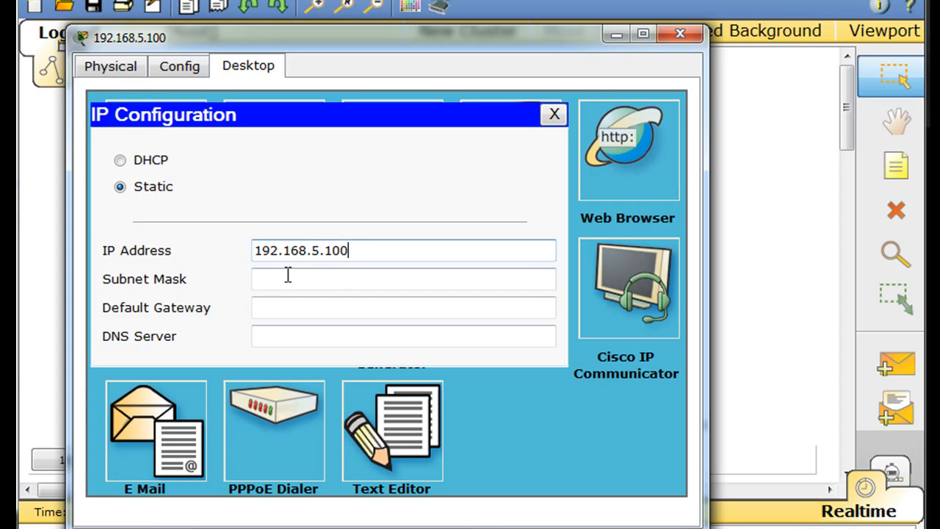
pyautogui.write('255.255.255.0')
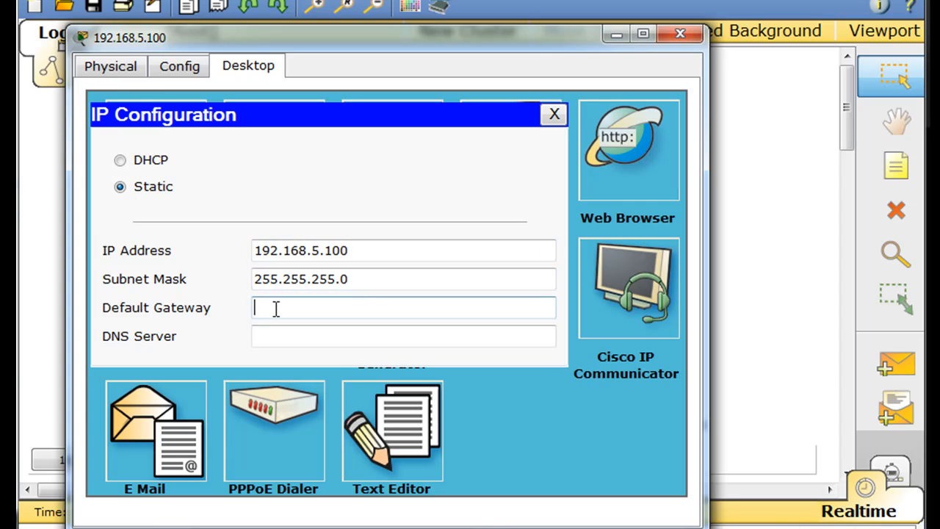
pyautogui.write('192.168.5.1')
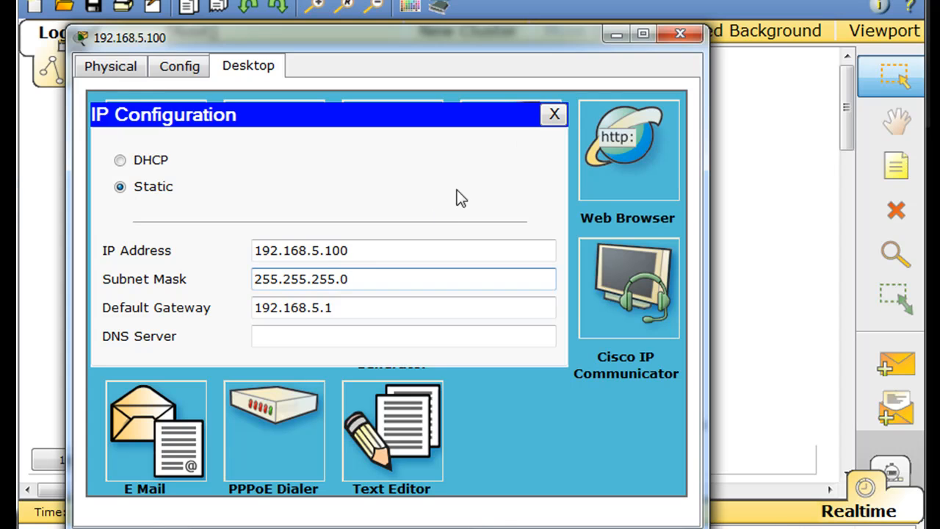
pyautogui.click(554, 114)
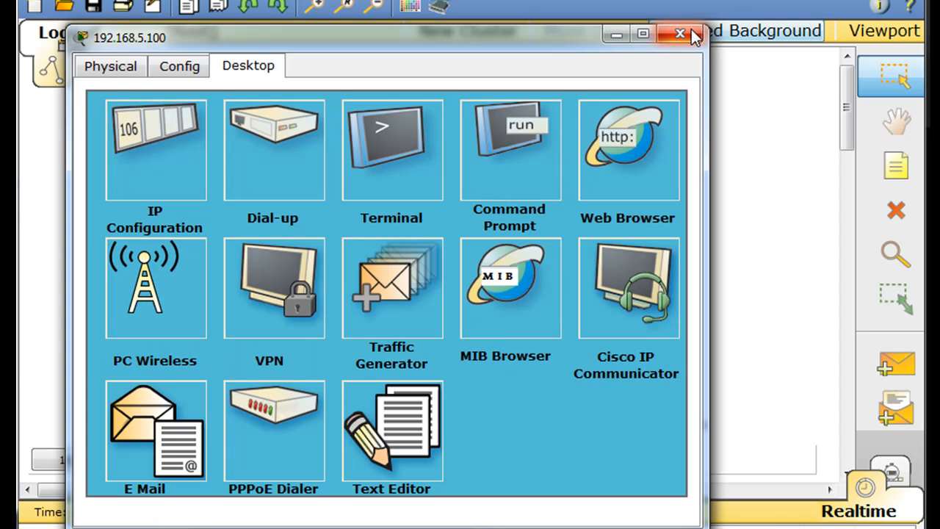
pyautogui.click(676, 33)
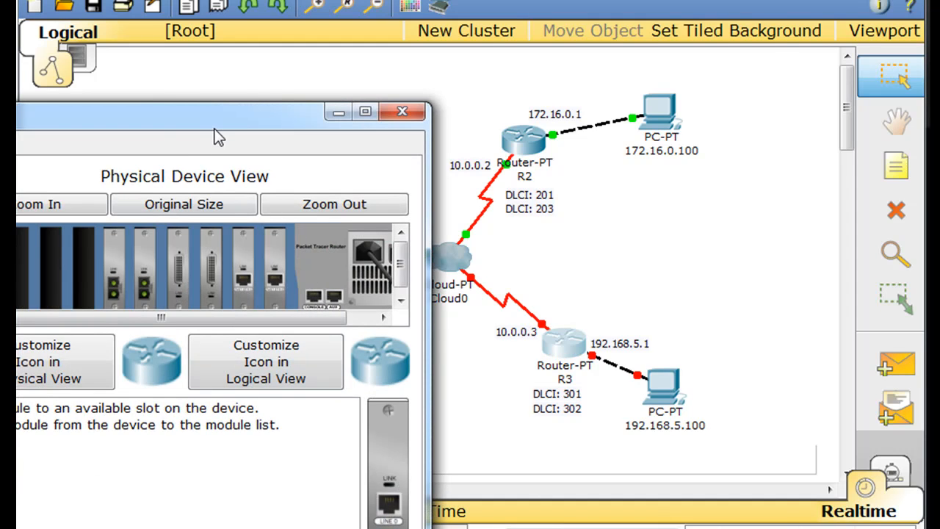
# In R3's CLI, decline setup and give Serial2/0 10.0.0.3 255.0.0.0 with no shutdown.
pyautogui.click(253, 64)
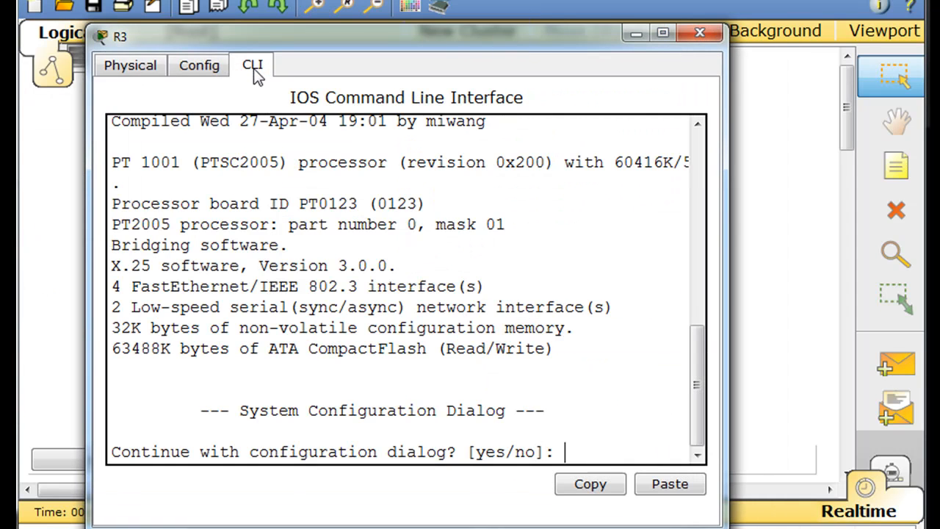
pyautogui.write('no')
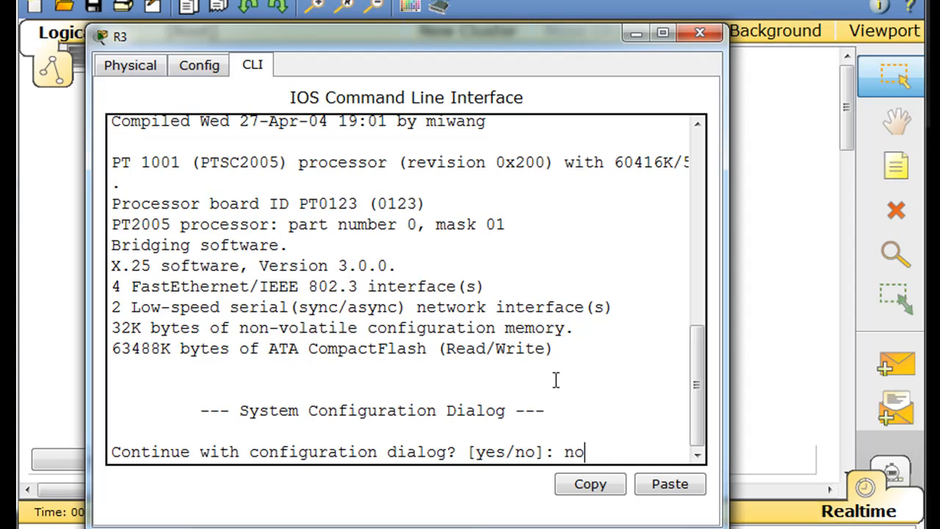
pyautogui.press('Return')
pyautogui.write('int')
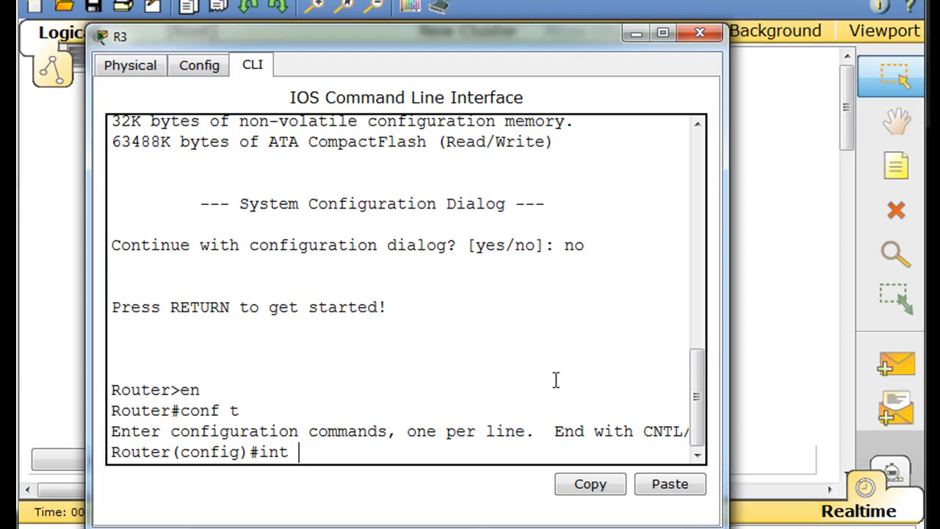
pyautogui.write('s2/0')
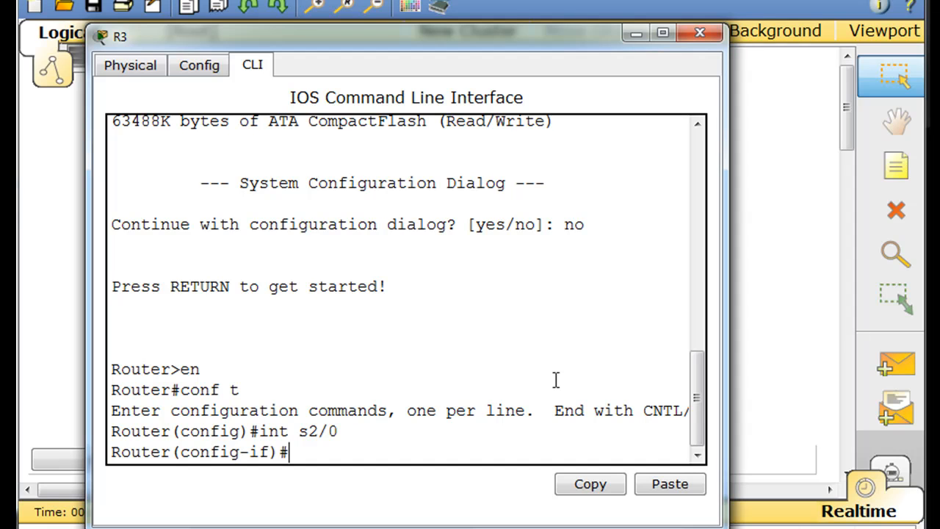
pyautogui.write('ip address')
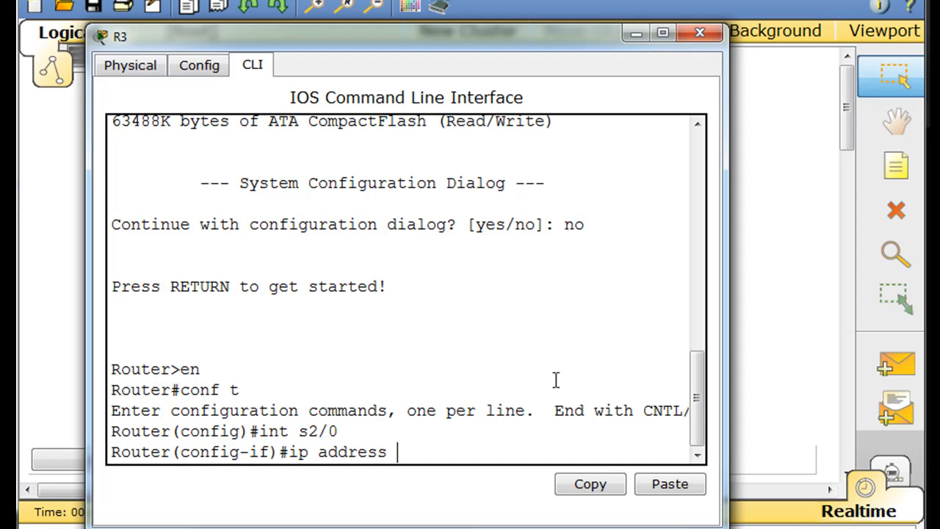
pyautogui.write('10.0')
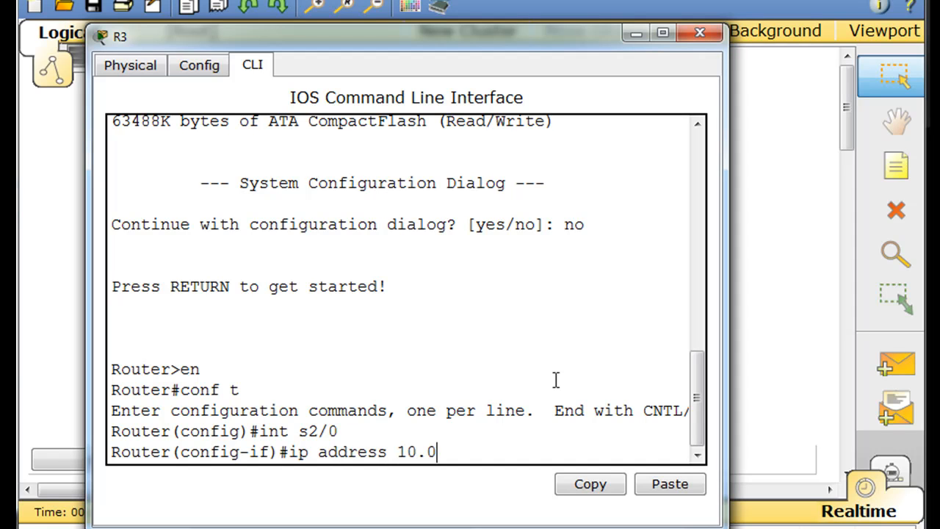
pyautogui.write('.0.3')
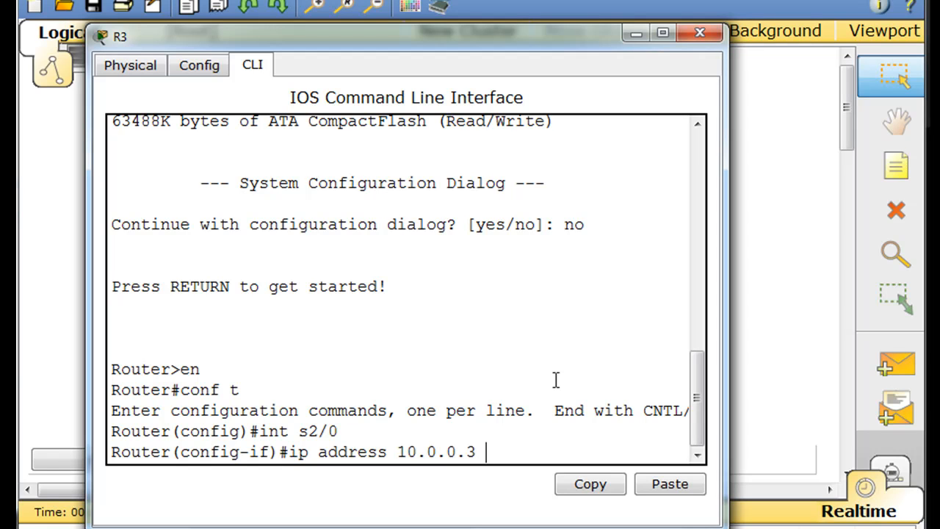
pyautogui.write('255')
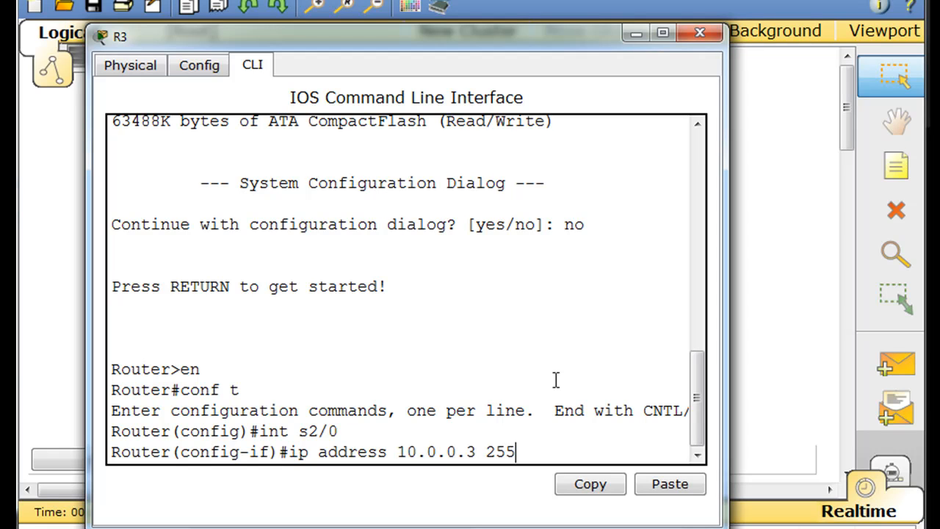
pyautogui.write('.')
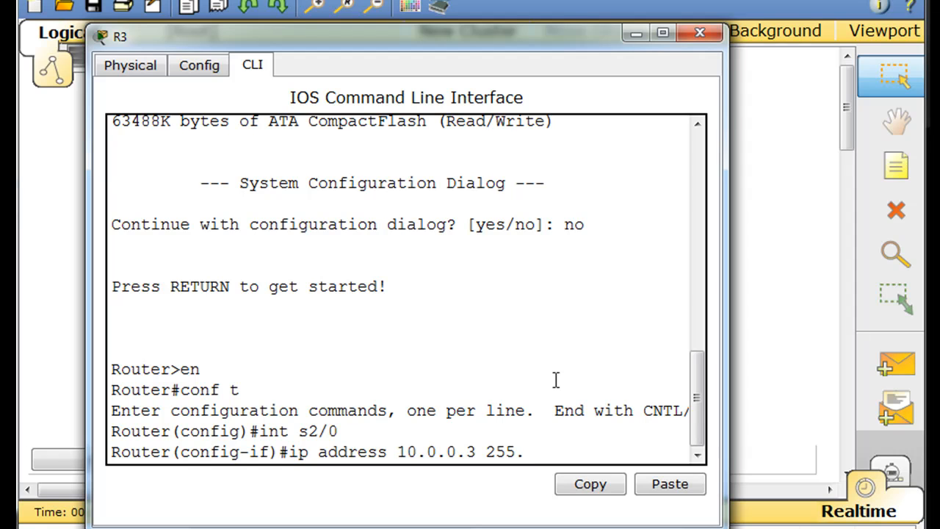
pyautogui.write('0.0.0')
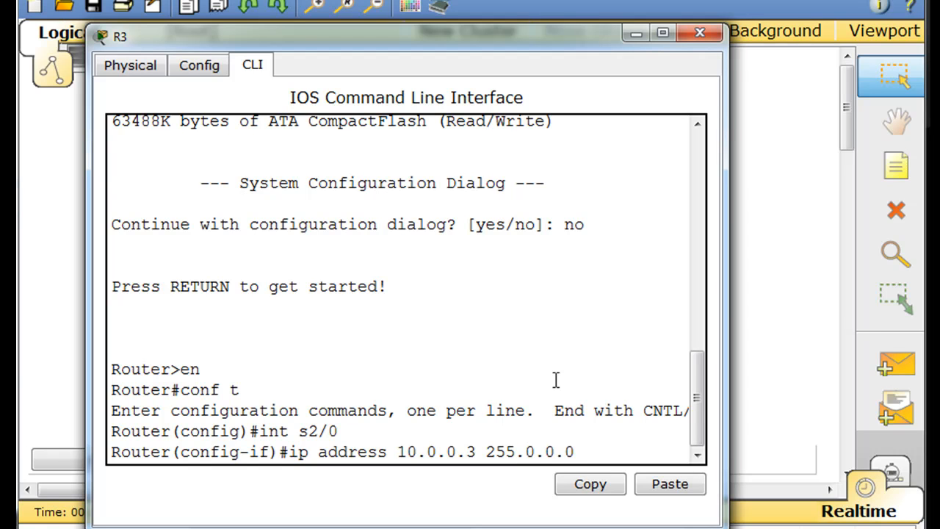
pyautogui.write('no shut')
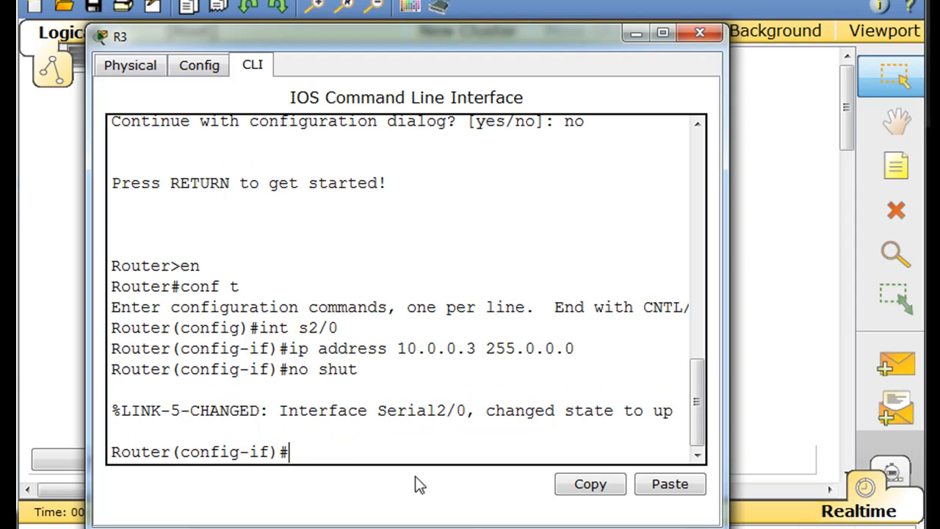
pyautogui.moveTo(433, 419)
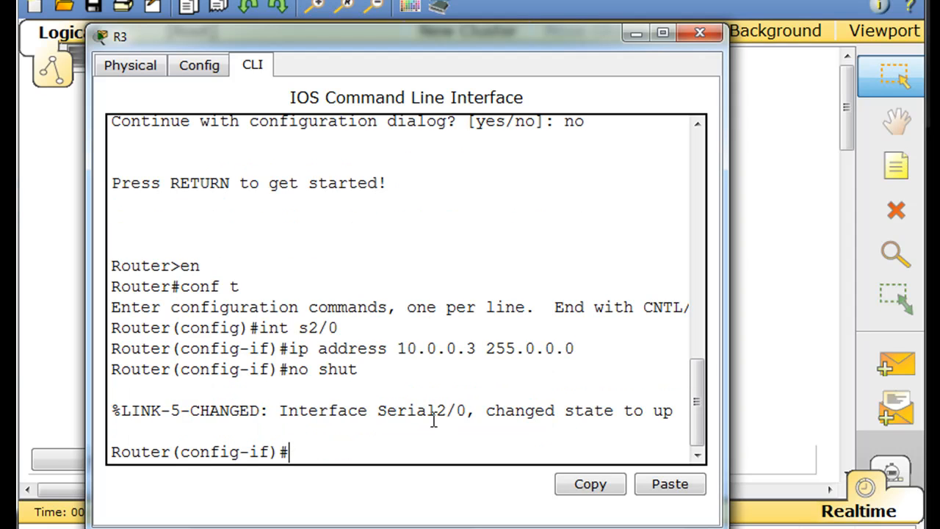
pyautogui.write('int s2/0')
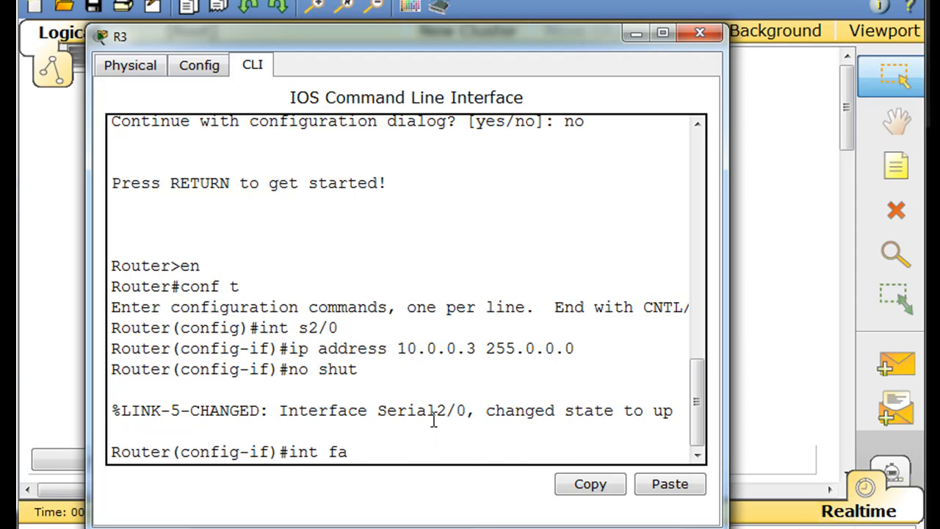
# Address R3 Fa0/0 as 192.168.5.1 255.255.255.0, enable it, and exit to privileged mode.
pyautogui.write('0/0')
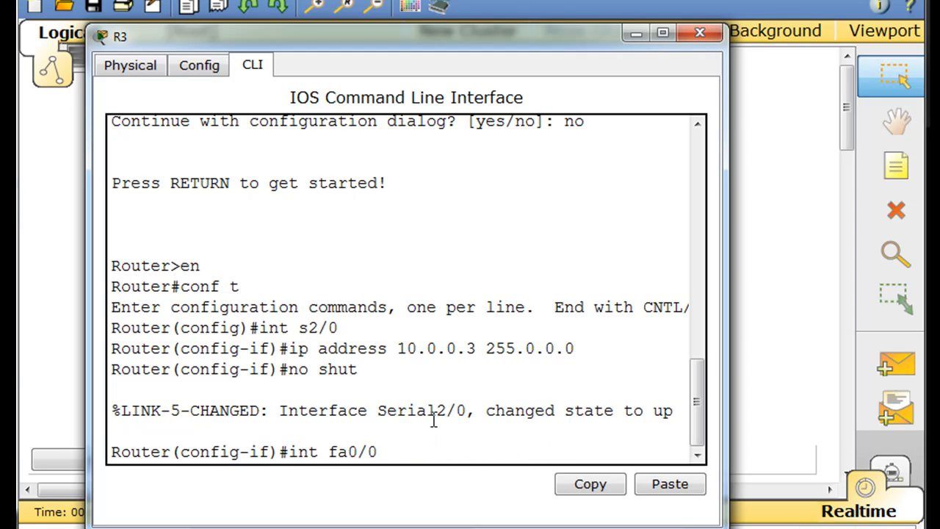
pyautogui.write('ip a')
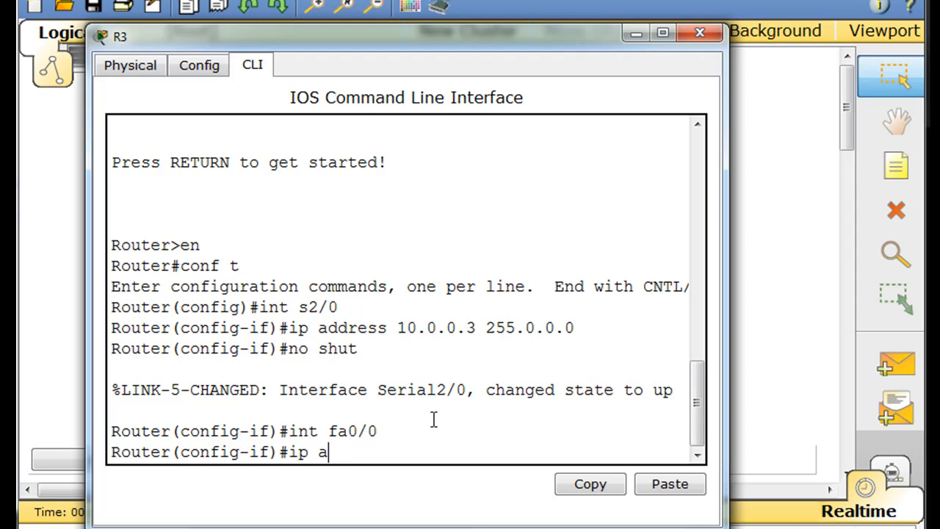
pyautogui.write('ddress')
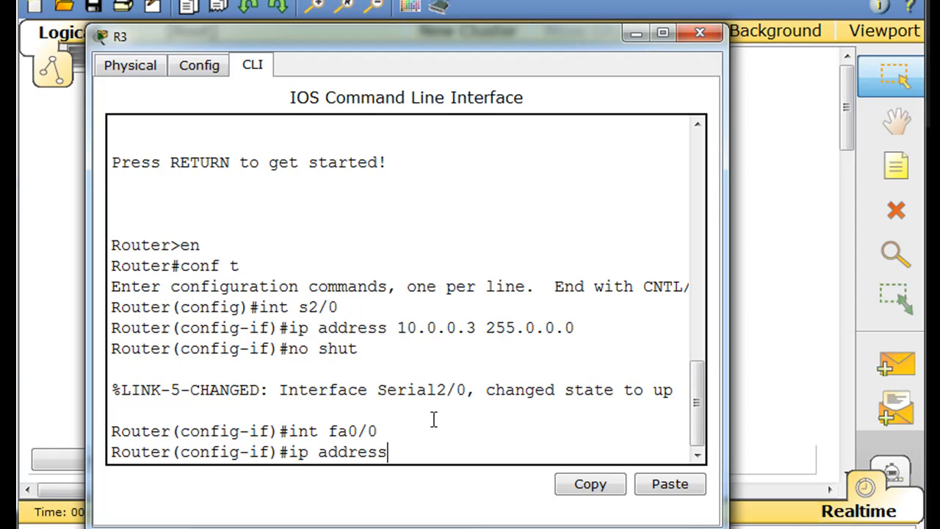
pyautogui.write('192.168.5')
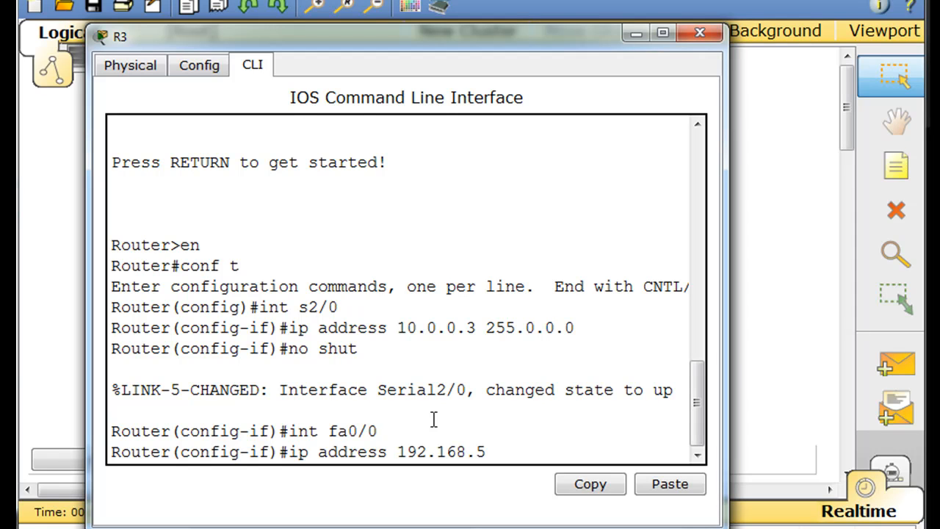
pyautogui.write('.1')
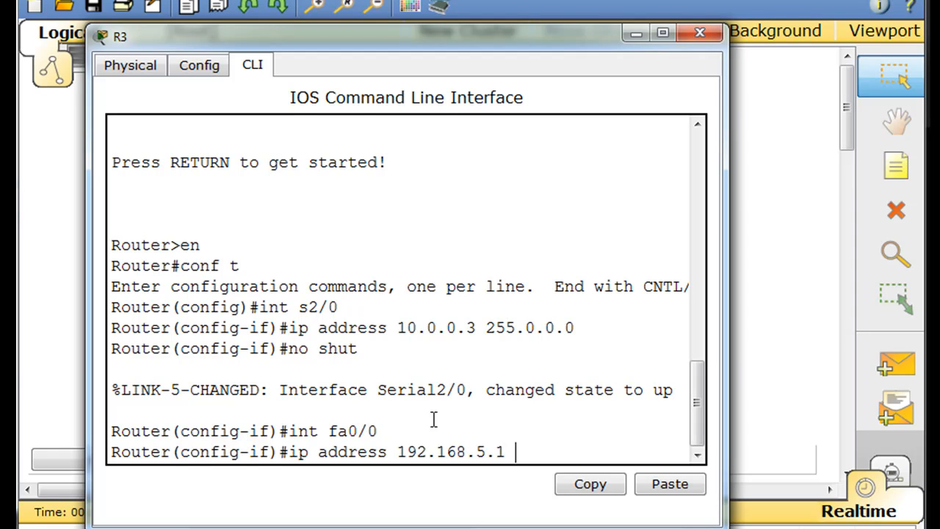
pyautogui.write('255.255.2')
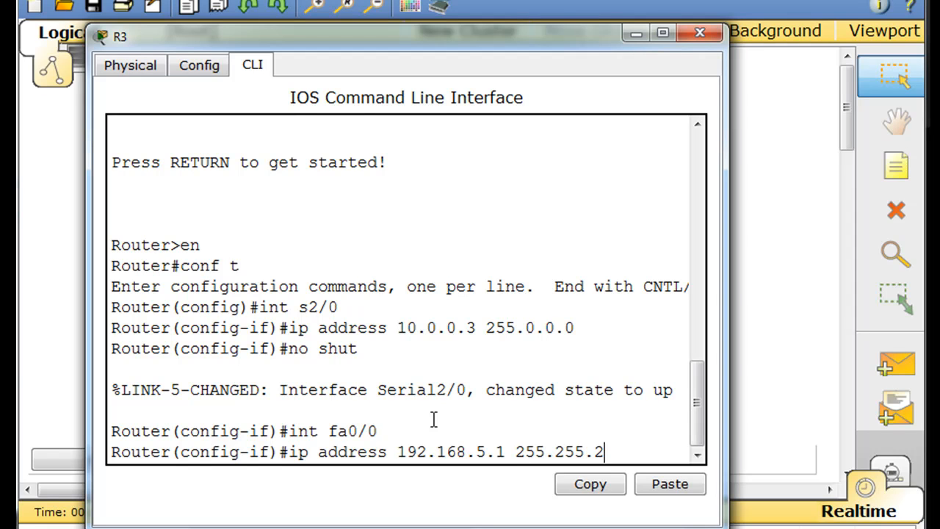
pyautogui.write('55.0')
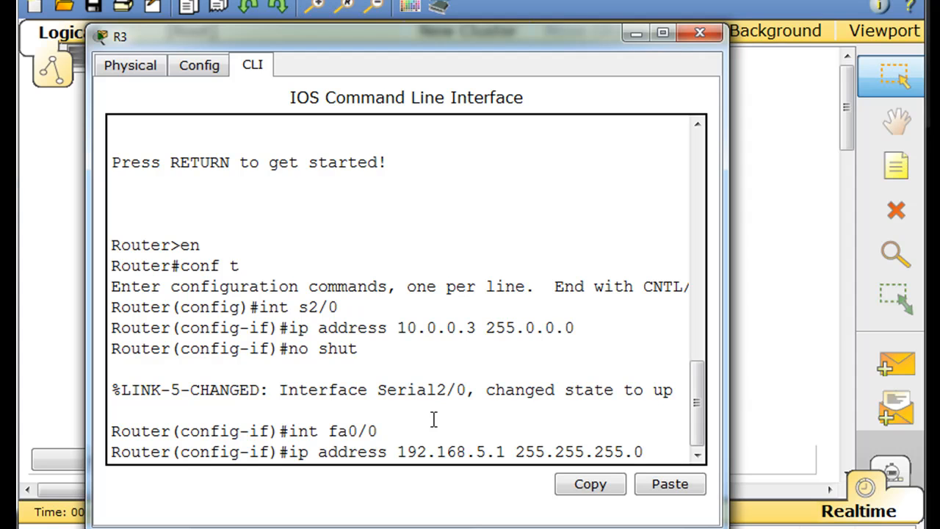
pyautogui.write('no')
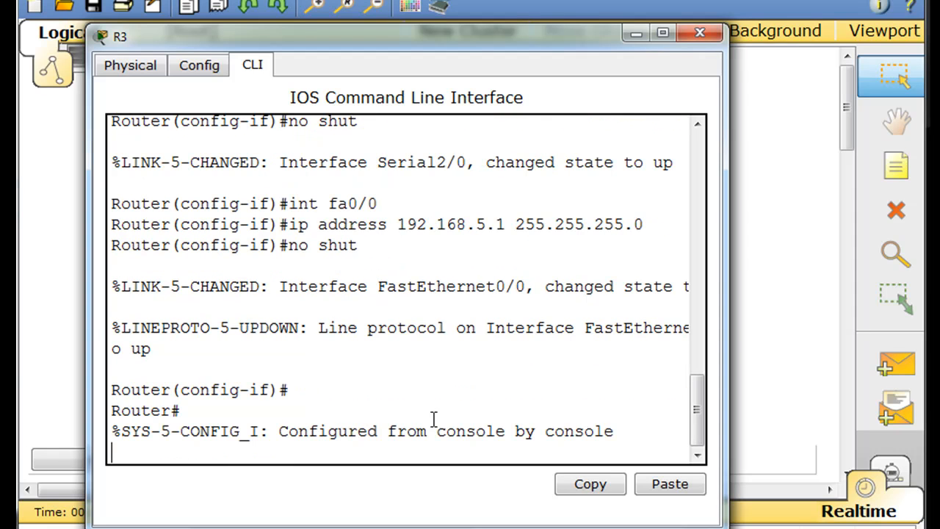
pyautogui.press('Return')
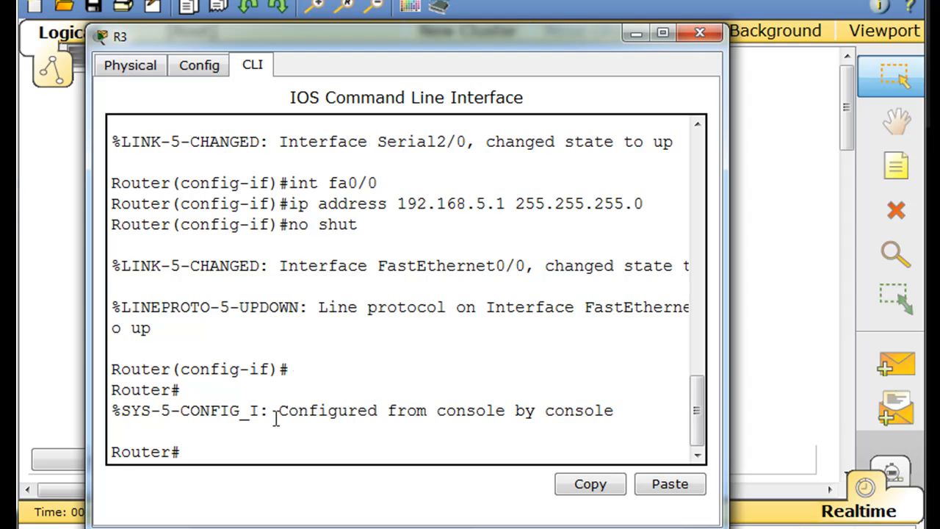
# Configure router rip on R3 with network statements 10.0.0.0 and 192.168.5.0.
pyautogui.write('conf t')
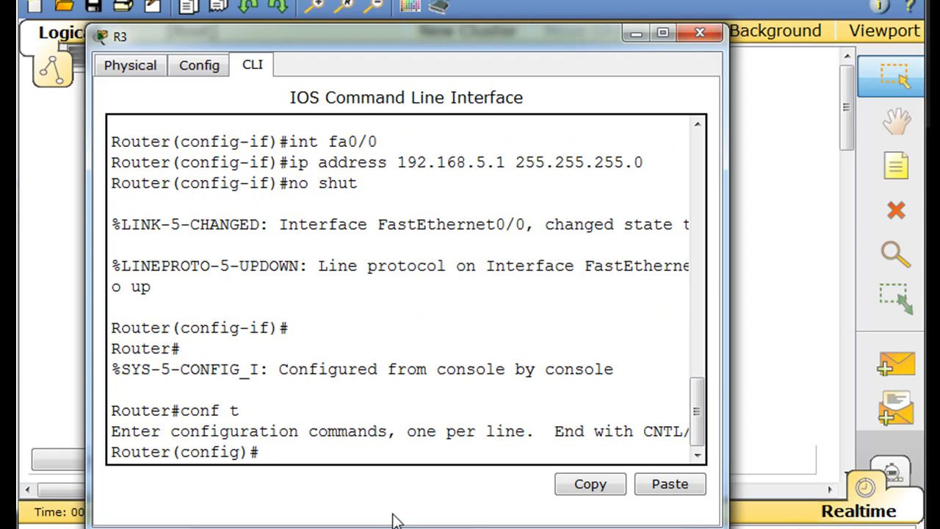
pyautogui.write('router rip')
pyautogui.write('n')
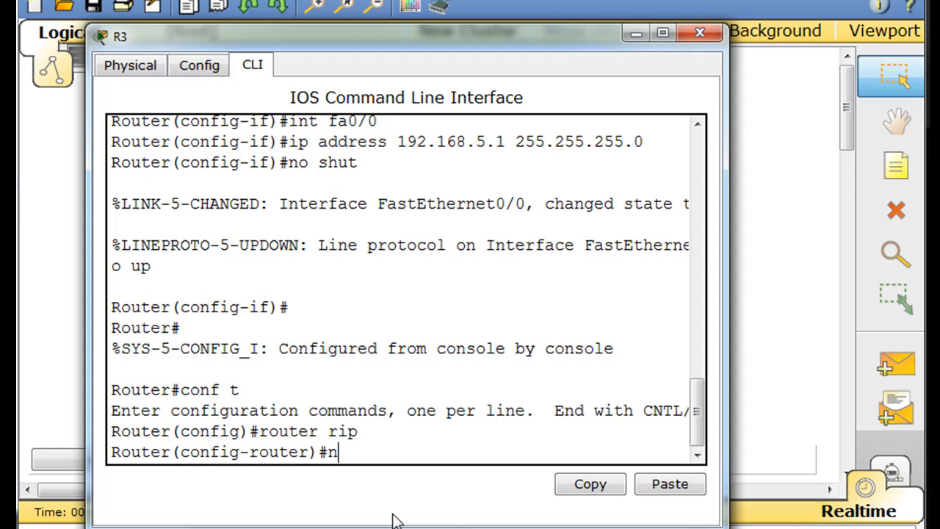
pyautogui.write('etwork')
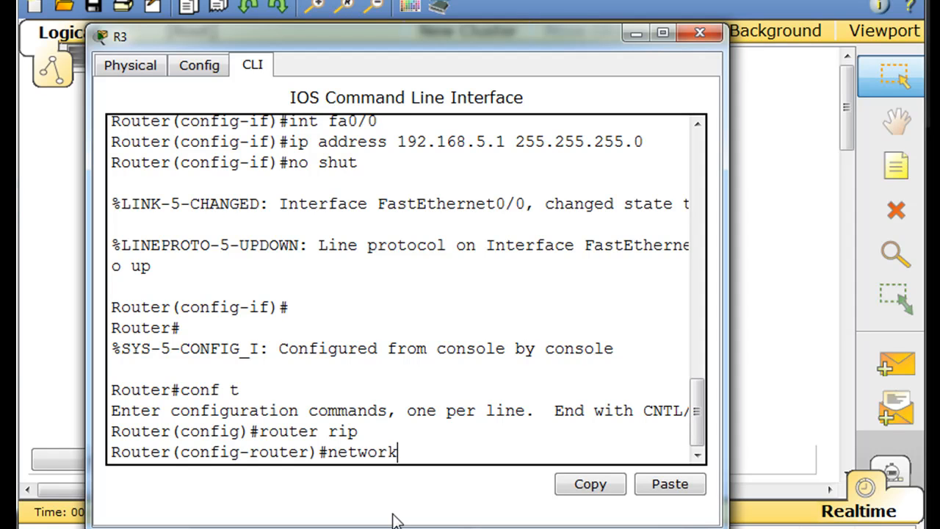
pyautogui.write('10')
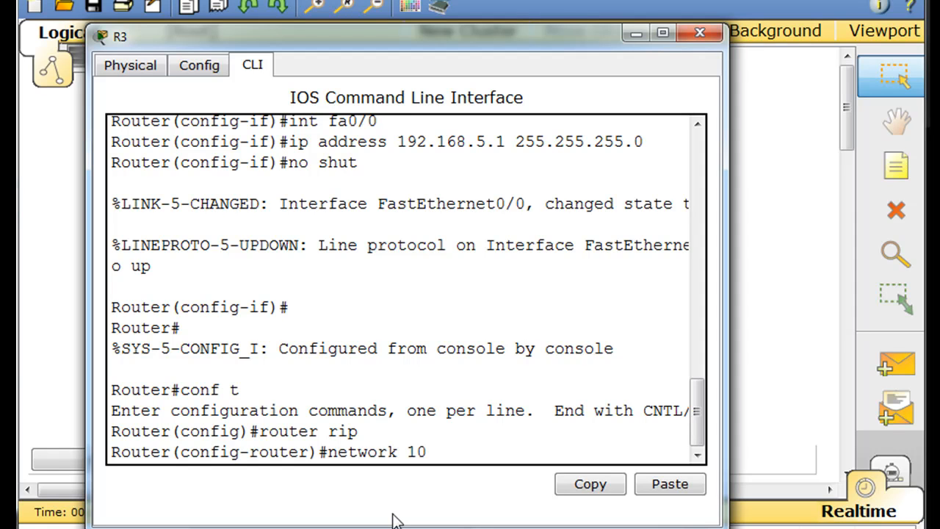
pyautogui.write('.0.0.0')
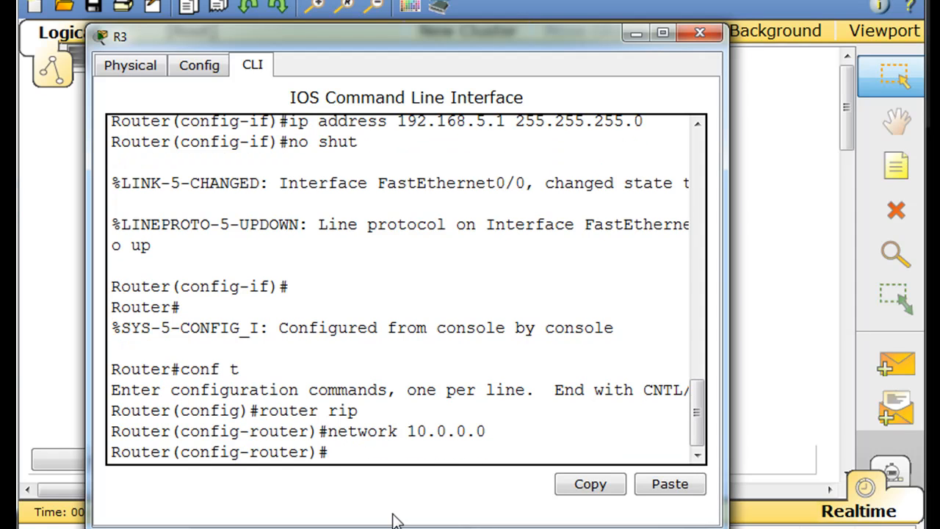
pyautogui.write('network 10.0.0.')
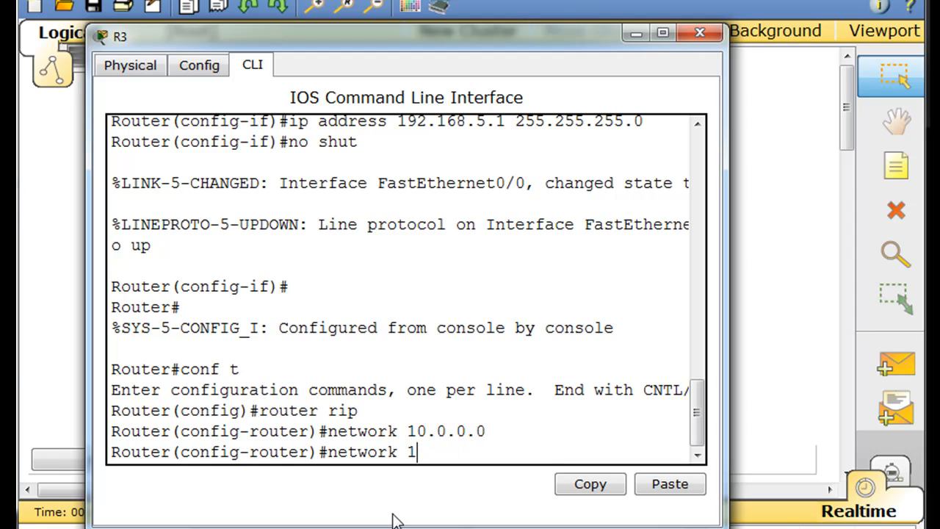
pyautogui.write('92.168.5')
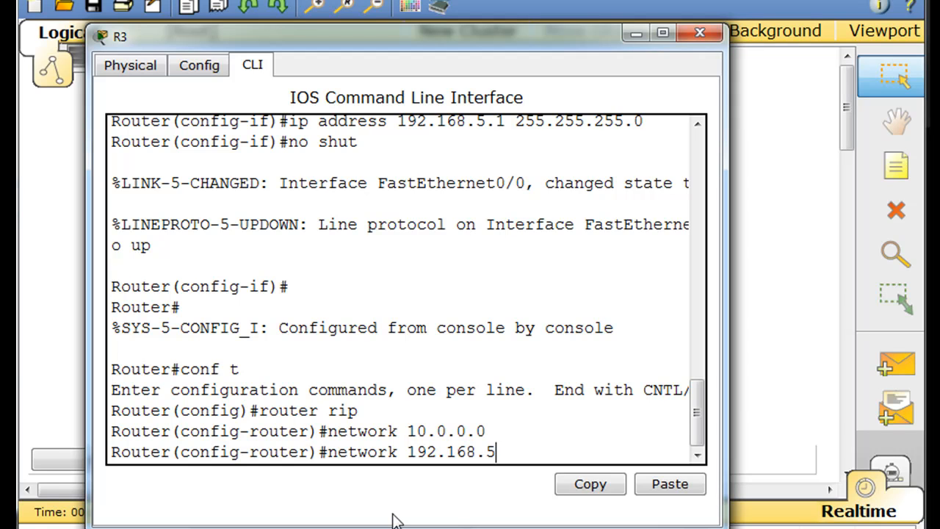
pyautogui.write('.0')
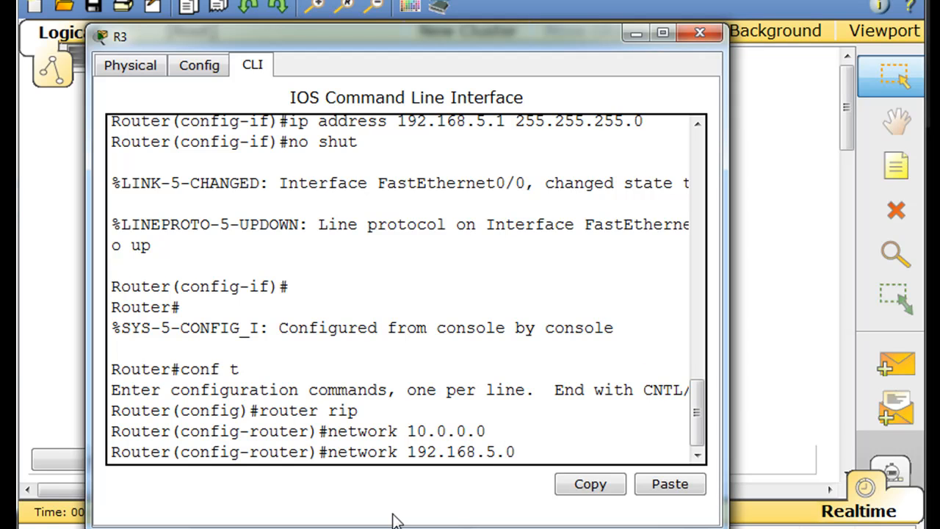
pyautogui.press('Enter')
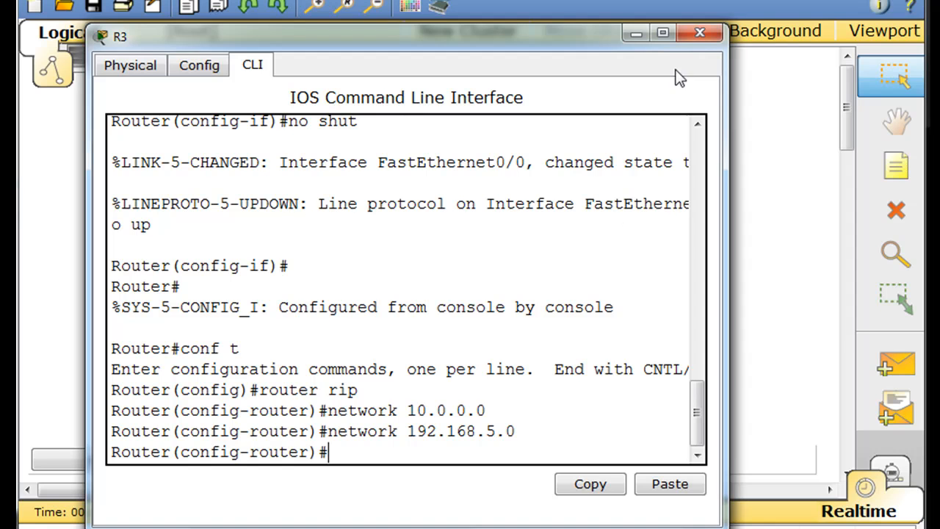
# Close the R3 device window to view the Frame Relay topology.
pyautogui.click(696, 32)
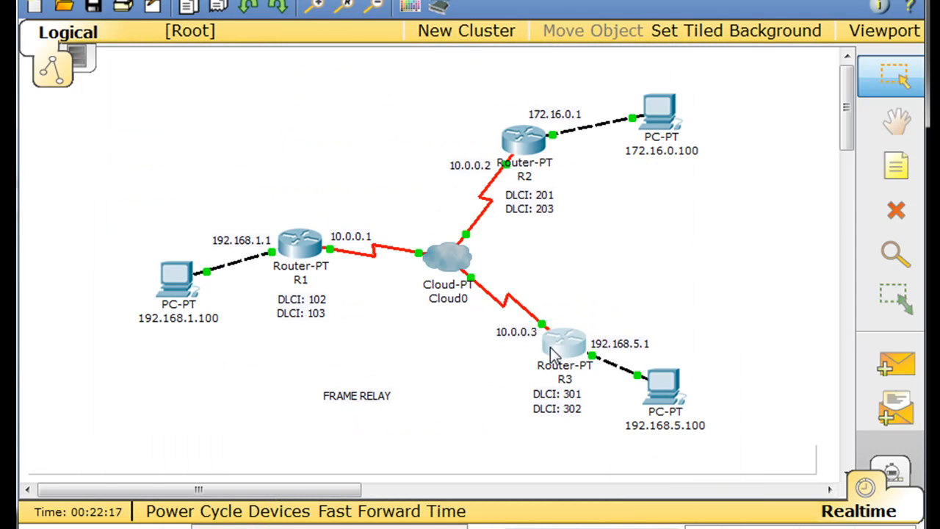
pyautogui.moveTo(593, 230)
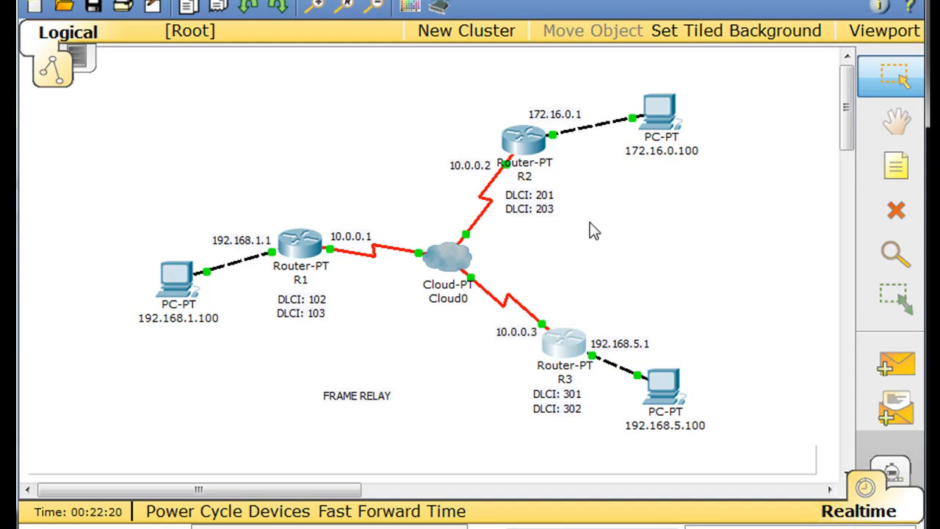
pyautogui.moveTo(503, 151)
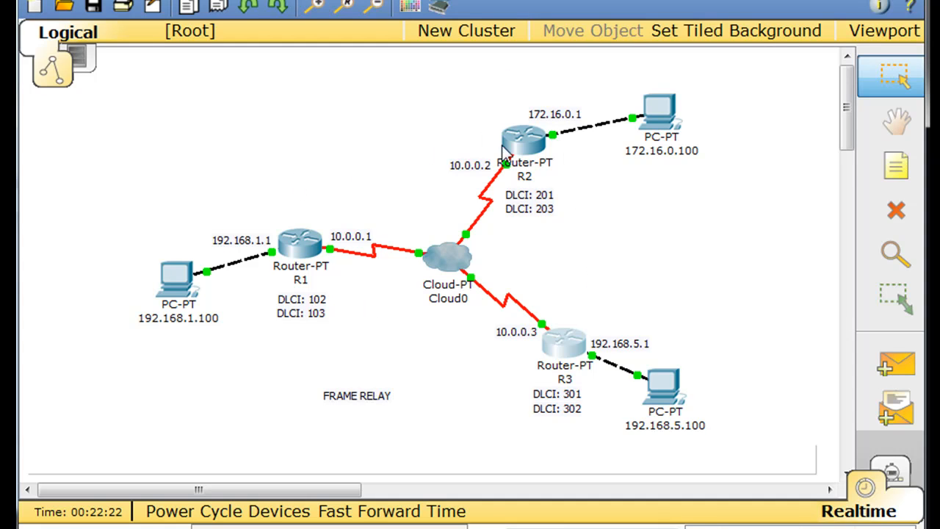
pyautogui.moveTo(422, 353)
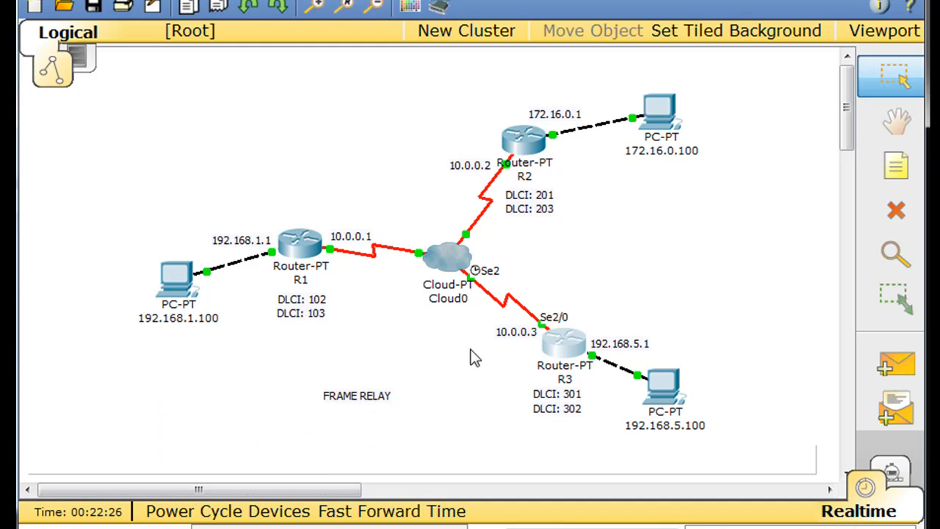
pyautogui.moveTo(490, 374)
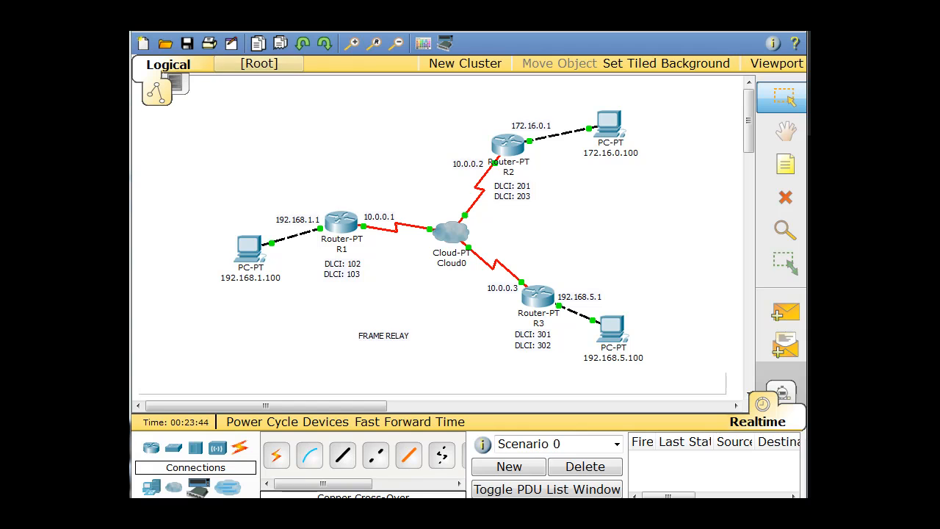
# Save to Desktop's Packet Tracers folder, entering the file name 'framerelay.jpg'.
pyautogui.click(193, 45)
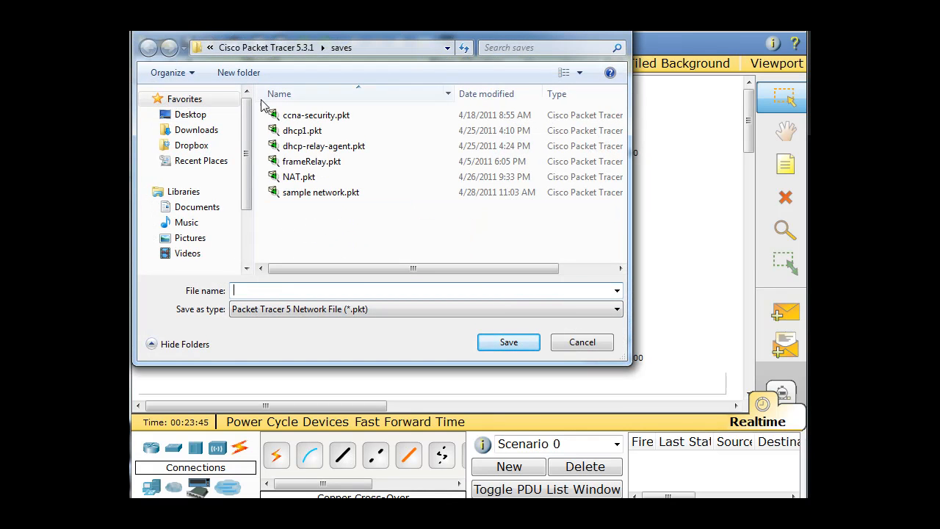
pyautogui.click(189, 114)
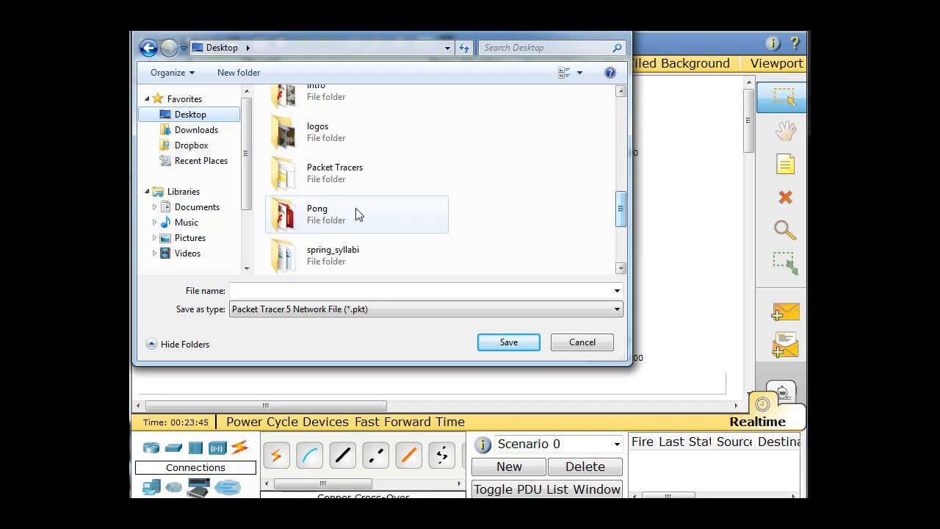
pyautogui.doubleClick(334, 173)
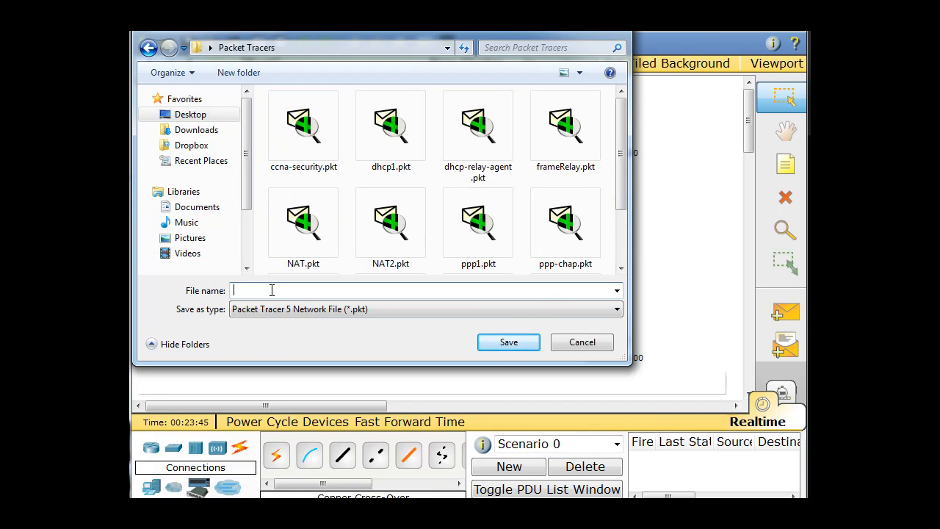
pyautogui.write('framerelay.jpg')
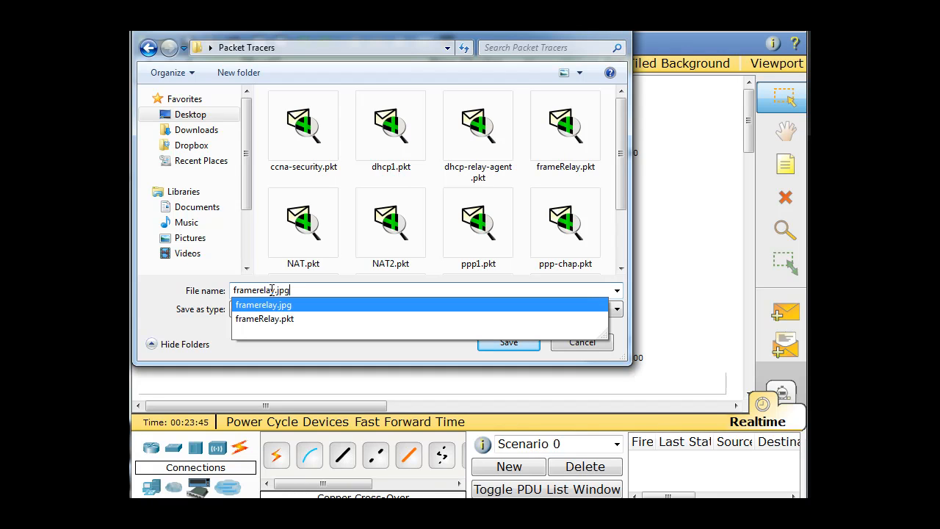